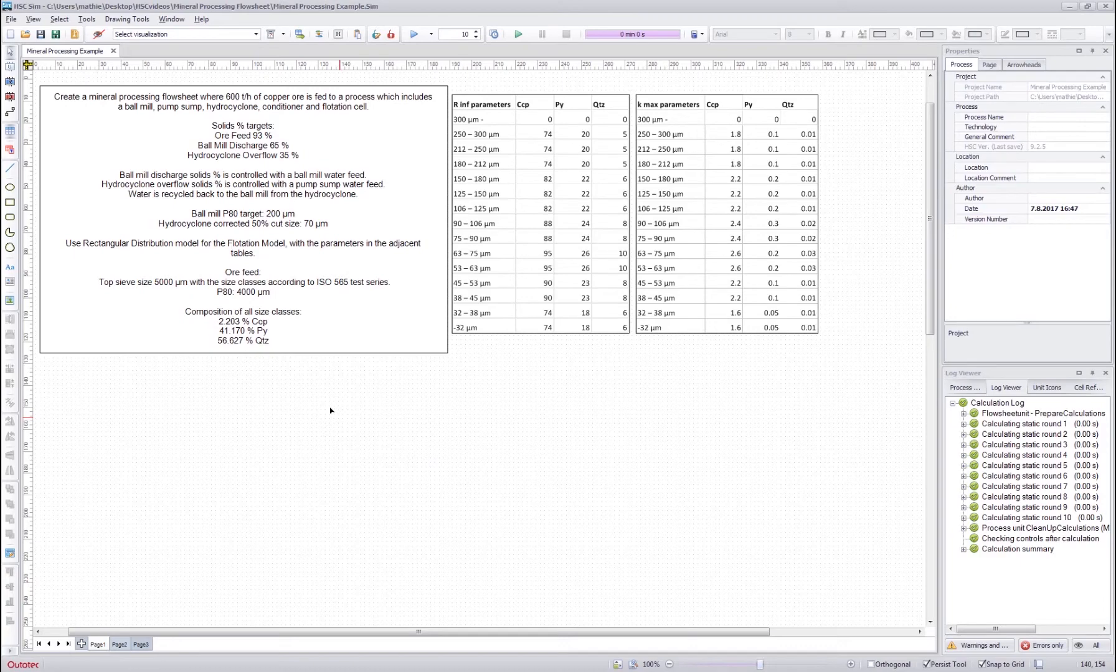
mouse_move(319, 424)
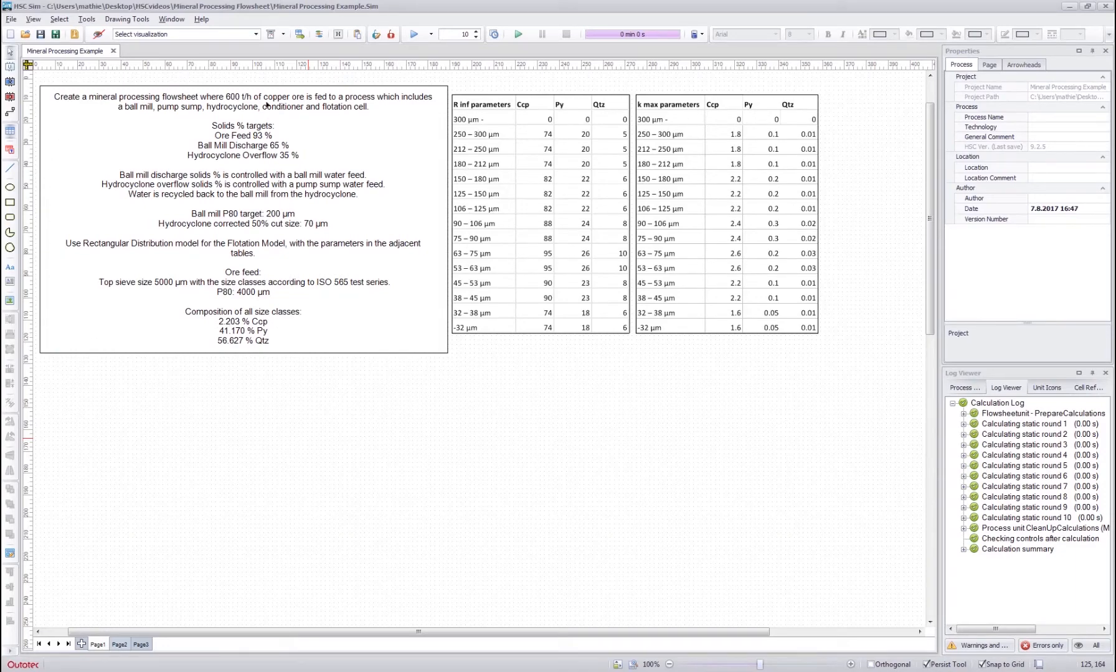
mouse_move(344, 399)
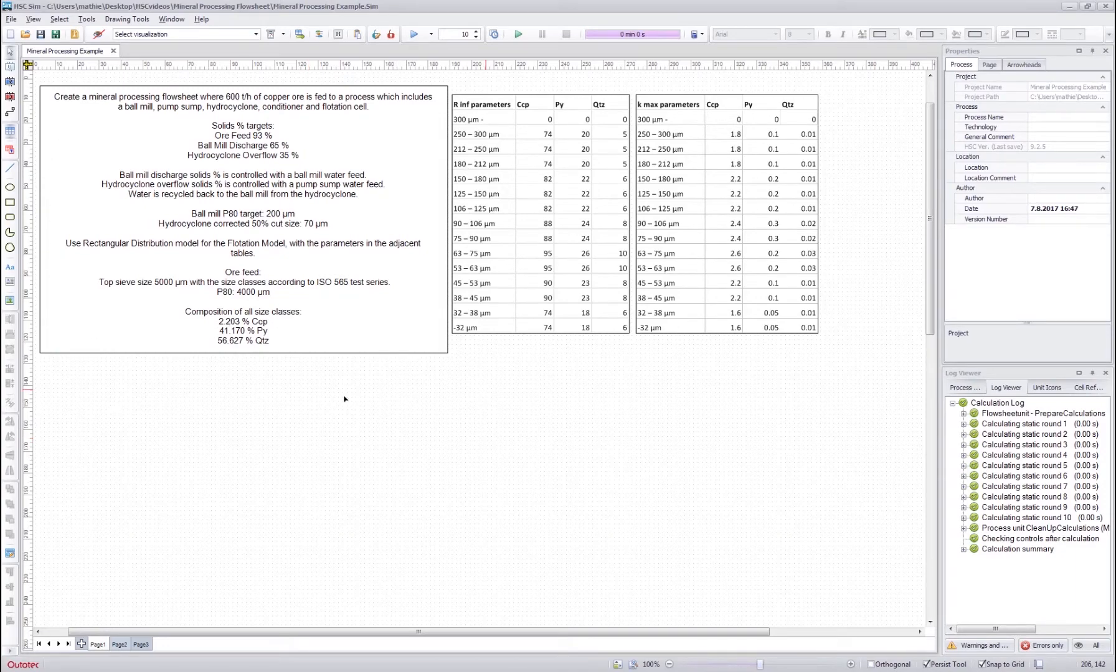
mouse_move(193, 404)
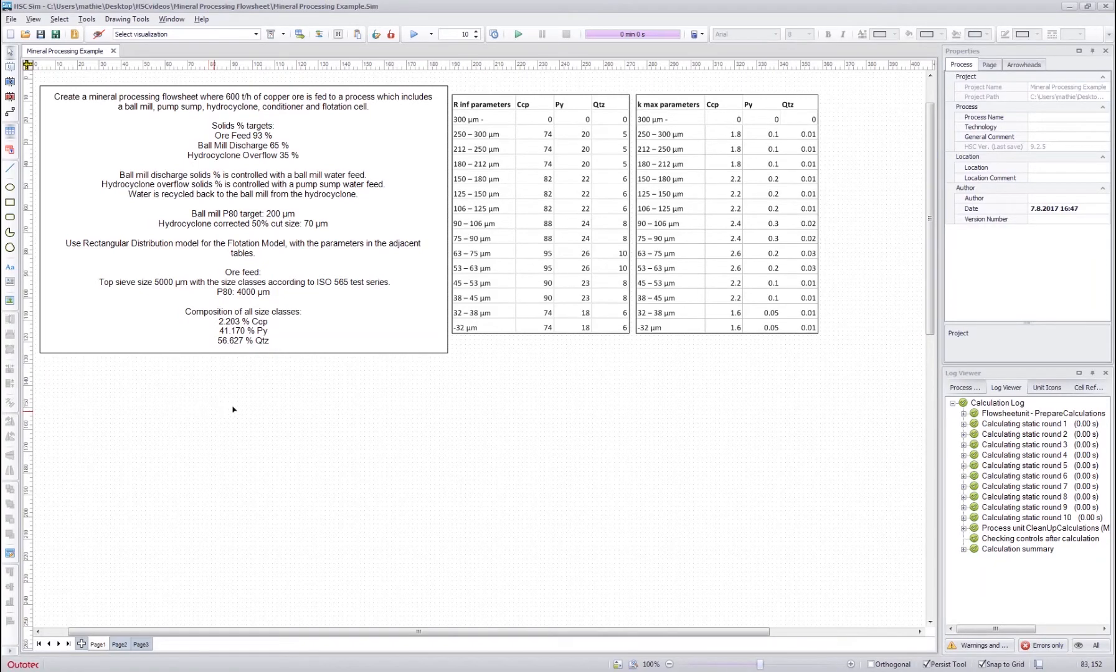
mouse_move(211, 430)
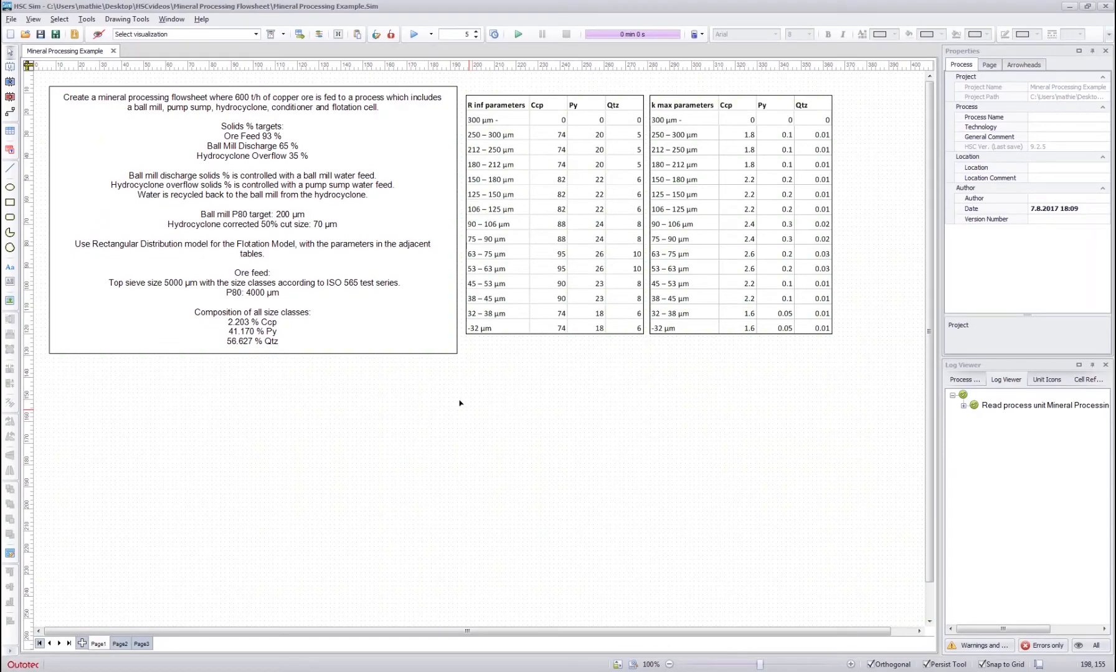
mouse_move(528, 565)
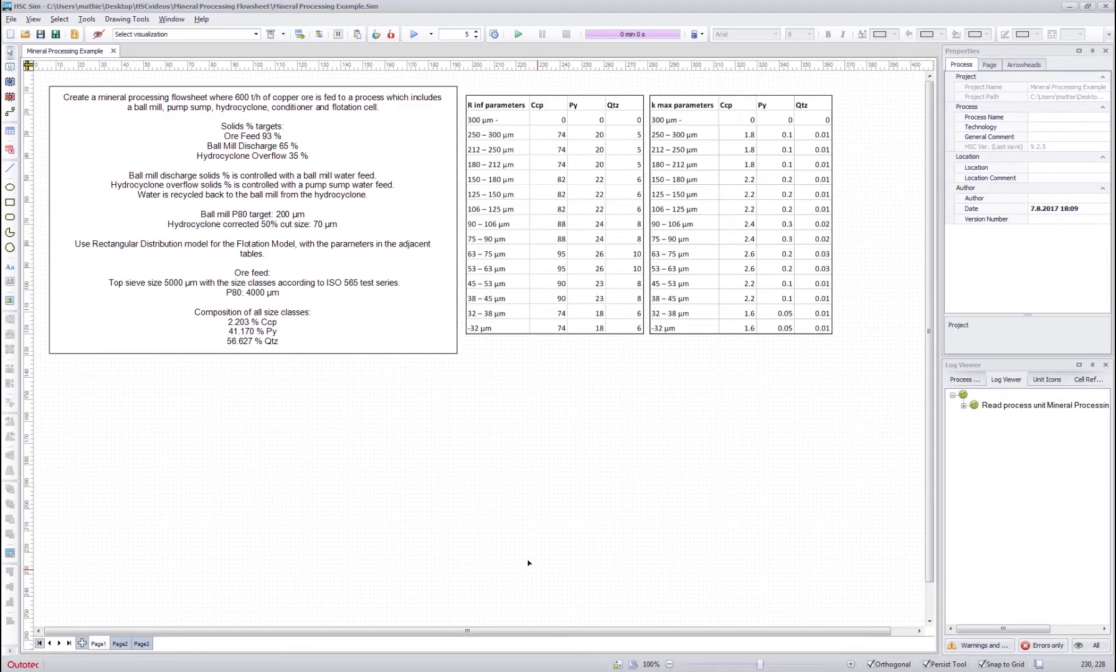
mouse_move(339, 416)
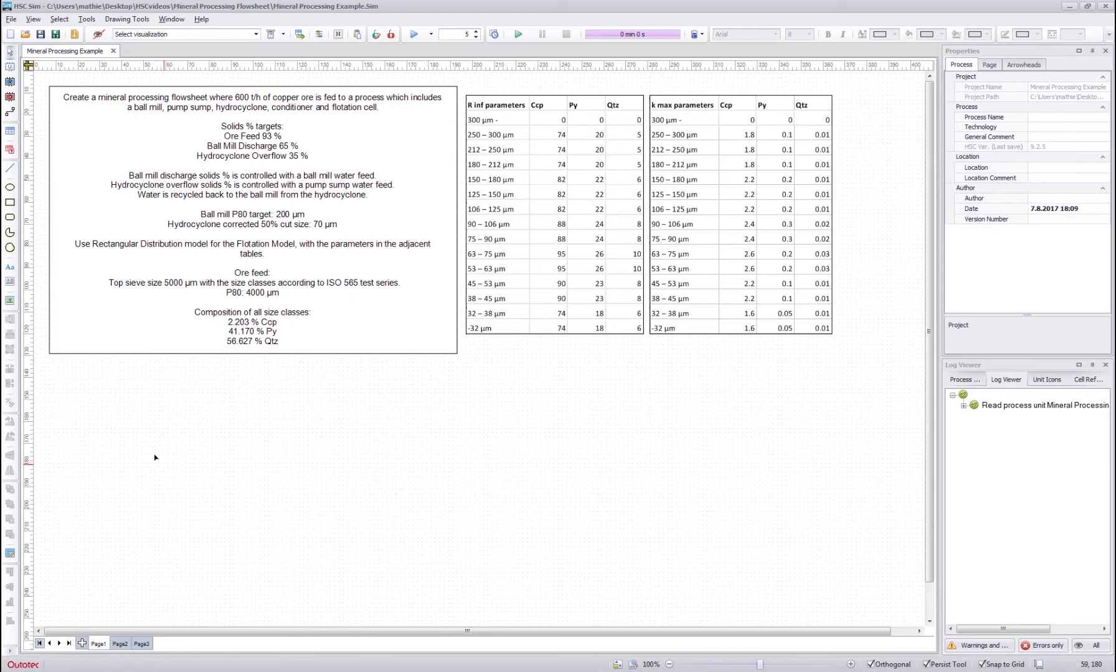
mouse_move(180, 441)
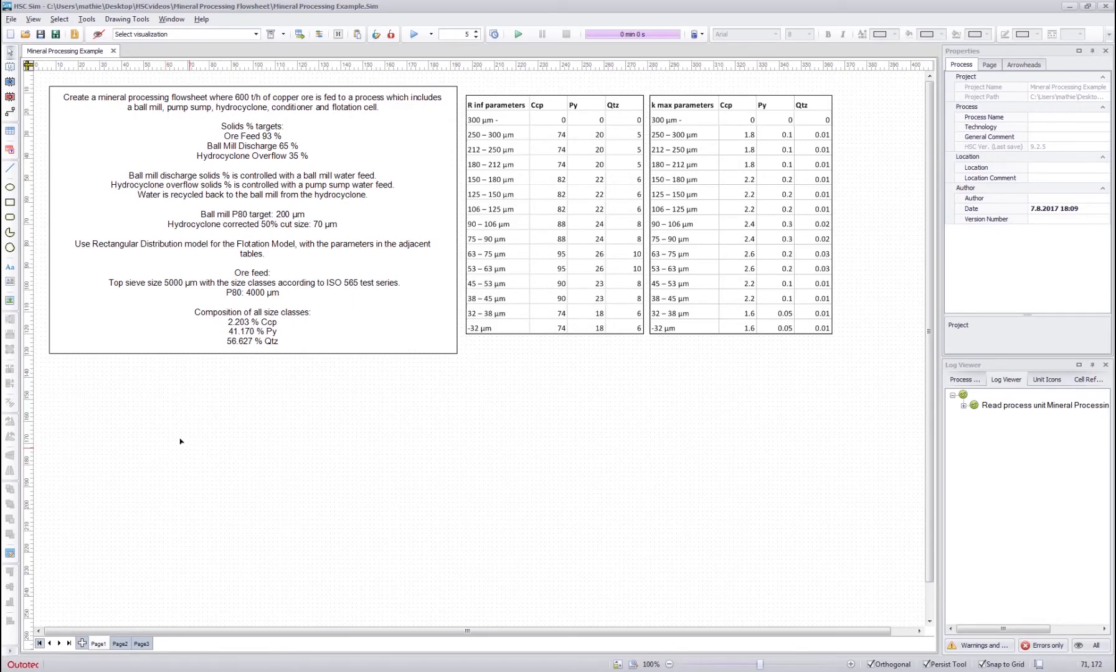
mouse_move(474, 424)
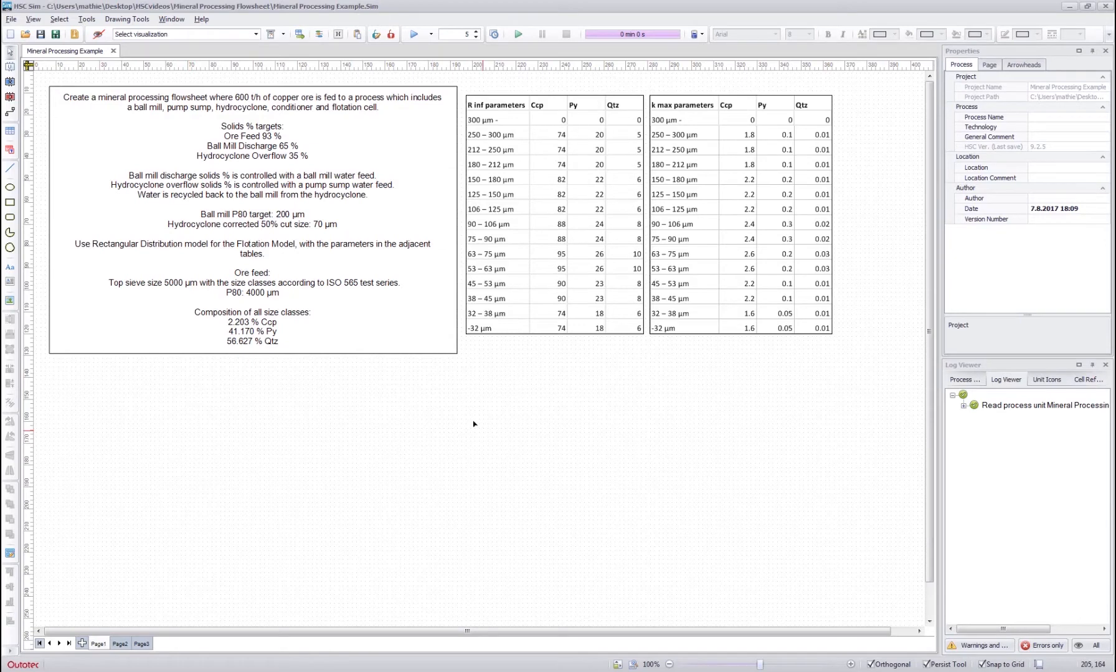
mouse_move(449, 419)
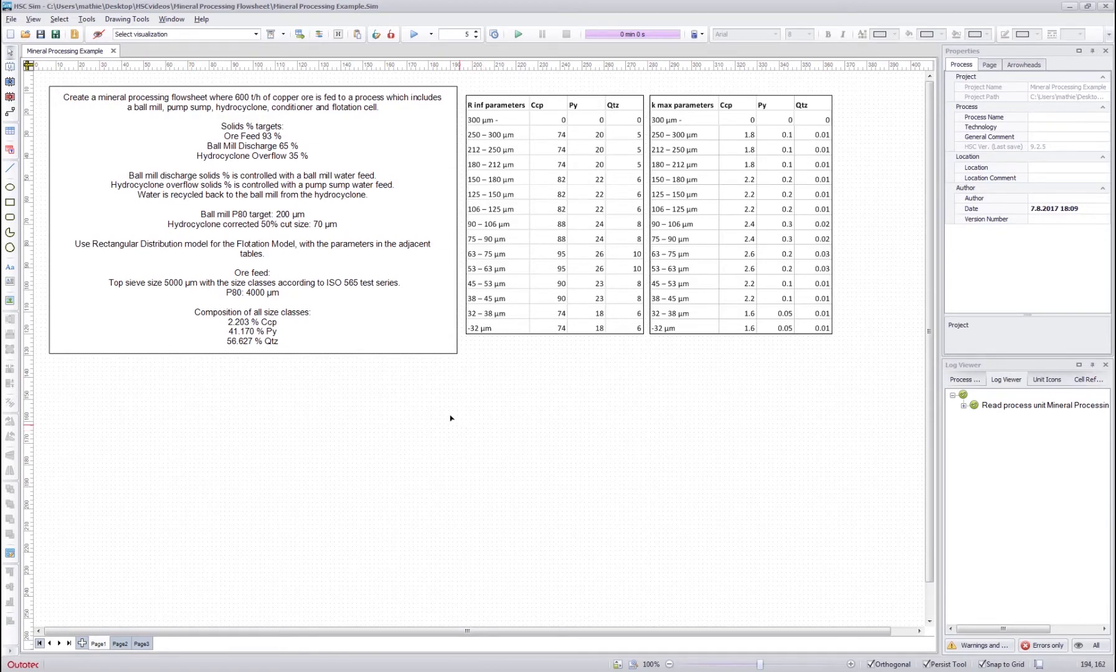
mouse_move(167, 464)
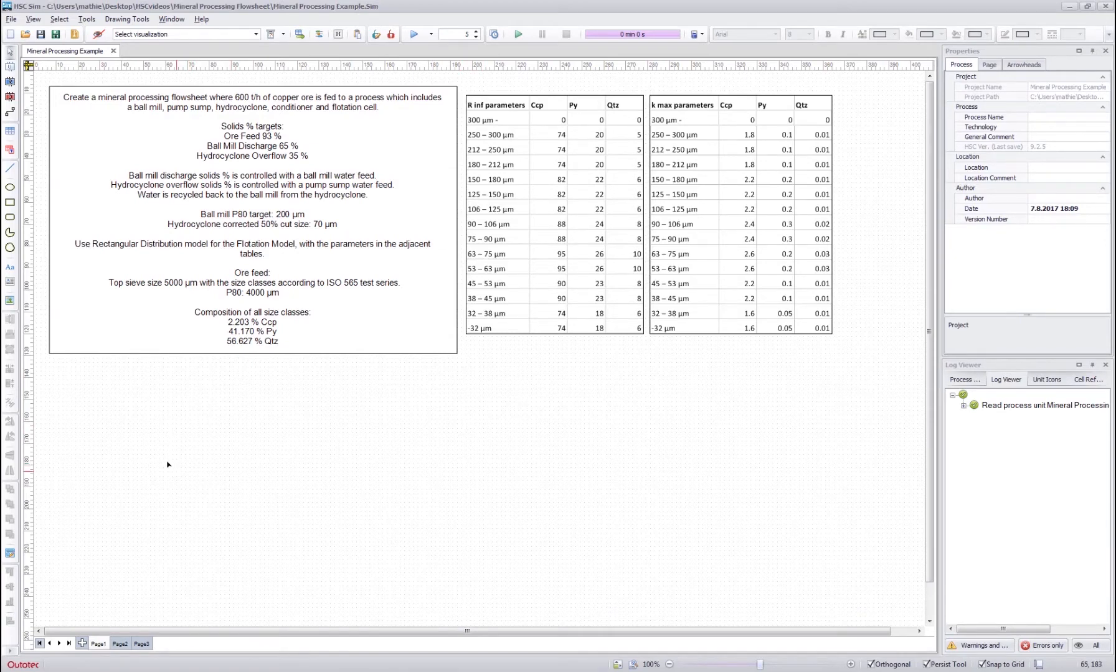
mouse_move(244, 403)
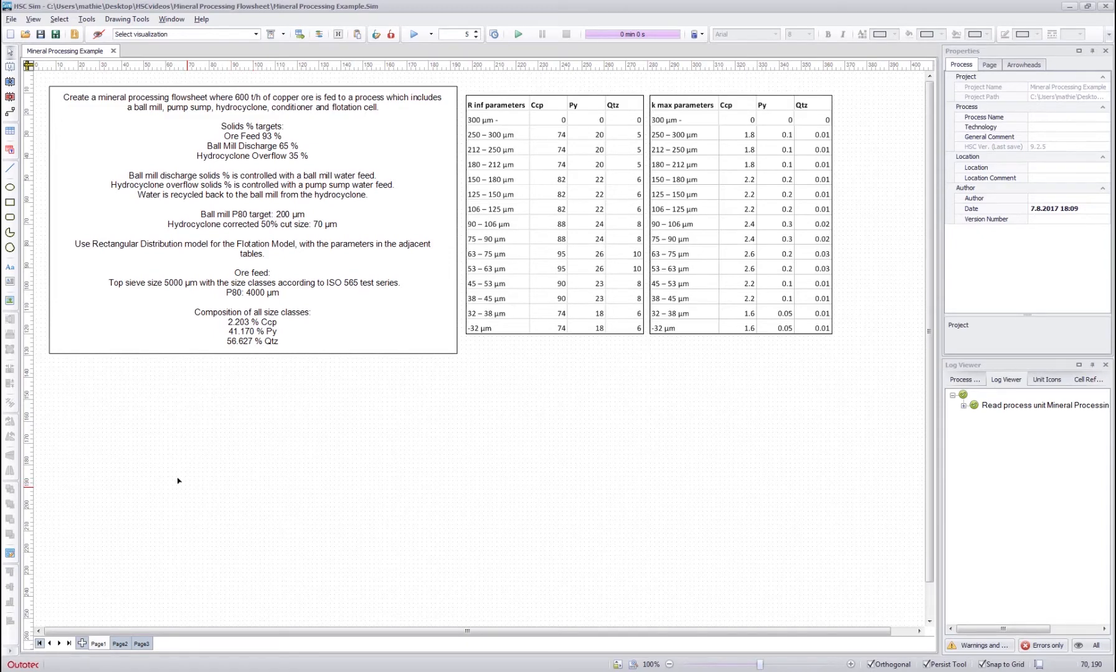
mouse_move(610, 462)
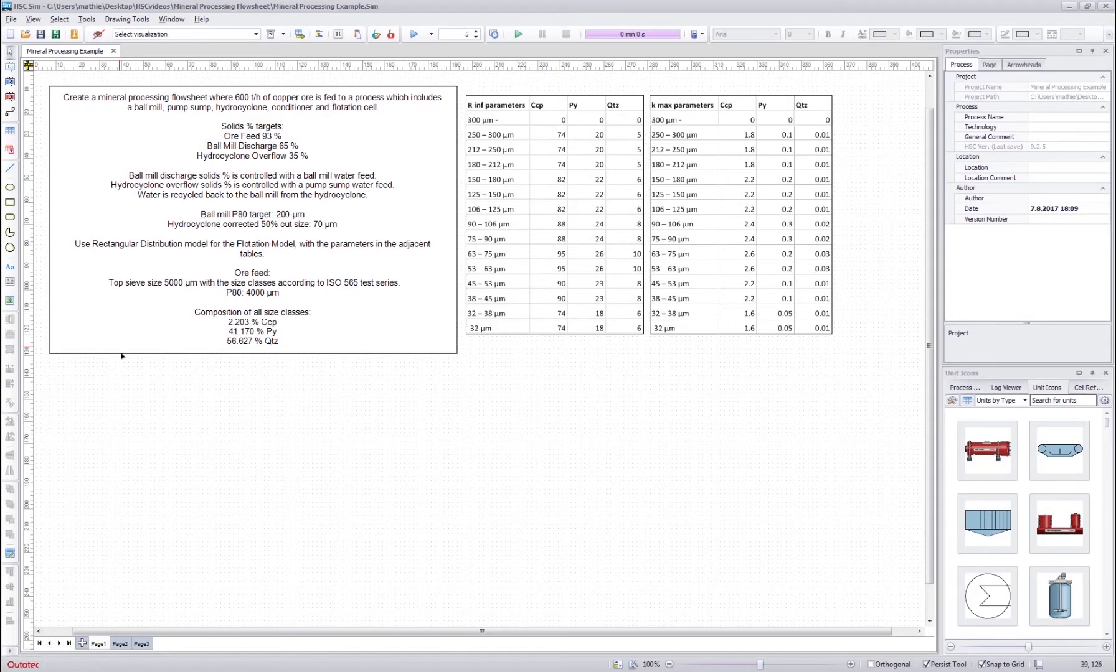
Step: Search the unit library and place the sump and hydrocyclone beside the ball mill
click(1060, 400)
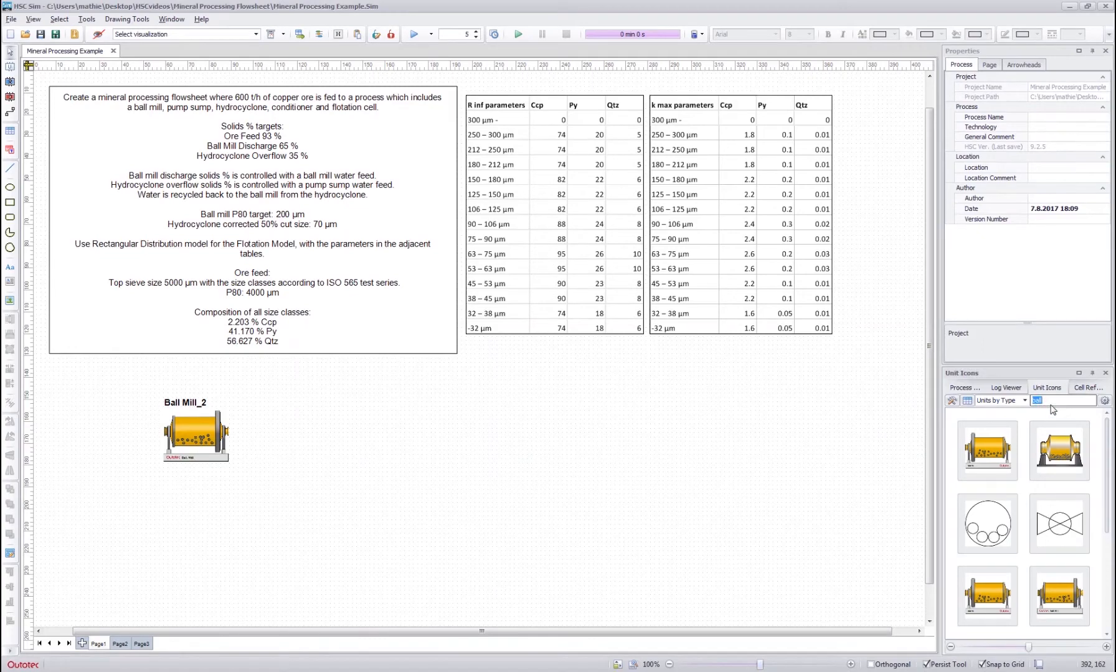
text(sump)
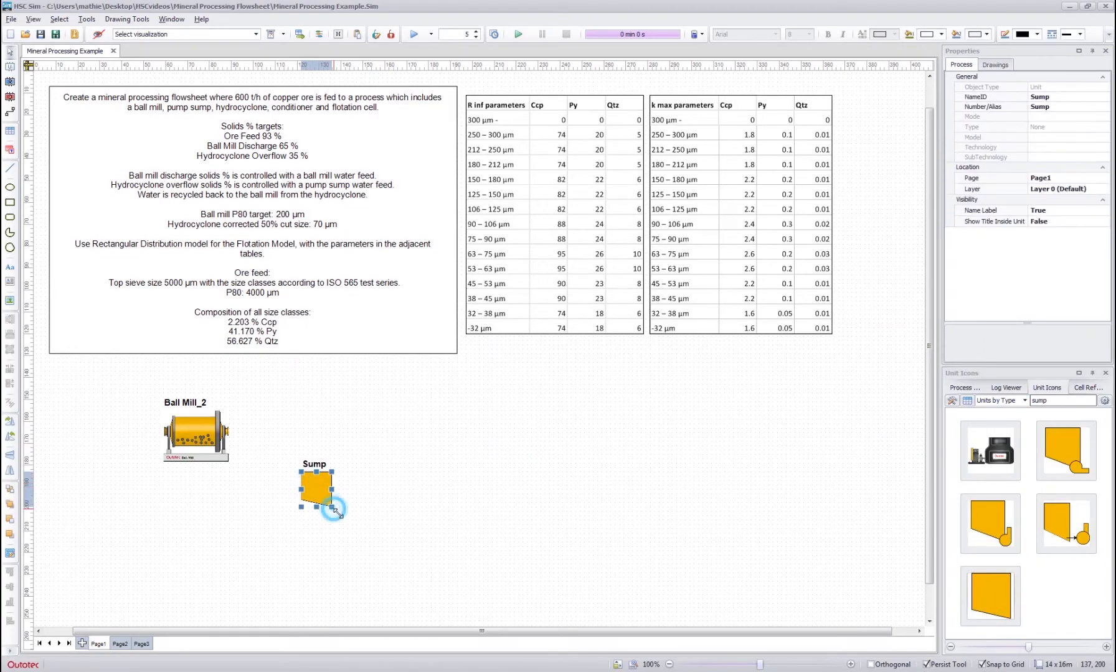
click(613, 484)
text(hydro)
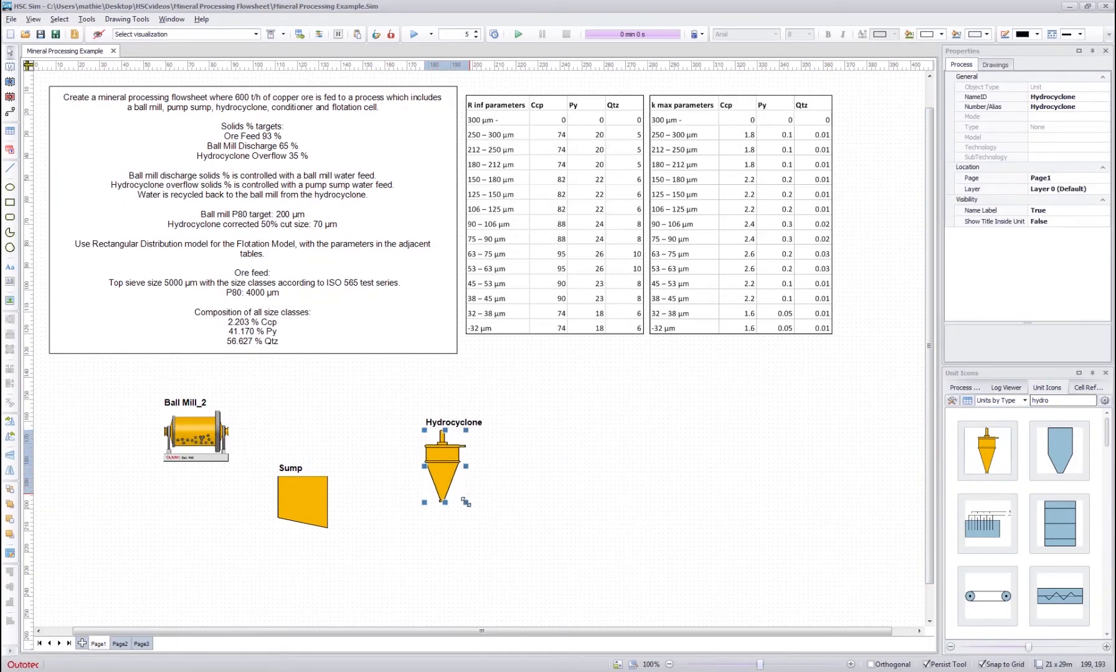
drag(447, 461, 402, 441)
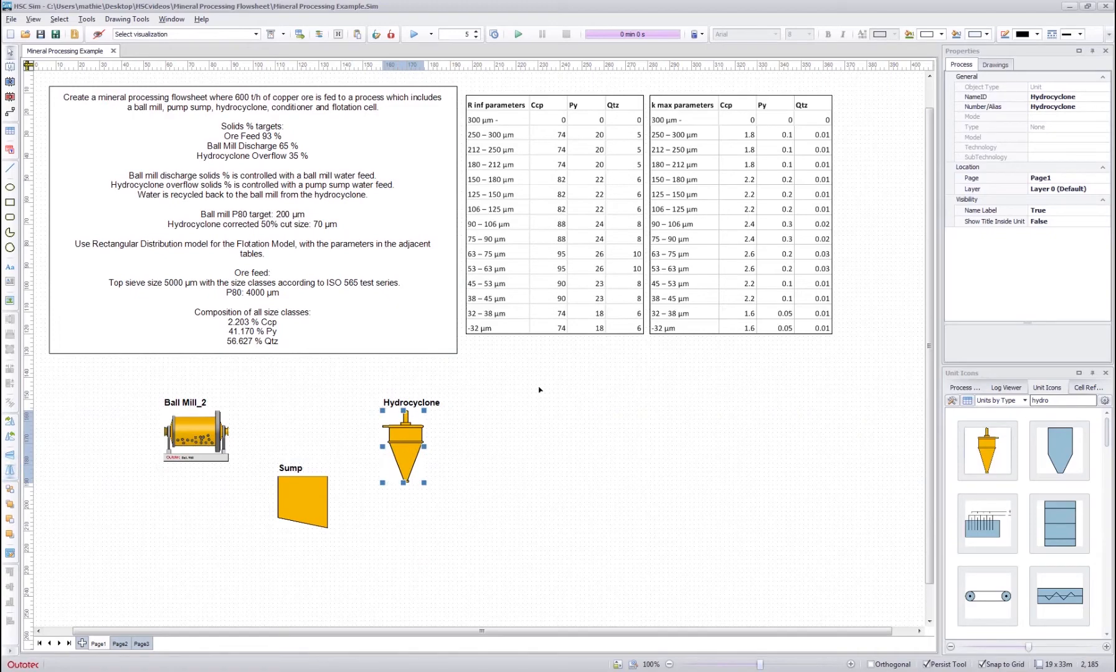
Step: Add a conditioner and TC-10 flotation cell, enlarging both units
click(539, 390)
text(c)
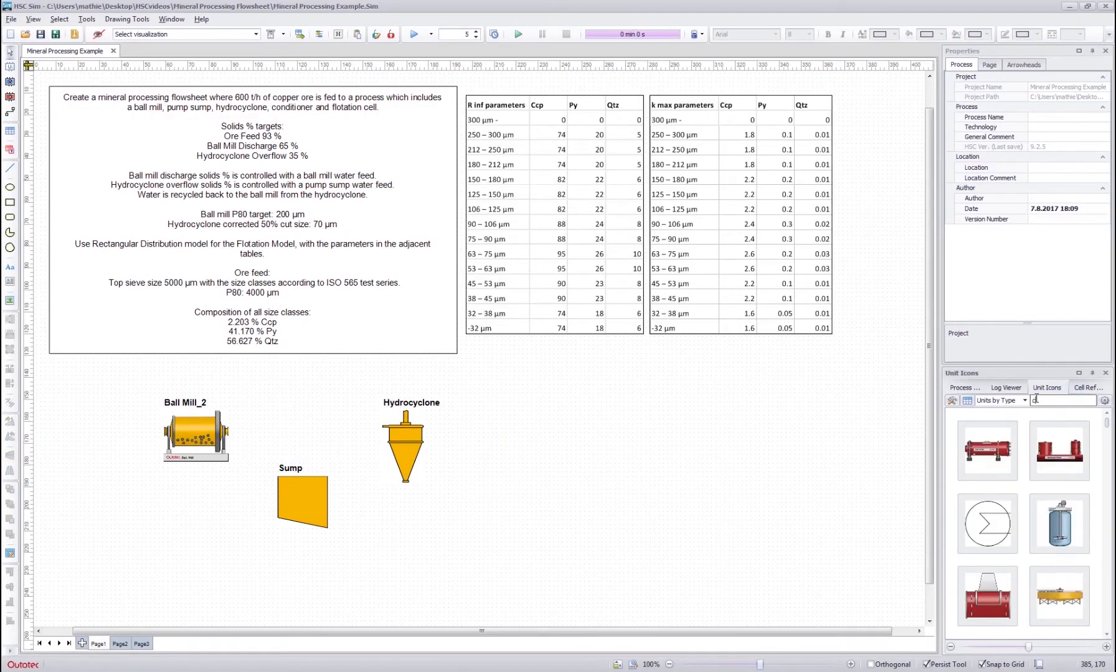
text(ondition)
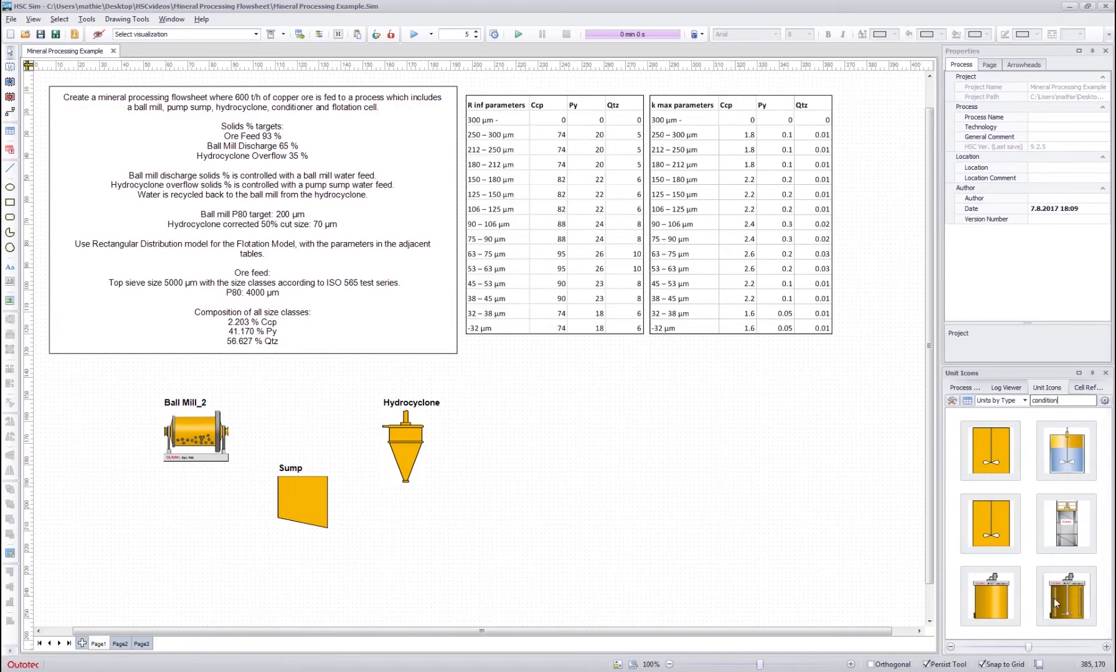
drag(1066, 596, 542, 420)
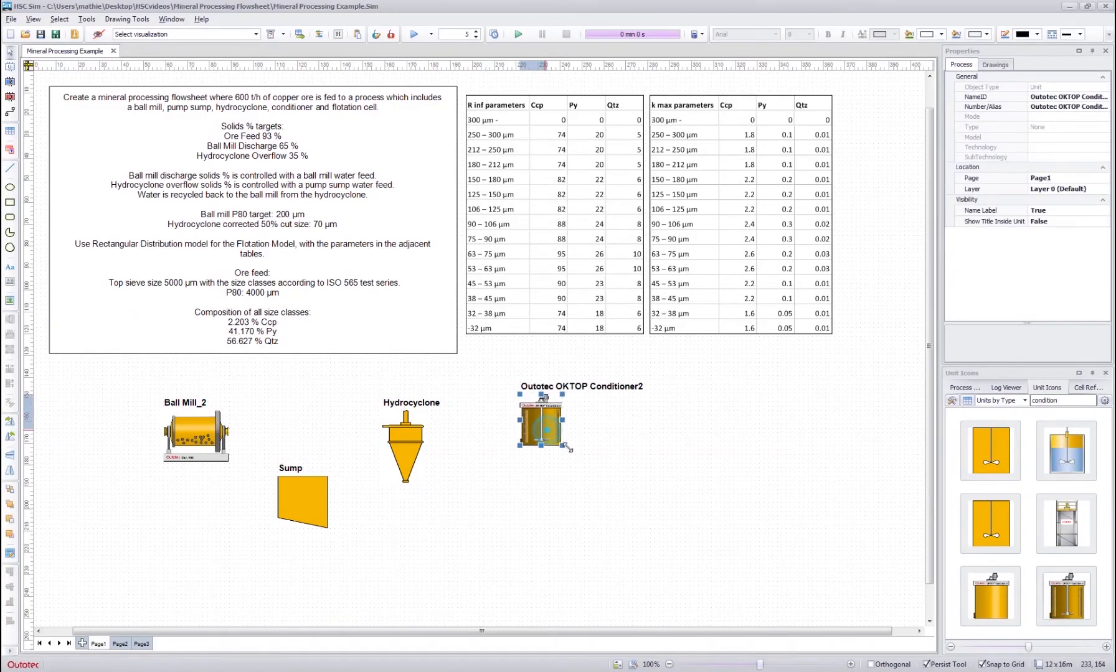
drag(542, 424, 542, 418)
text(tc)
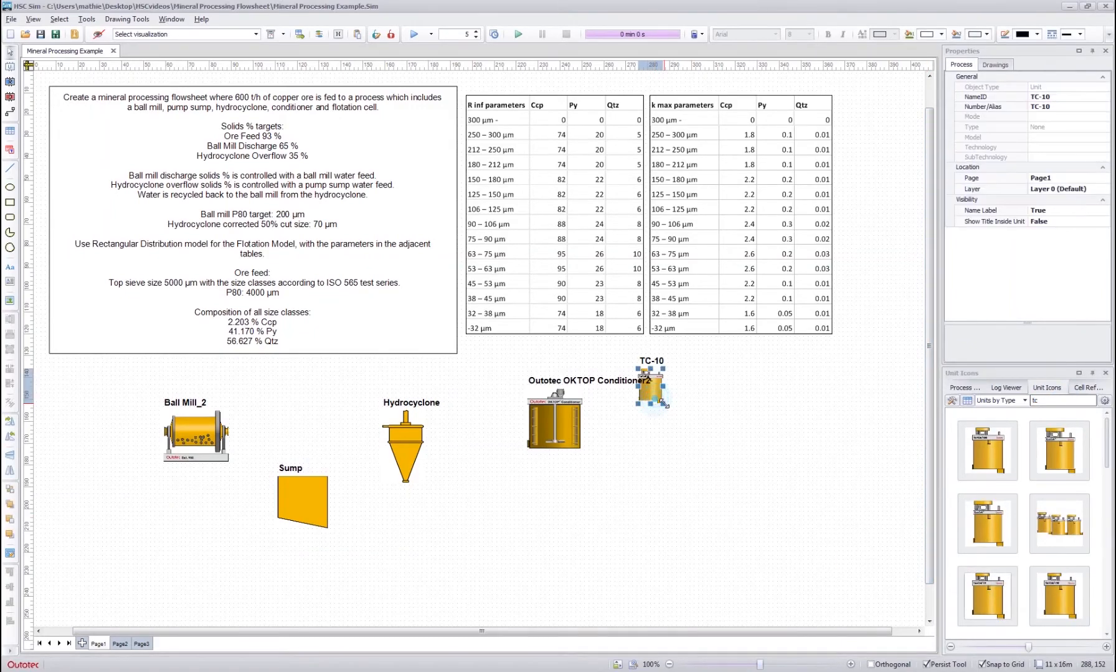
drag(652, 388, 712, 416)
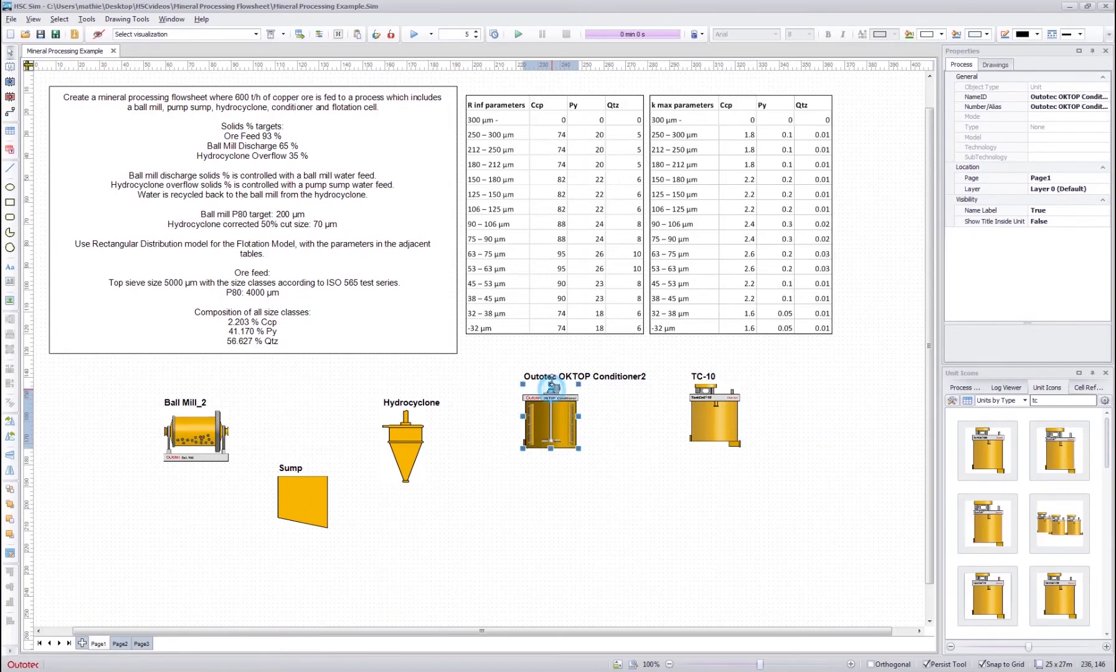
click(713, 415)
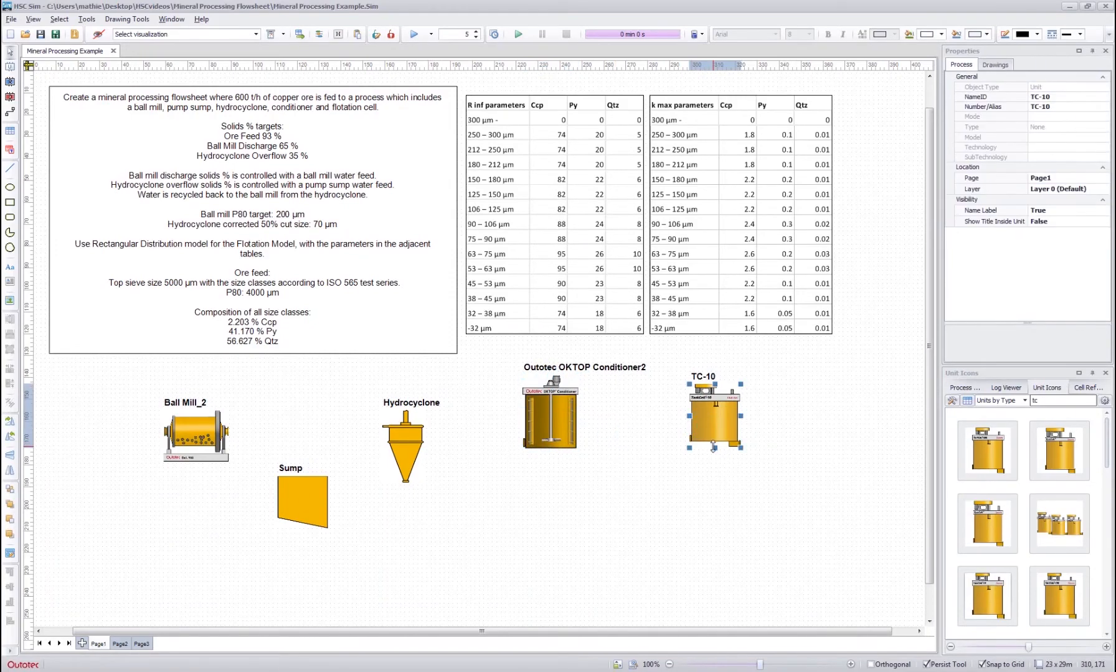
click(502, 505)
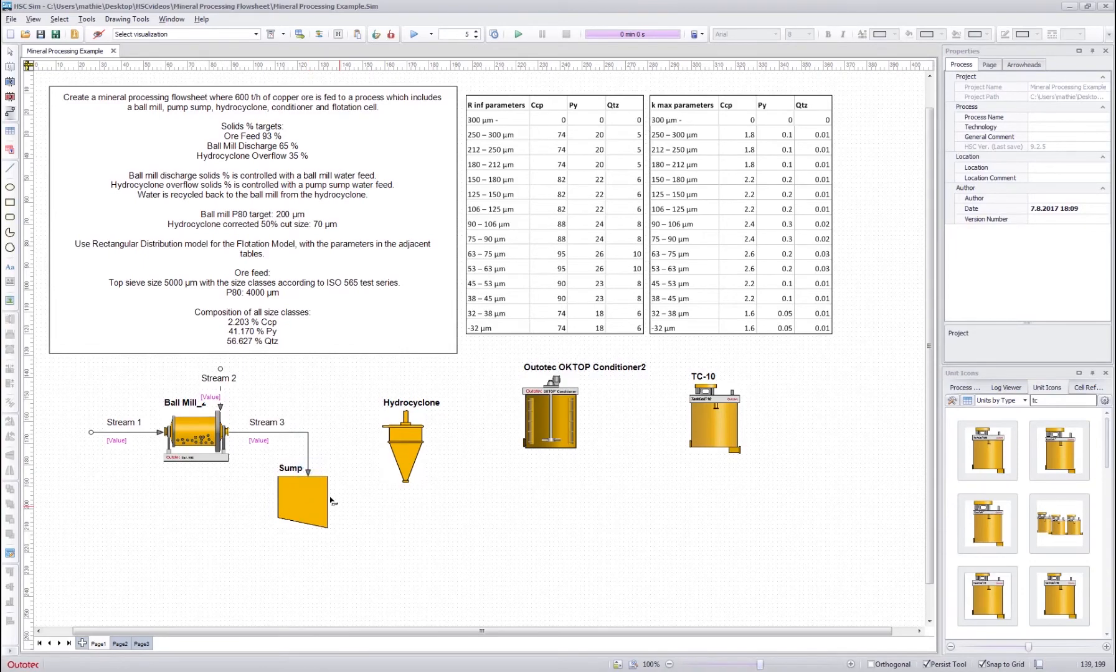
Step: Draw the sump feed, the sump-to-hydrocyclone discharge and the hydrocyclone overflow streams
drag(206, 511, 272, 517)
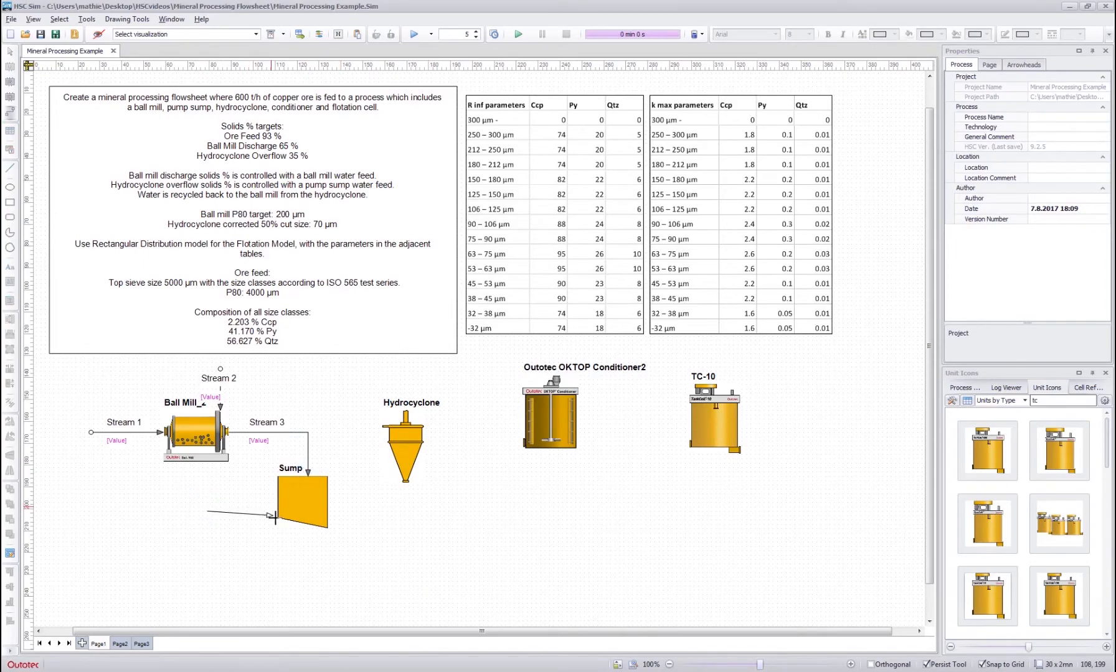
drag(208, 511, 275, 516)
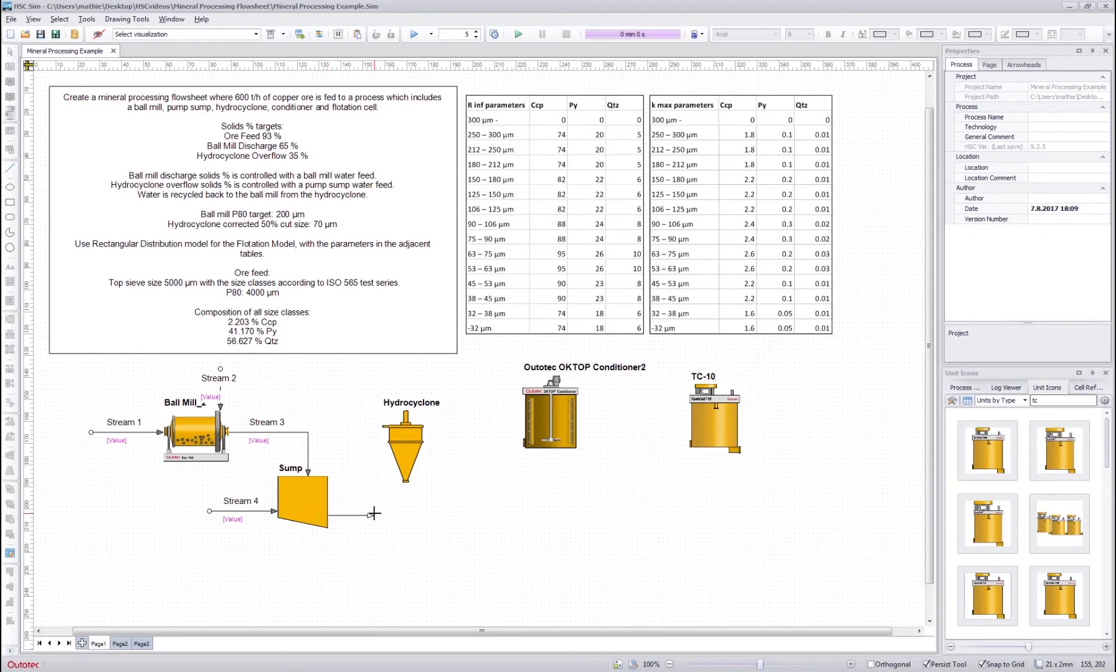
drag(374, 513, 365, 427)
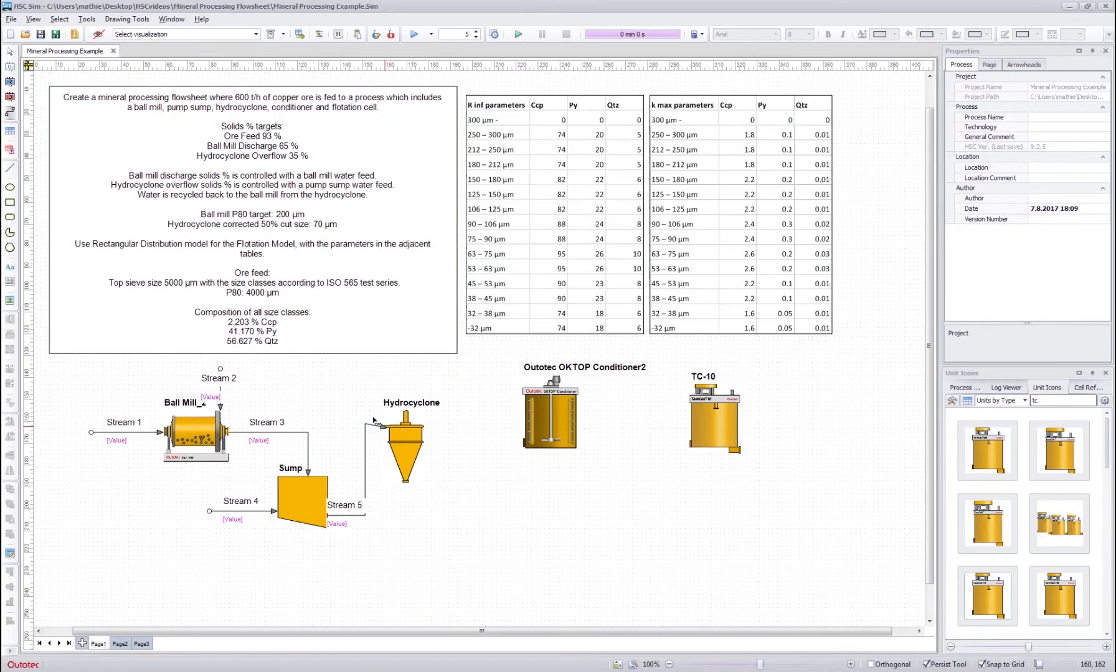
click(364, 428)
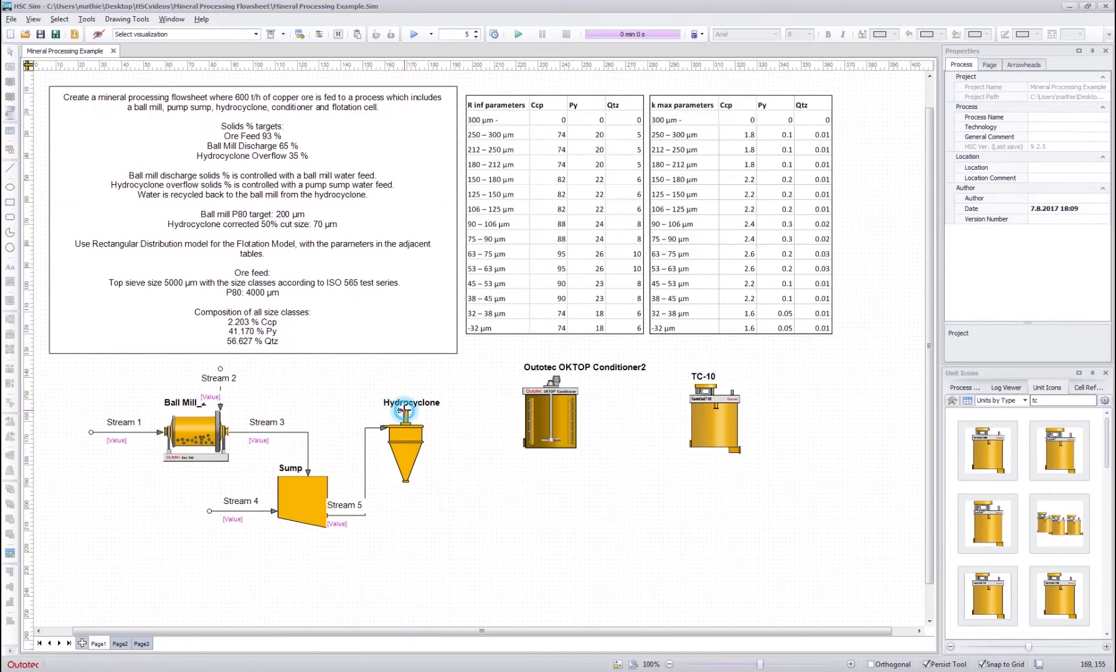
drag(402, 409, 509, 387)
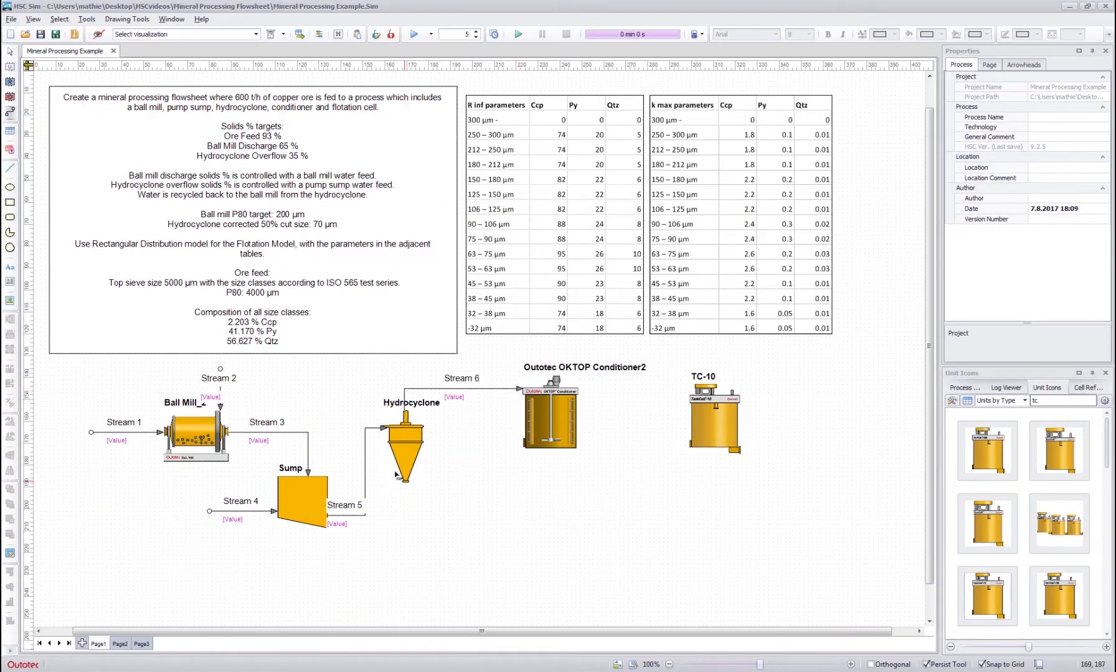
Step: Route hydrocyclone underflow back to the ball mill, link conditioner to TC-10, and add an outlet
drag(398, 473, 180, 584)
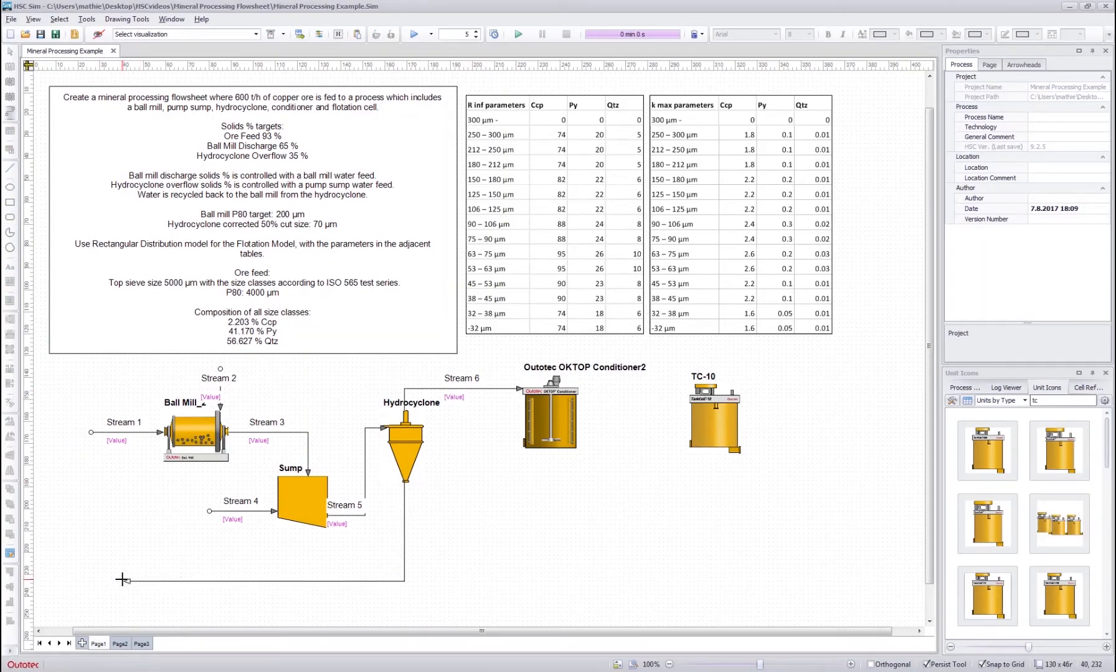
drag(121, 581, 155, 454)
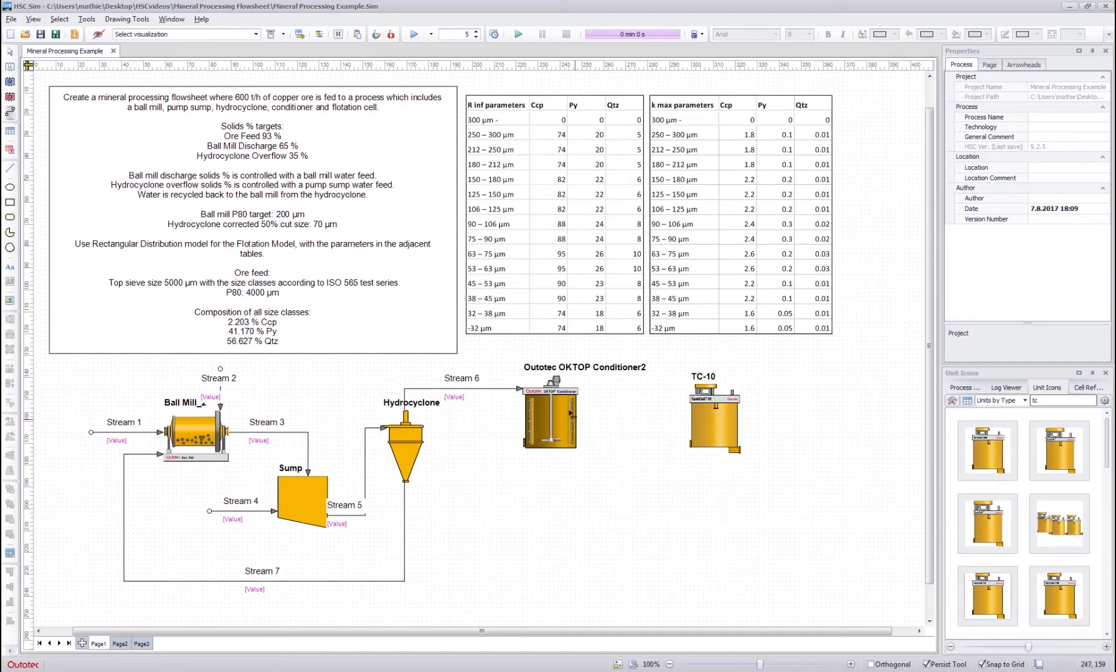
drag(573, 419, 686, 419)
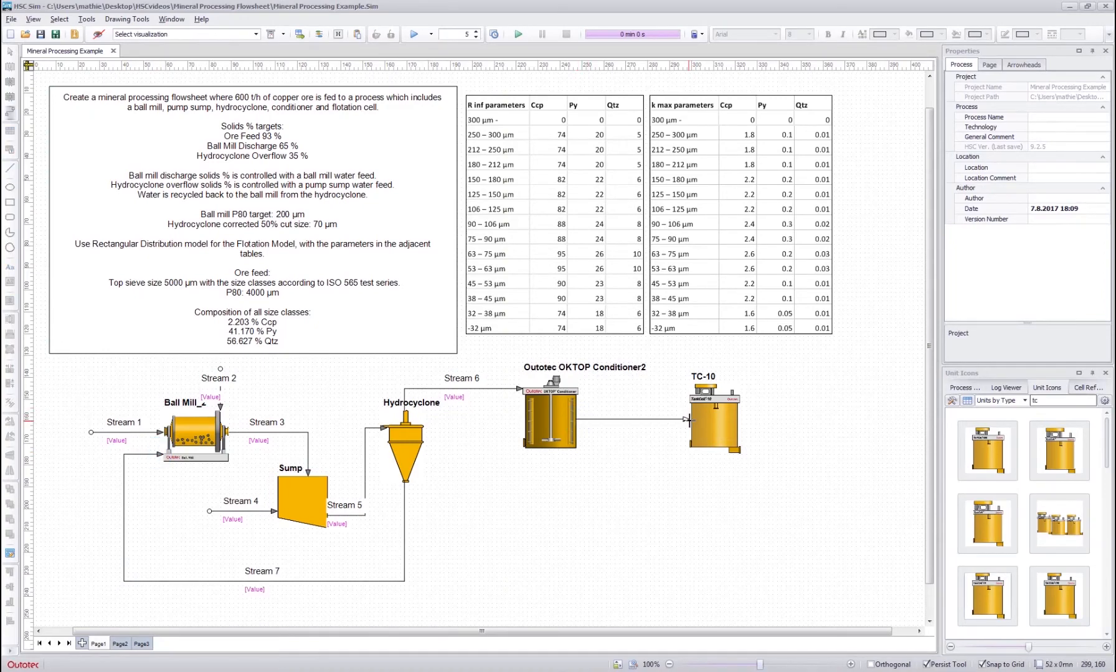
drag(591, 414, 687, 422)
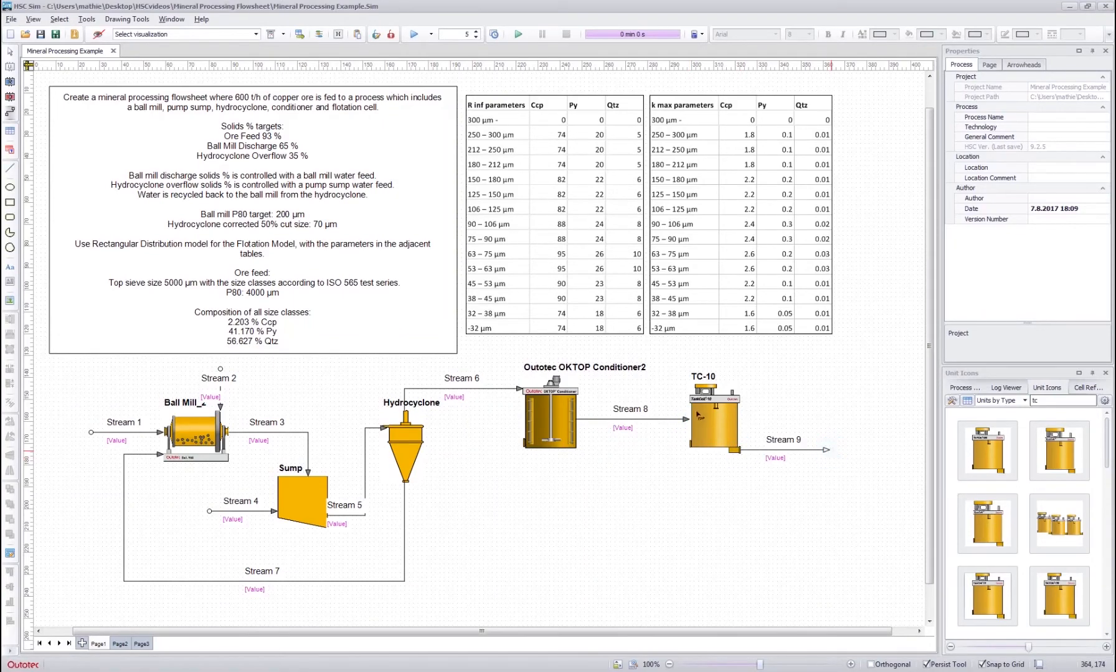
click(714, 503)
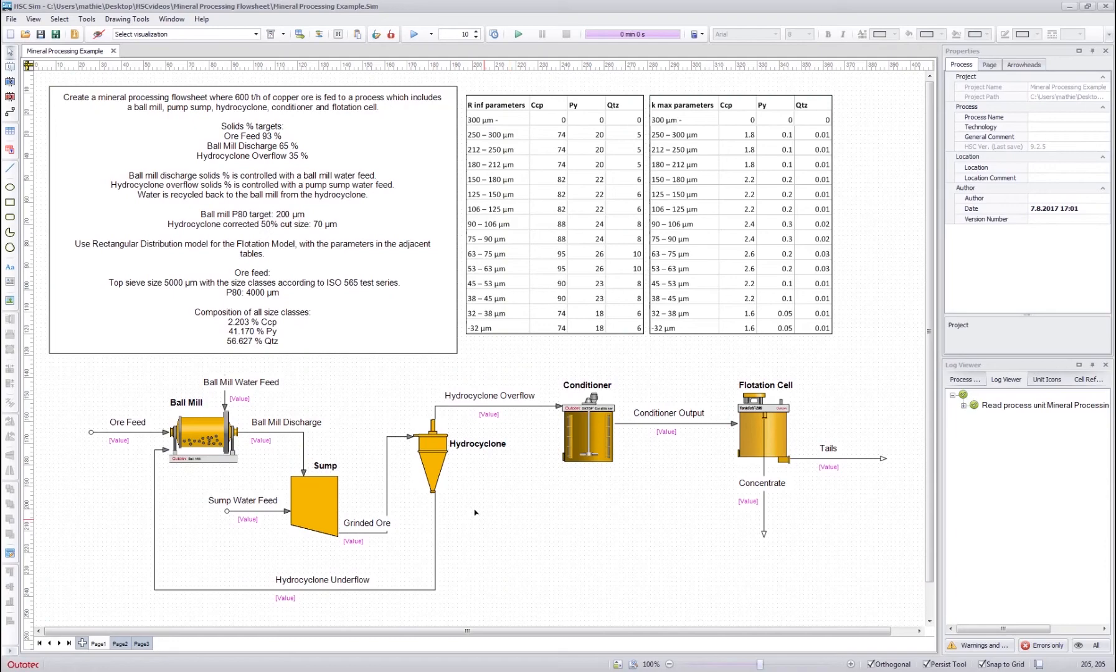
mouse_move(224, 541)
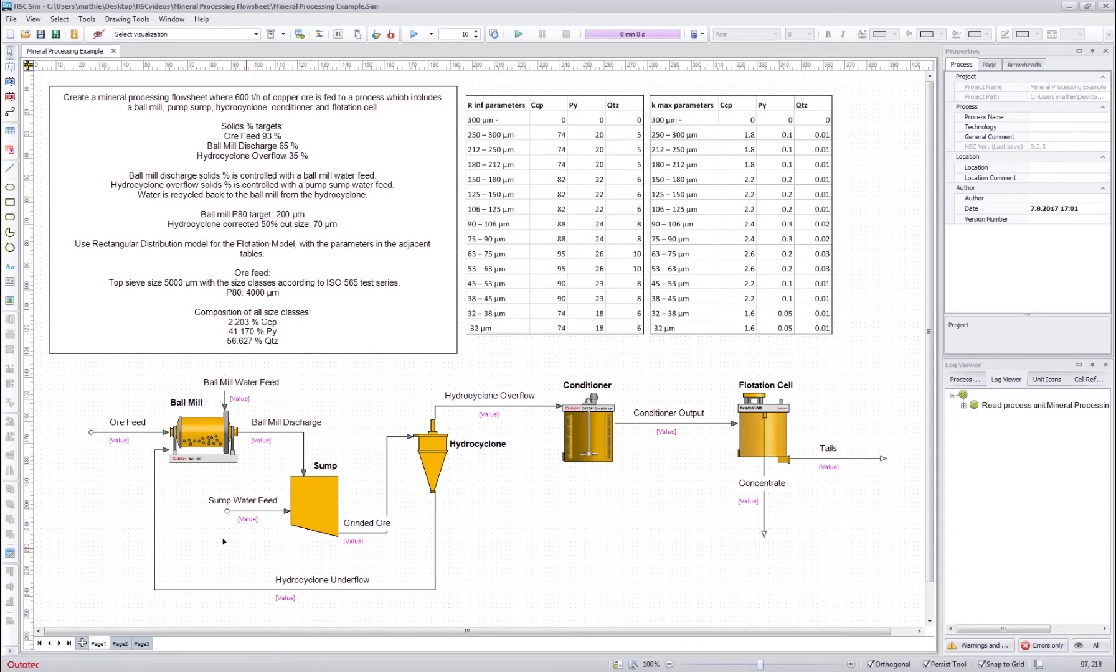
mouse_move(245, 453)
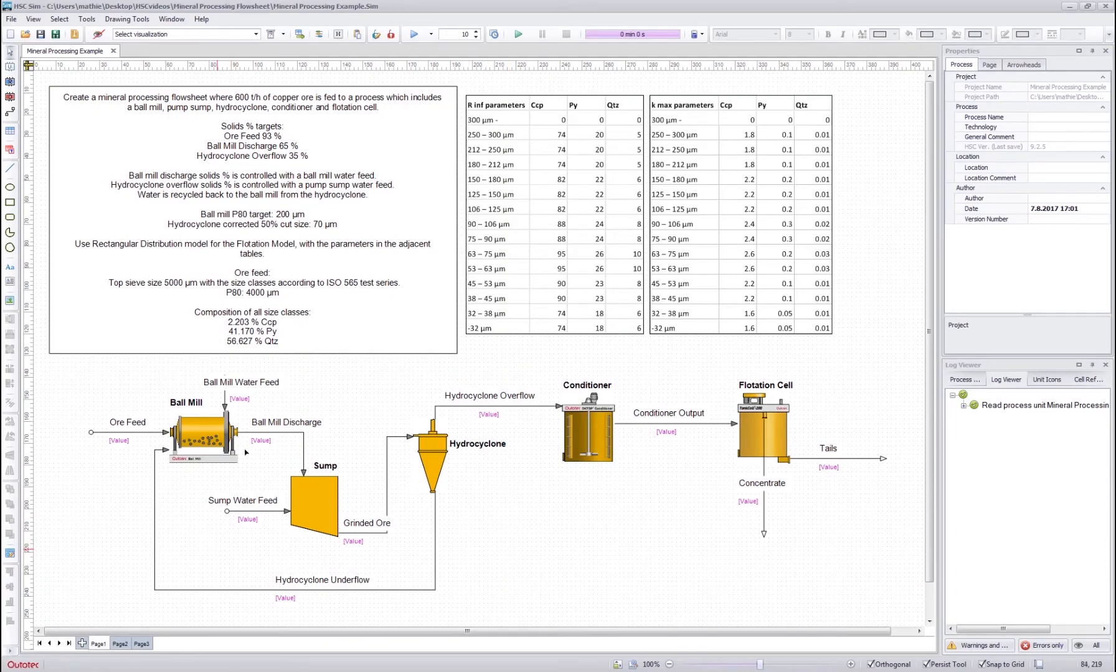
mouse_move(321, 494)
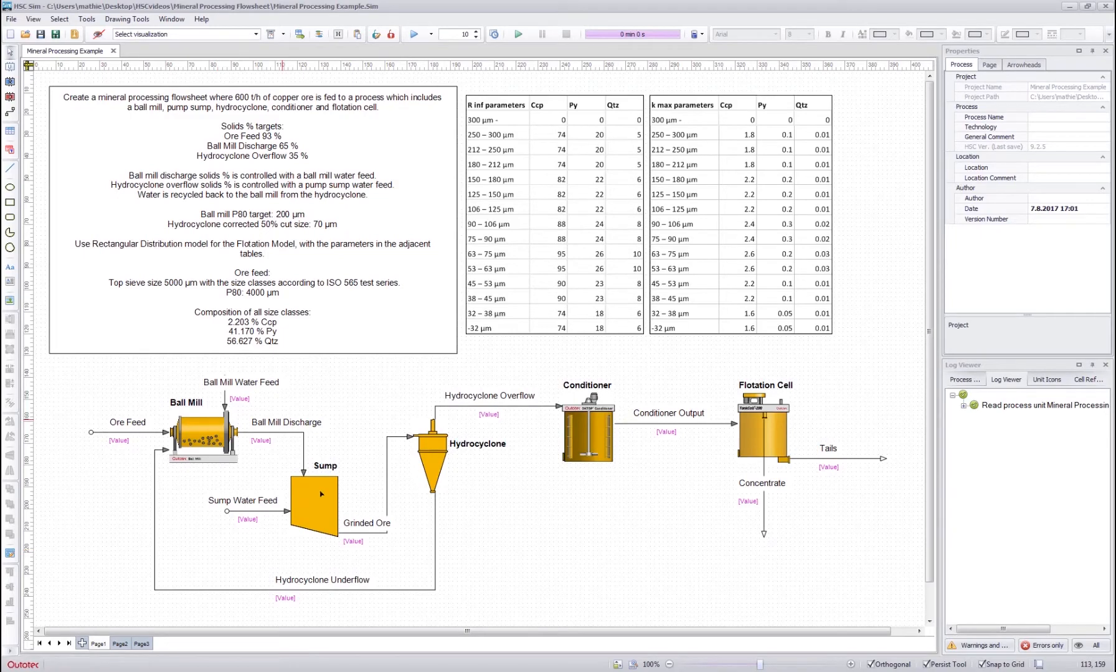
mouse_move(582, 517)
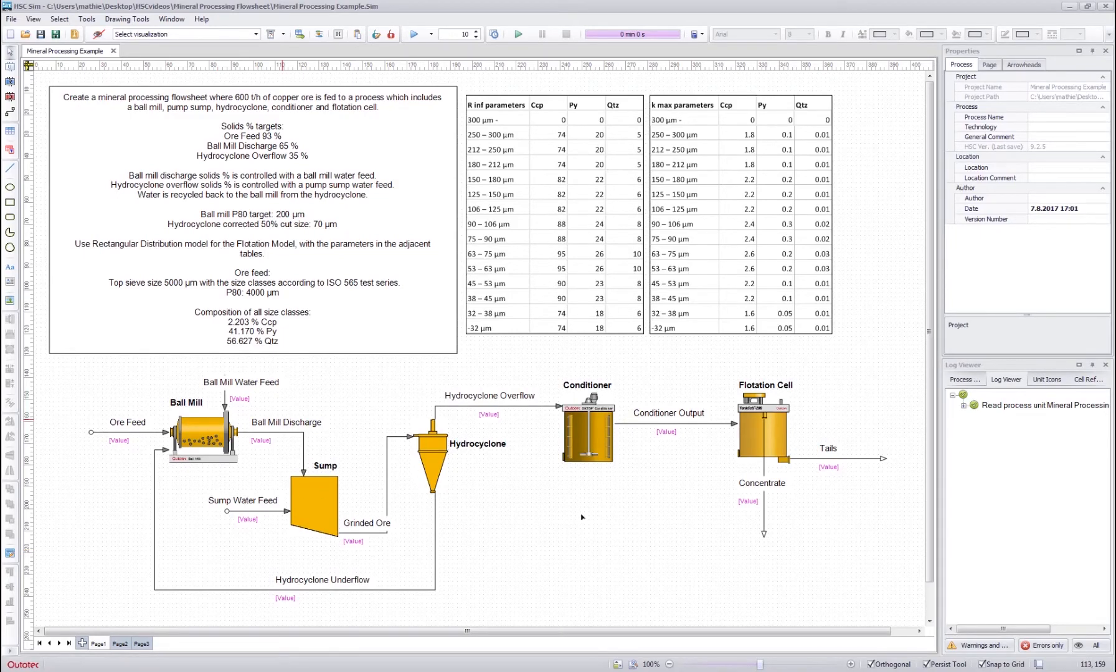
mouse_move(460, 547)
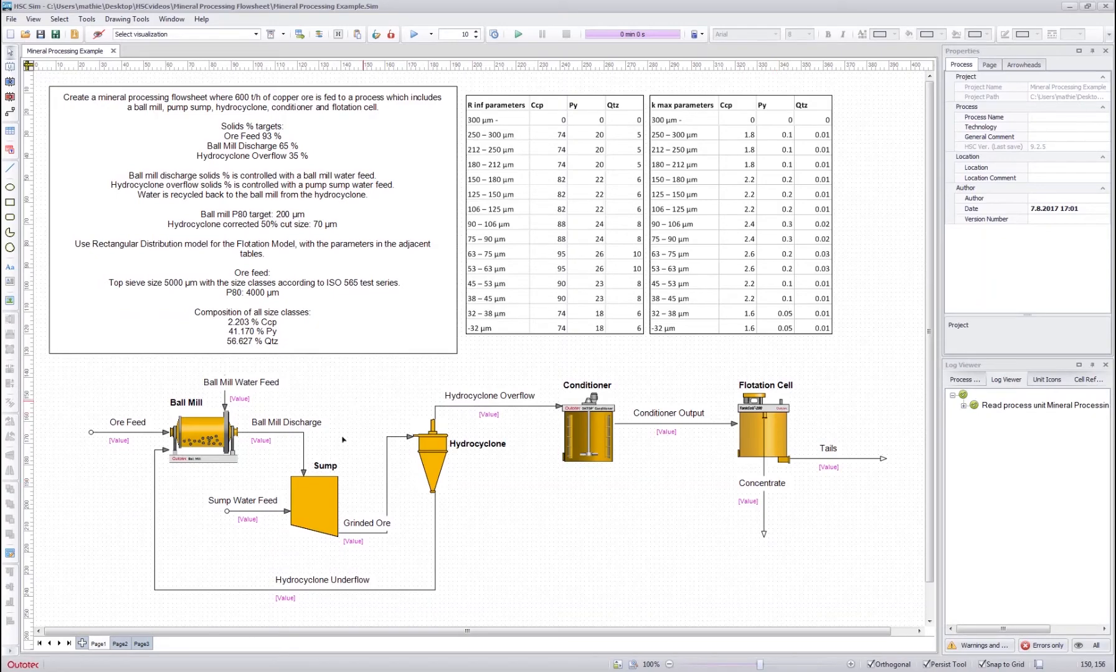
mouse_move(239, 491)
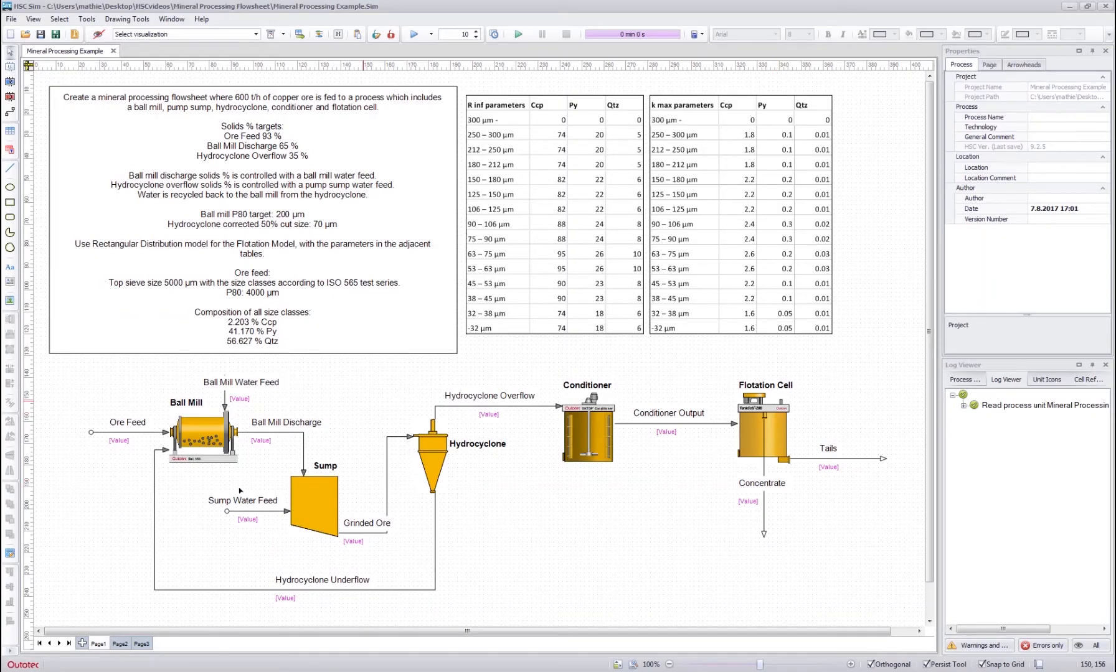
Step: Open the flowsheet with Ore Feed, Concentrate and Tails streams and select the Hydrocyclone
click(1045, 387)
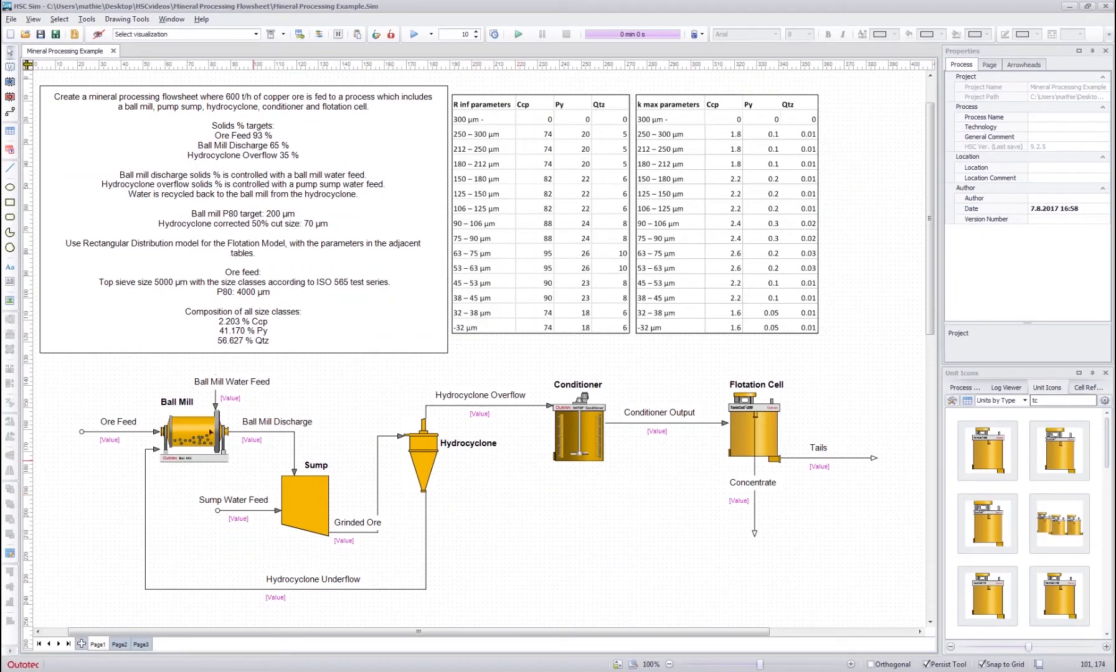
click(422, 461)
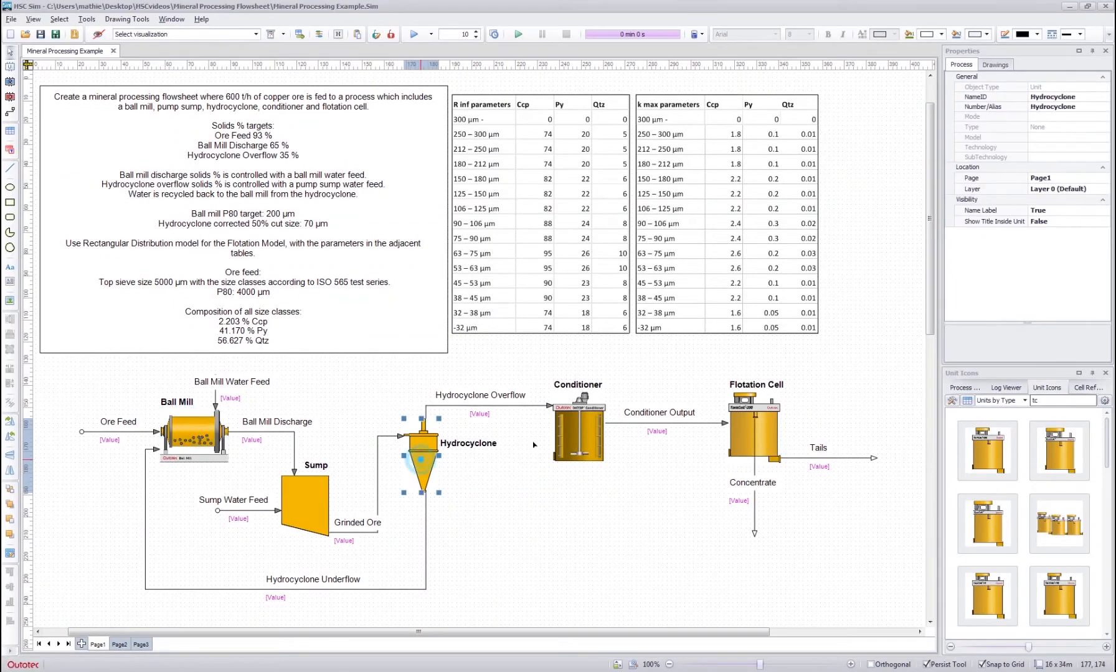
Step: Open unit model selection and assign Bond Ball Mill and Conditioner models
click(752, 427)
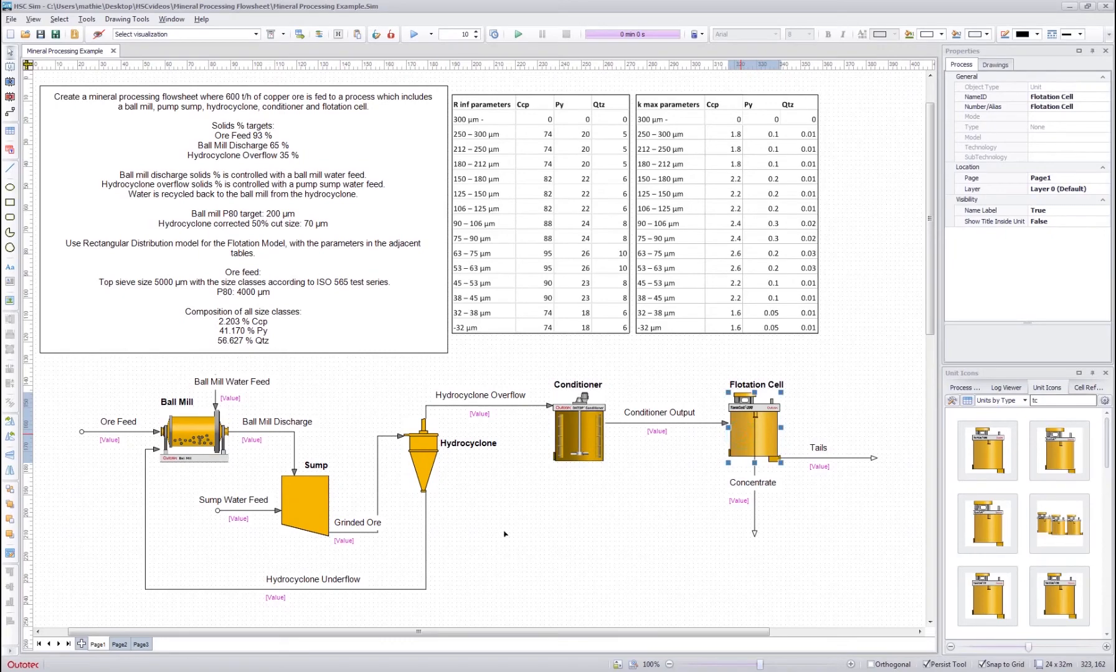
double_click(192, 437)
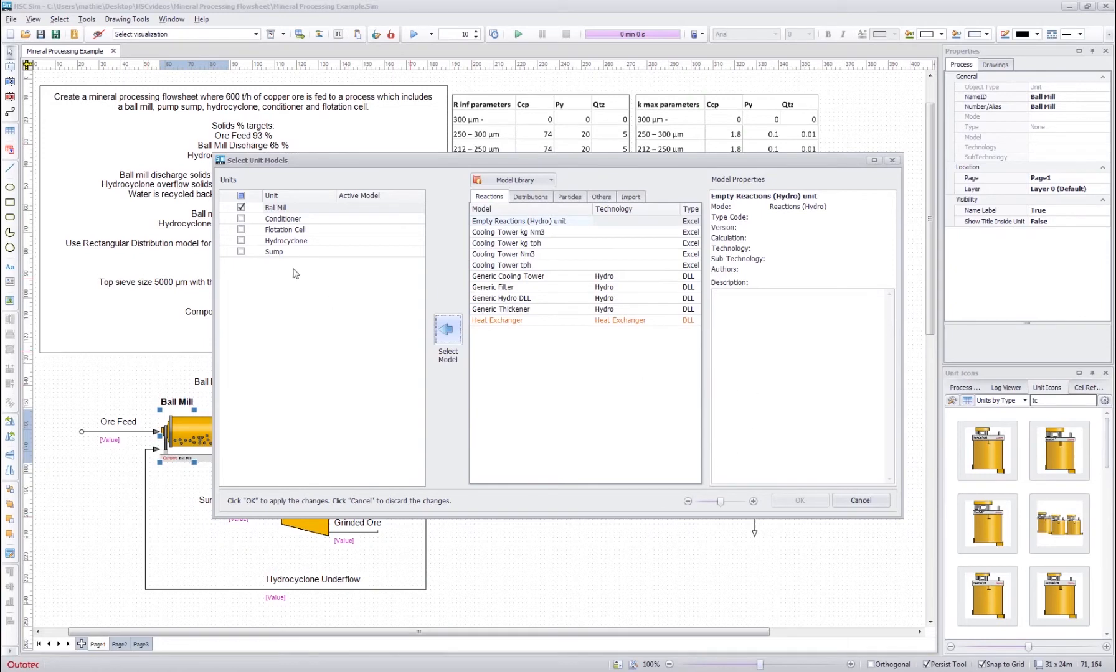
mouse_move(217, 221)
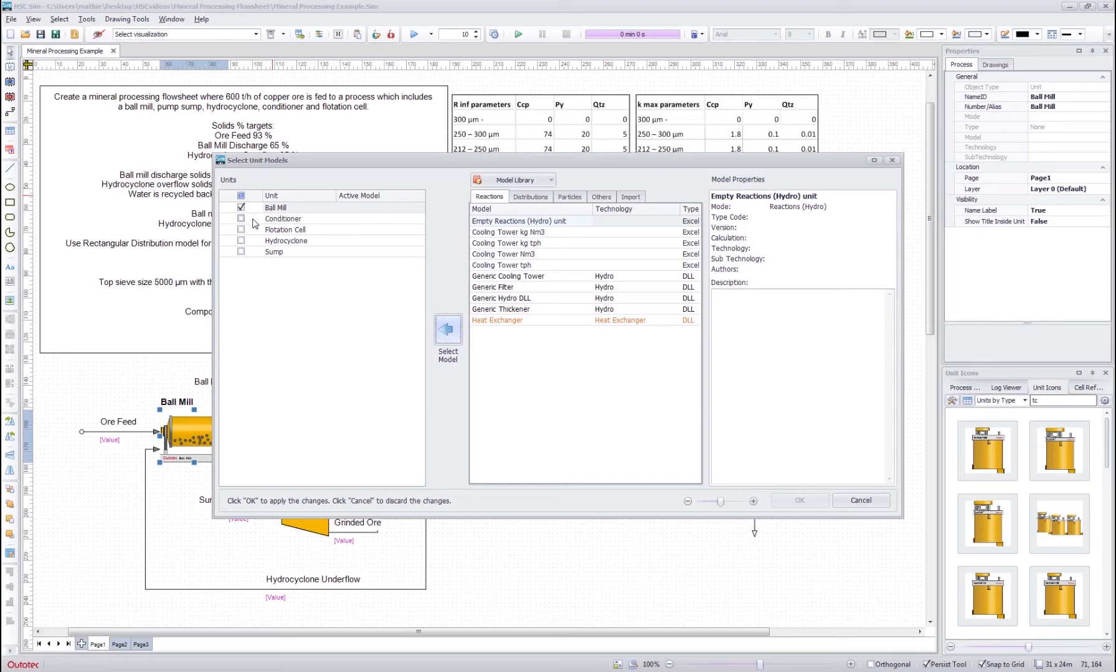
click(241, 207)
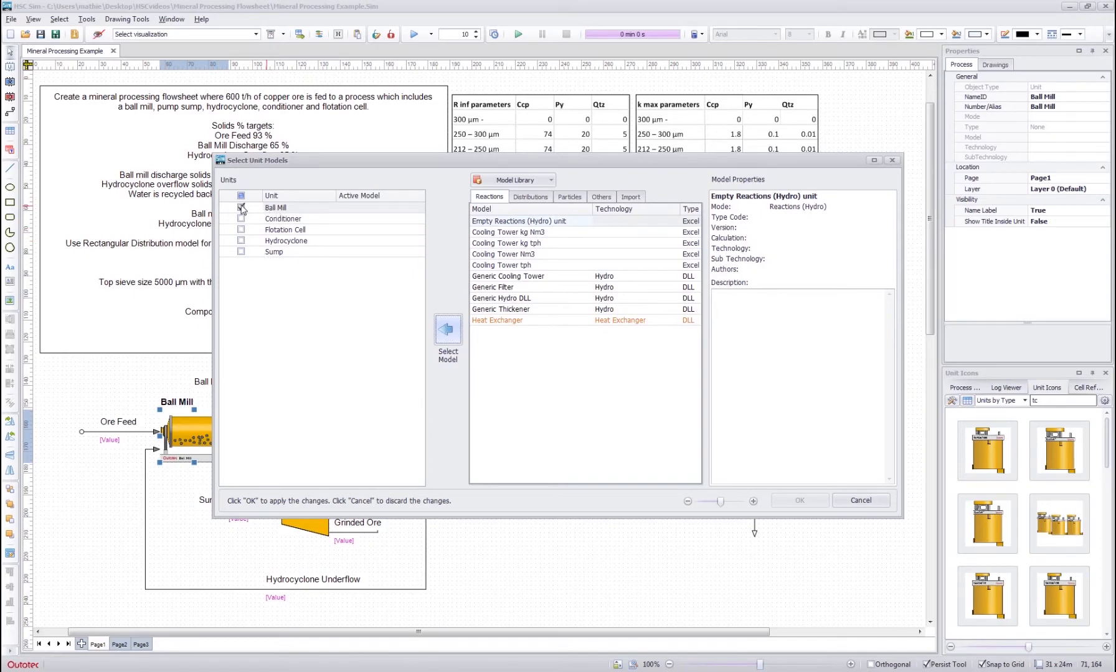
click(241, 207)
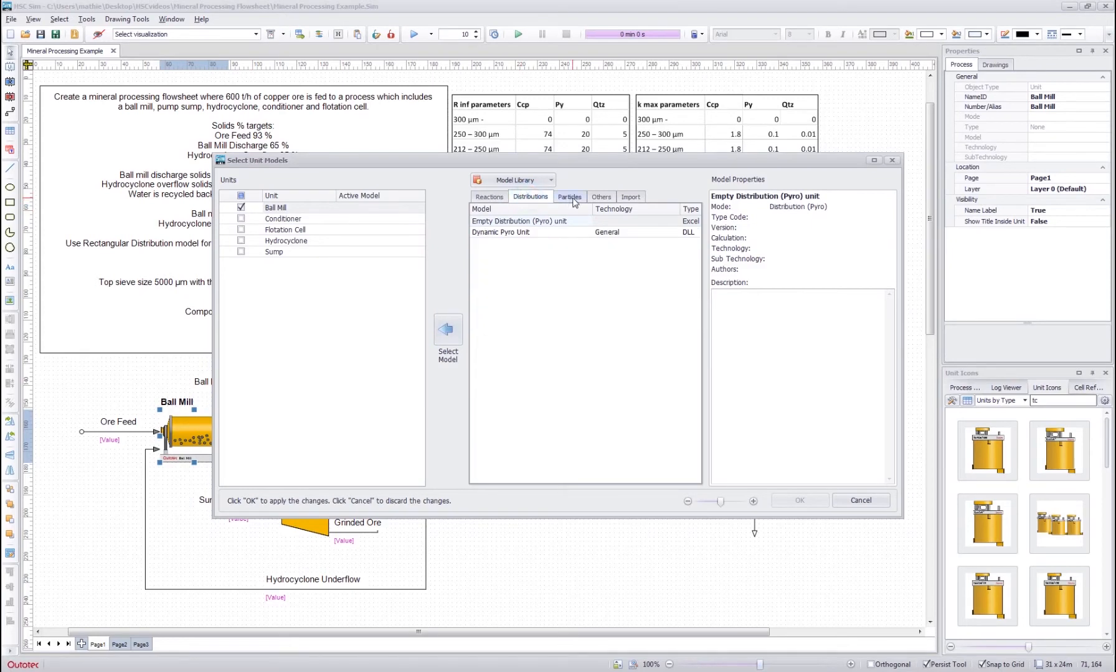
click(569, 196)
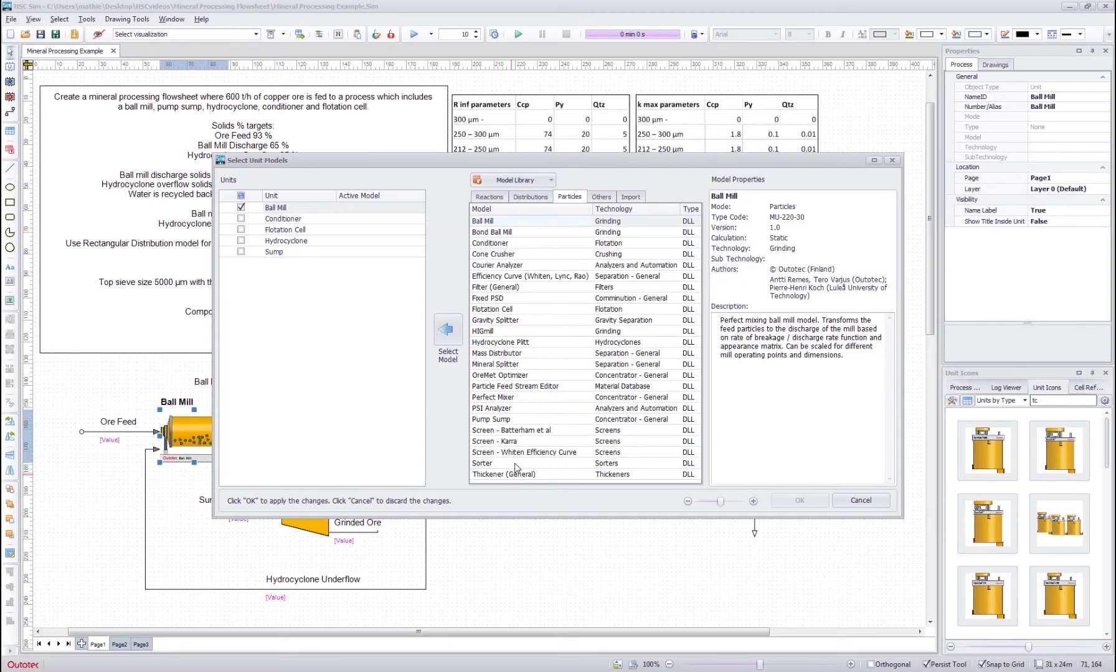
click(491, 232)
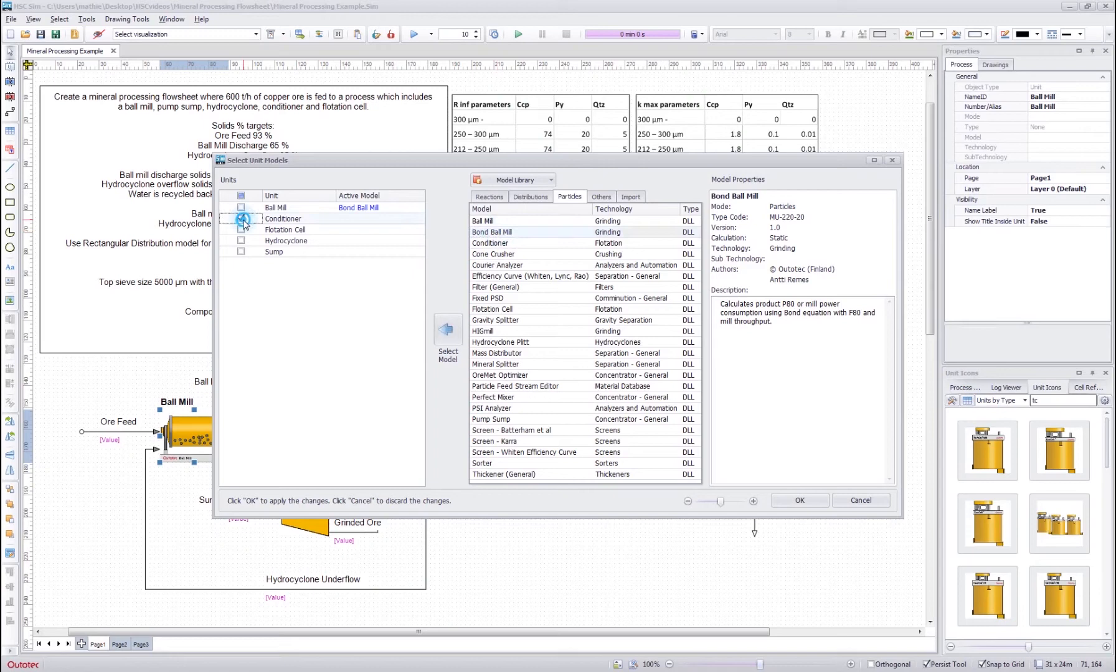
click(490, 243)
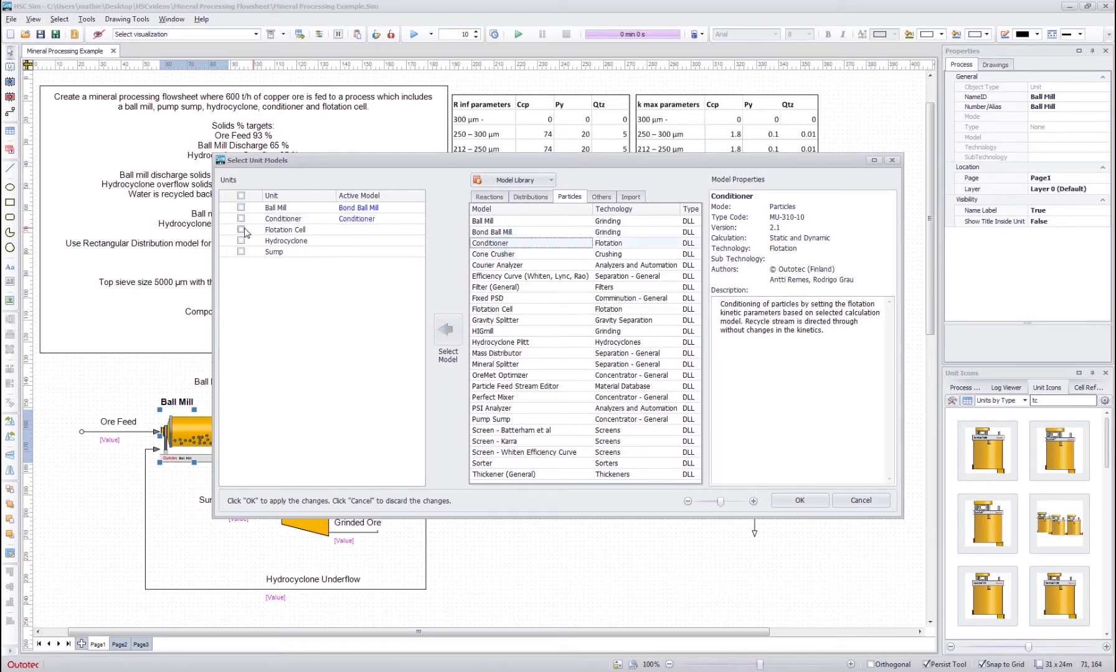
Step: Assign Flotation Cell, Whiten efficiency curve for Hydrocyclone, and Perfect Mixer for Sump, then OK
click(243, 230)
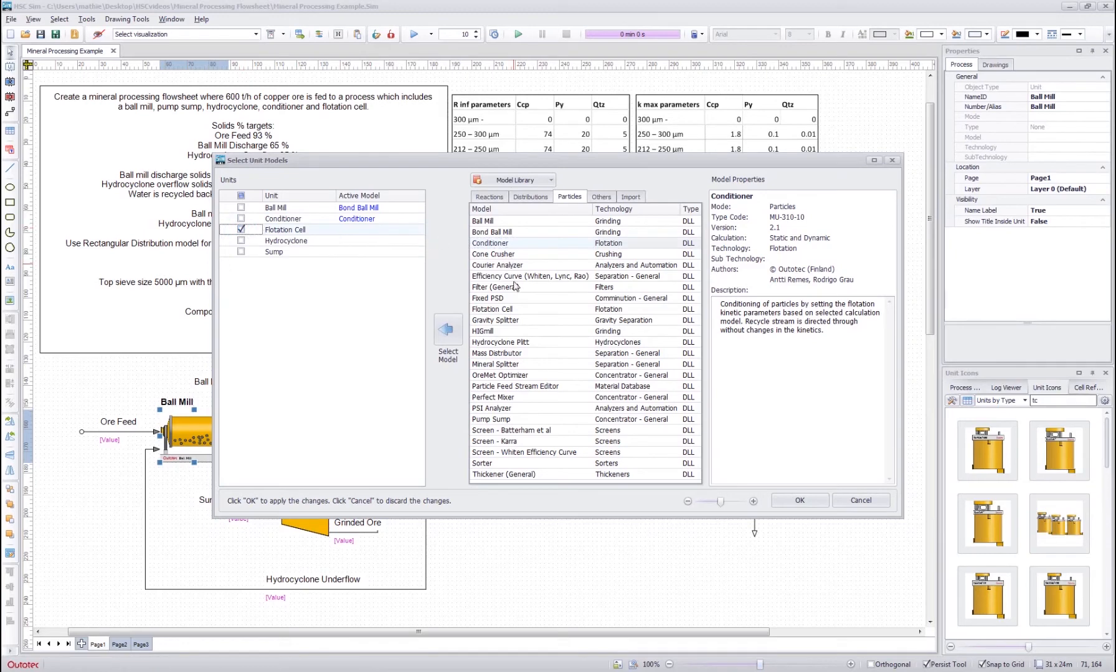
mouse_move(501, 398)
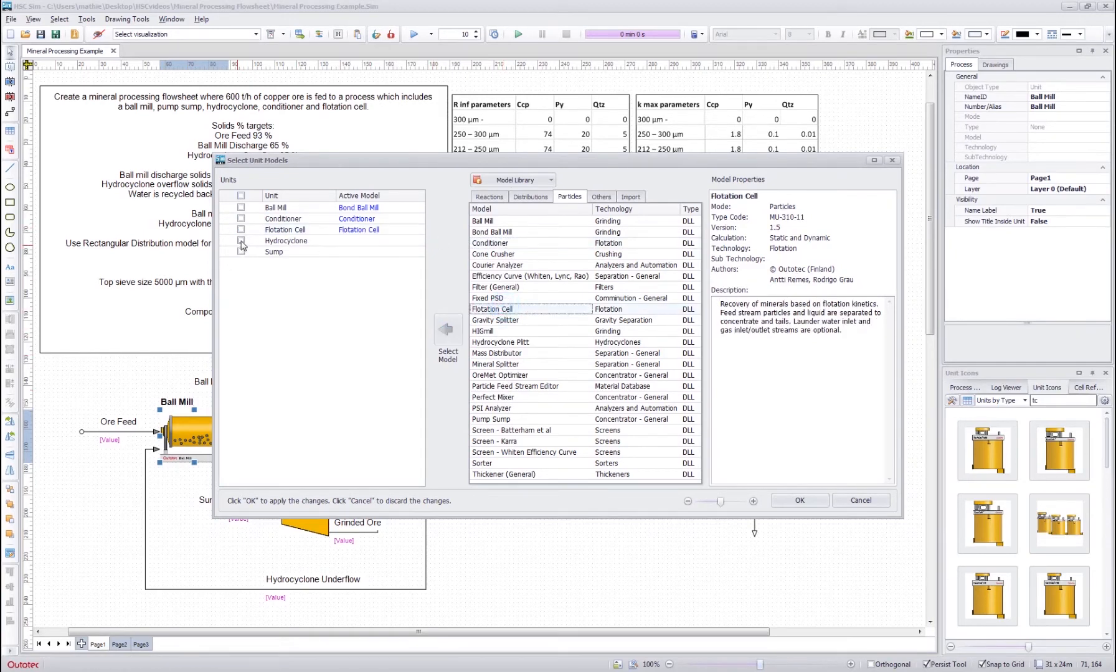
click(241, 241)
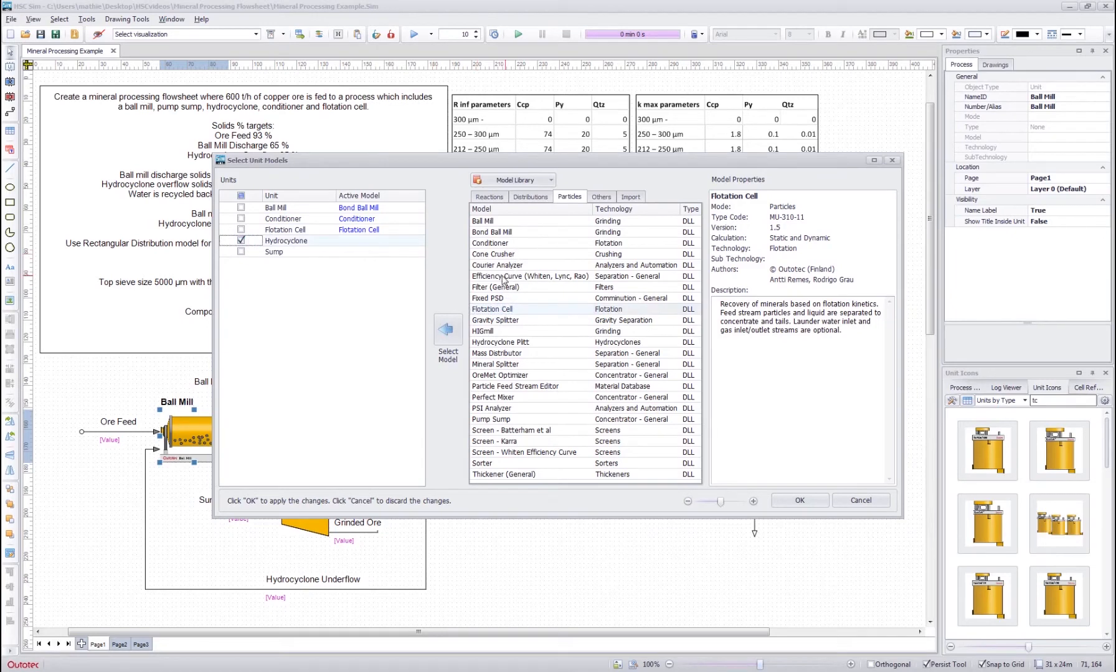
click(529, 276)
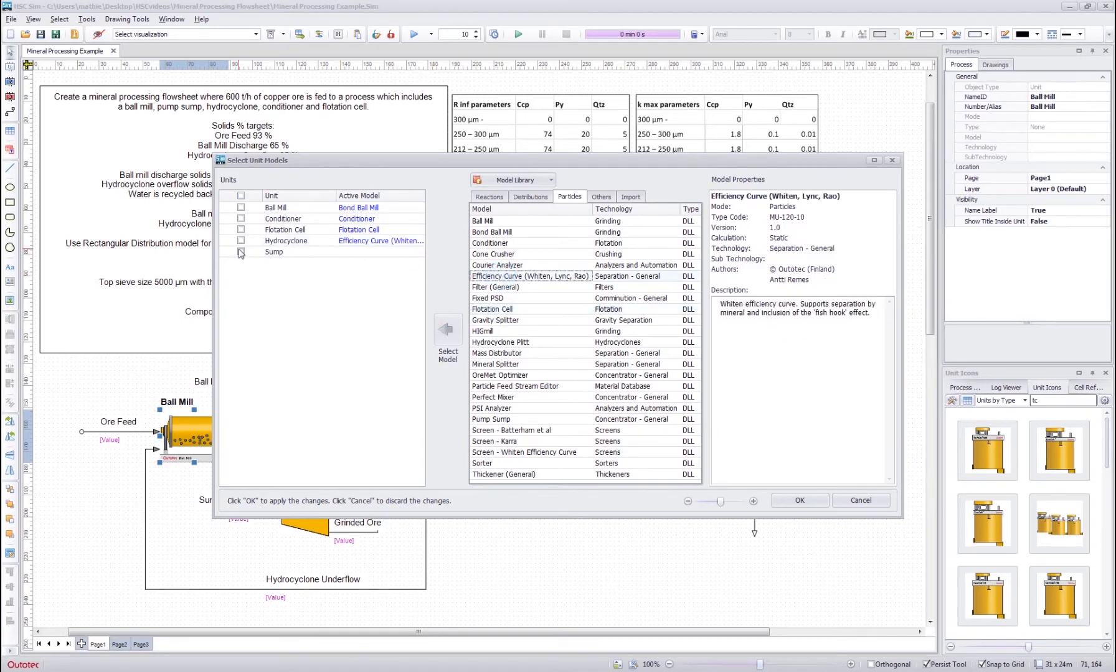
click(241, 252)
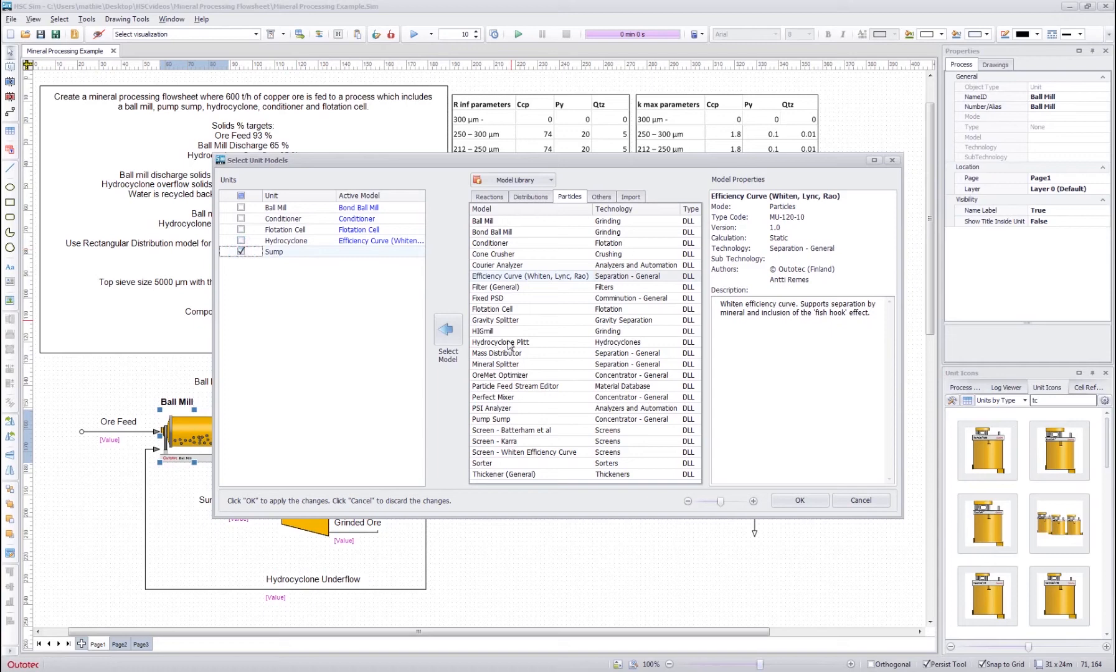
mouse_move(505, 403)
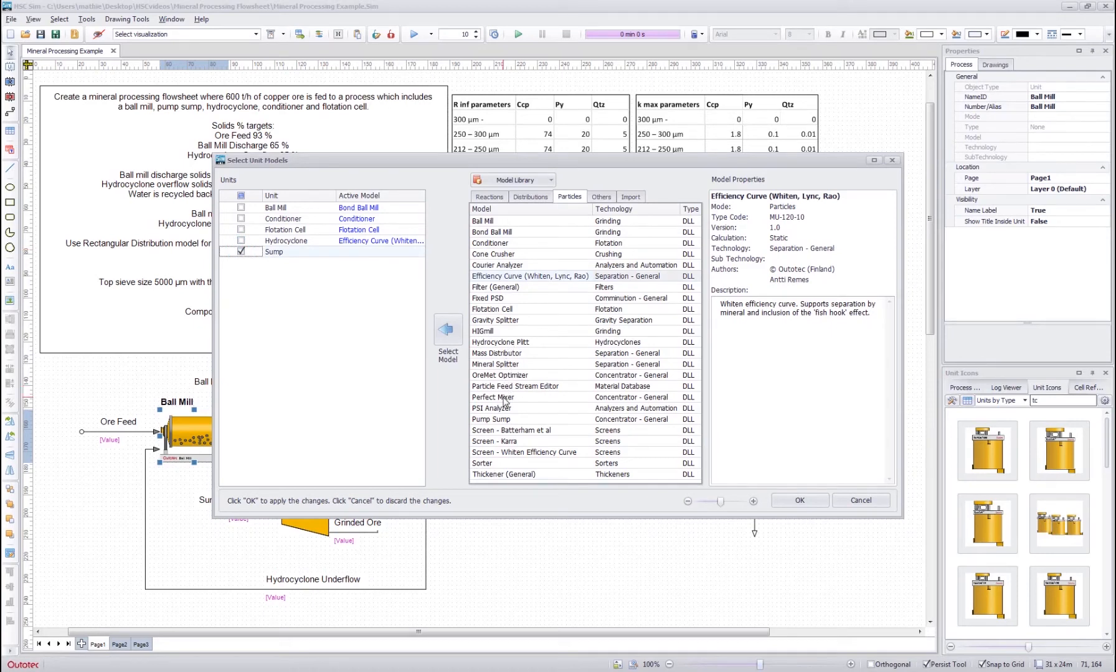
click(492, 397)
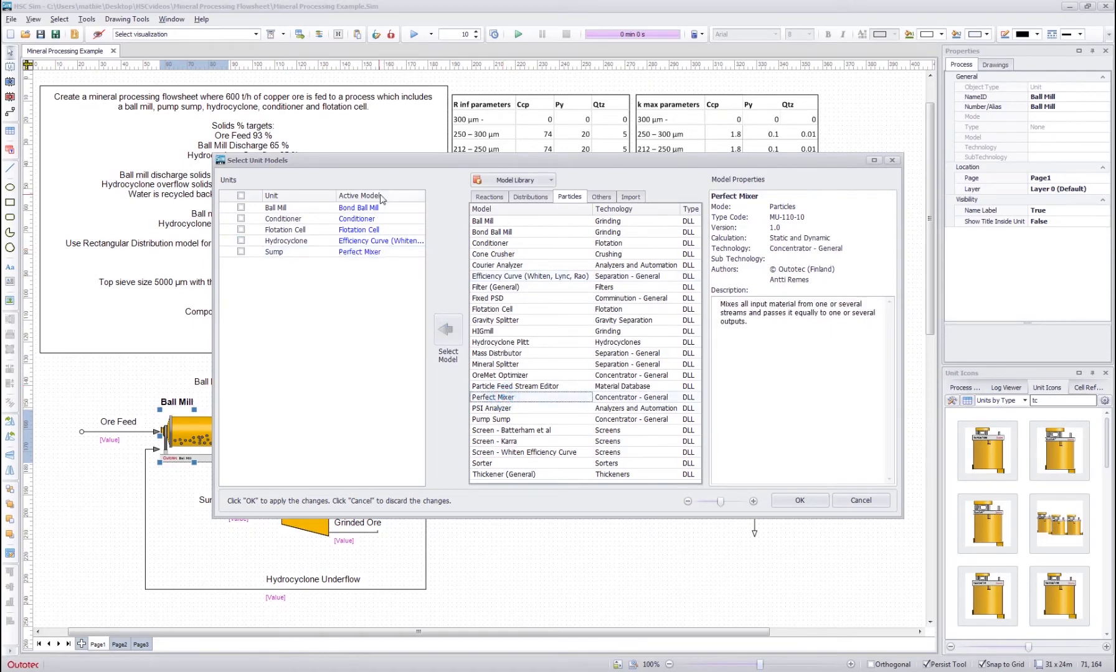
mouse_move(327, 206)
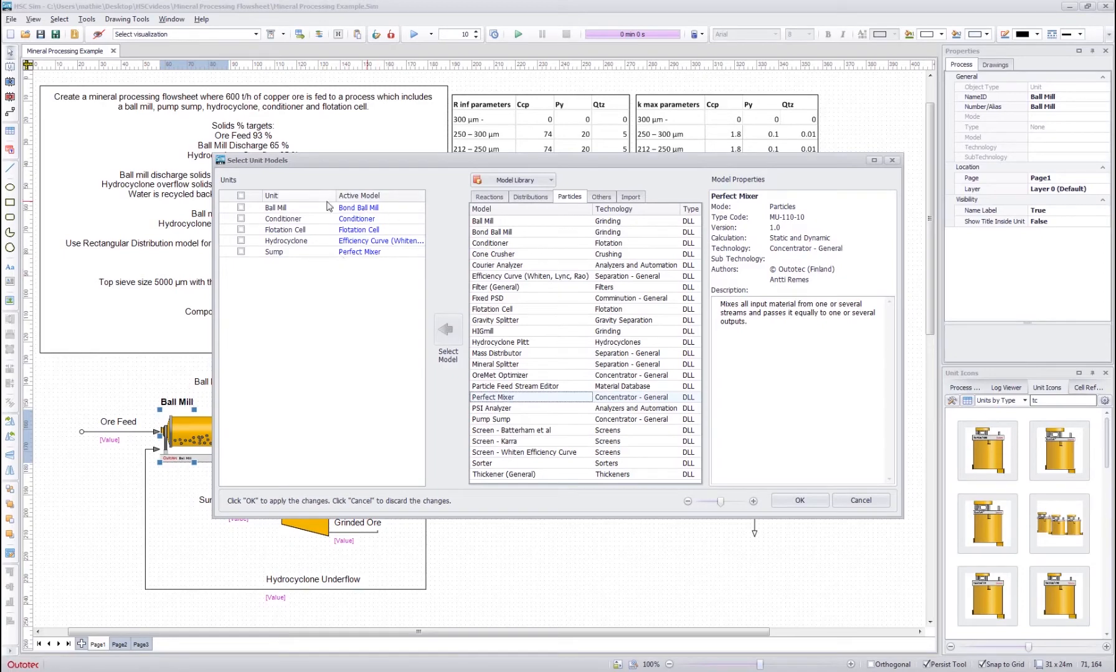
click(798, 500)
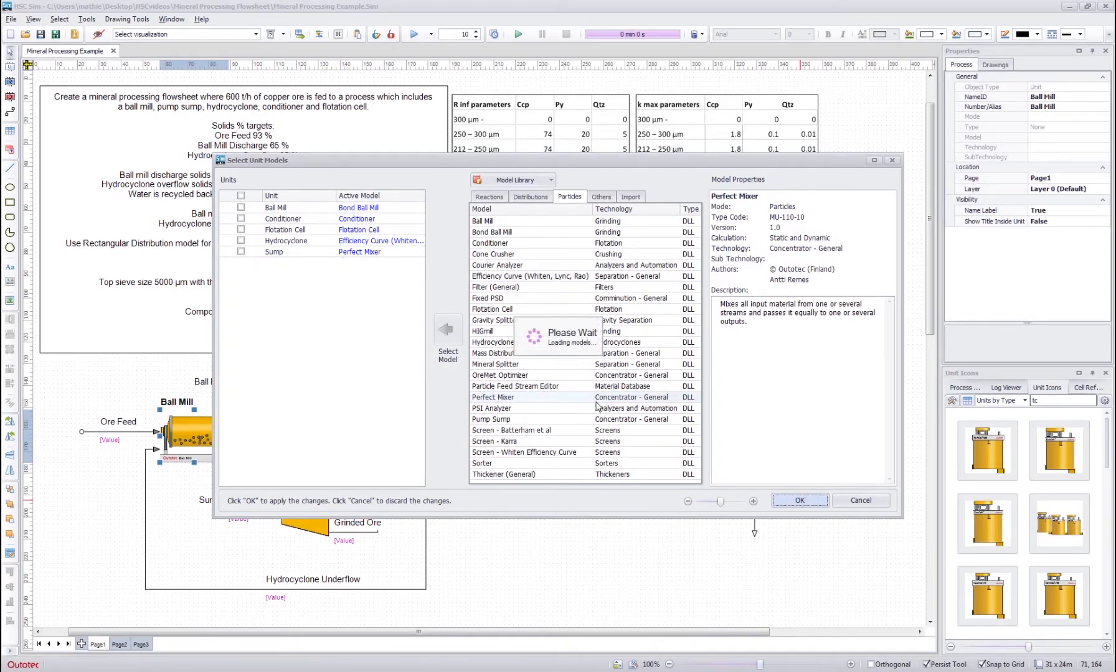
click(798, 499)
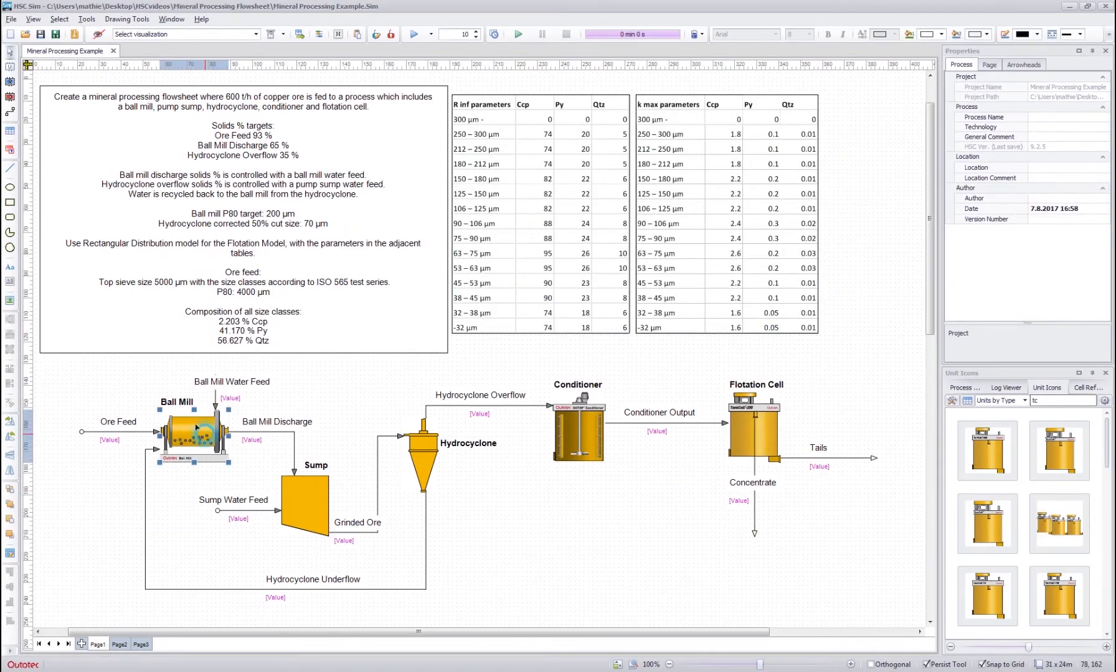
double_click(193, 441)
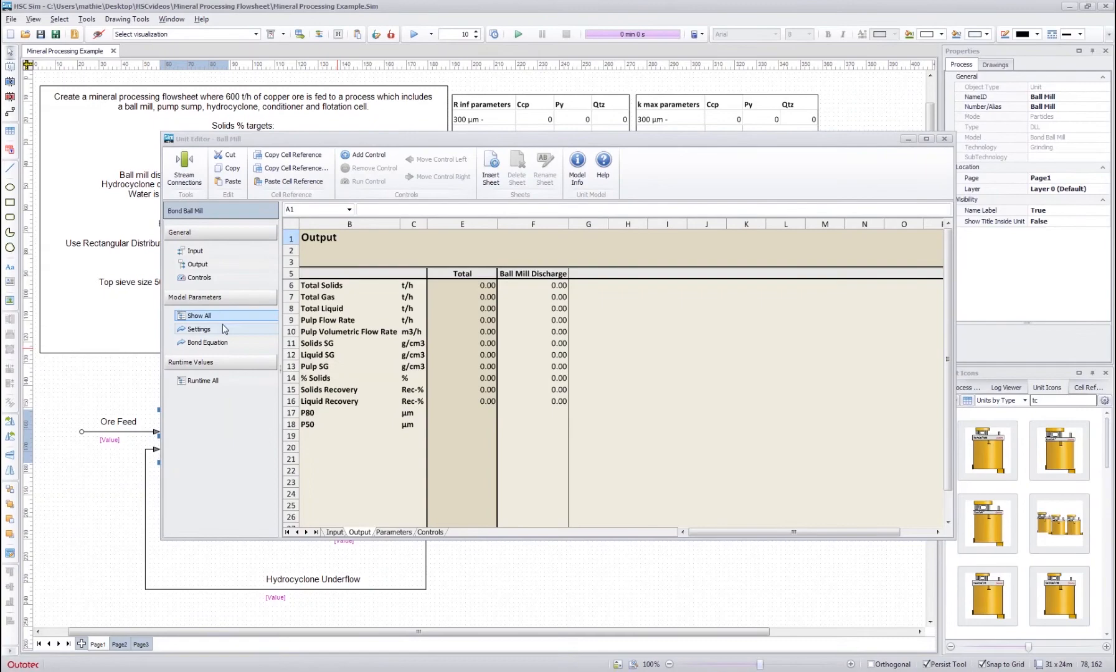
click(199, 329)
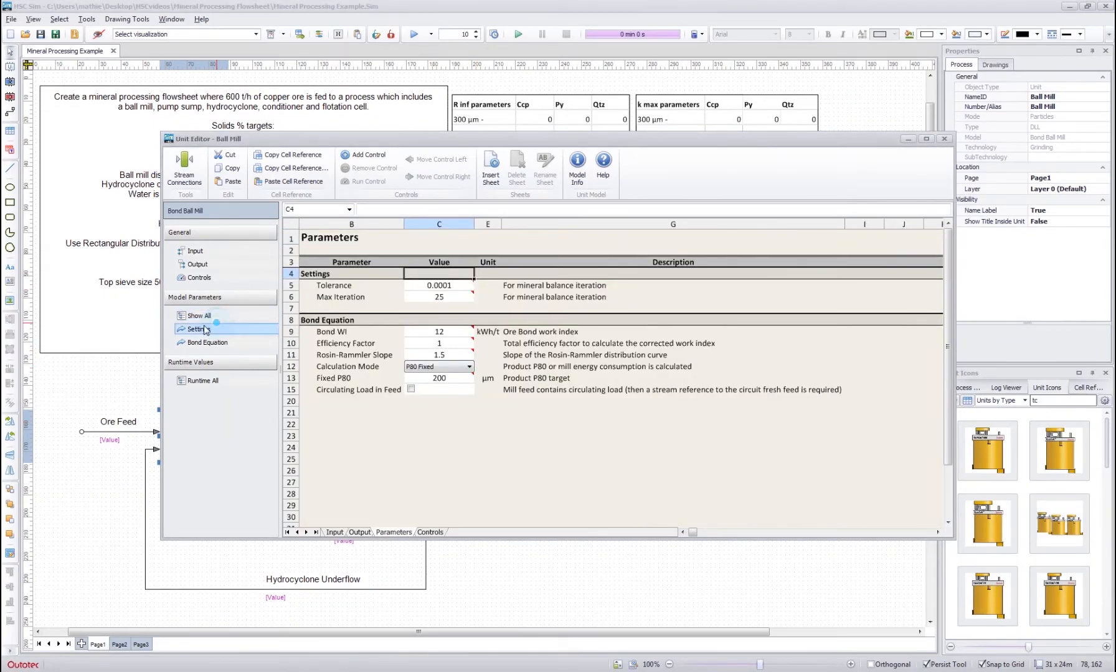
click(197, 264)
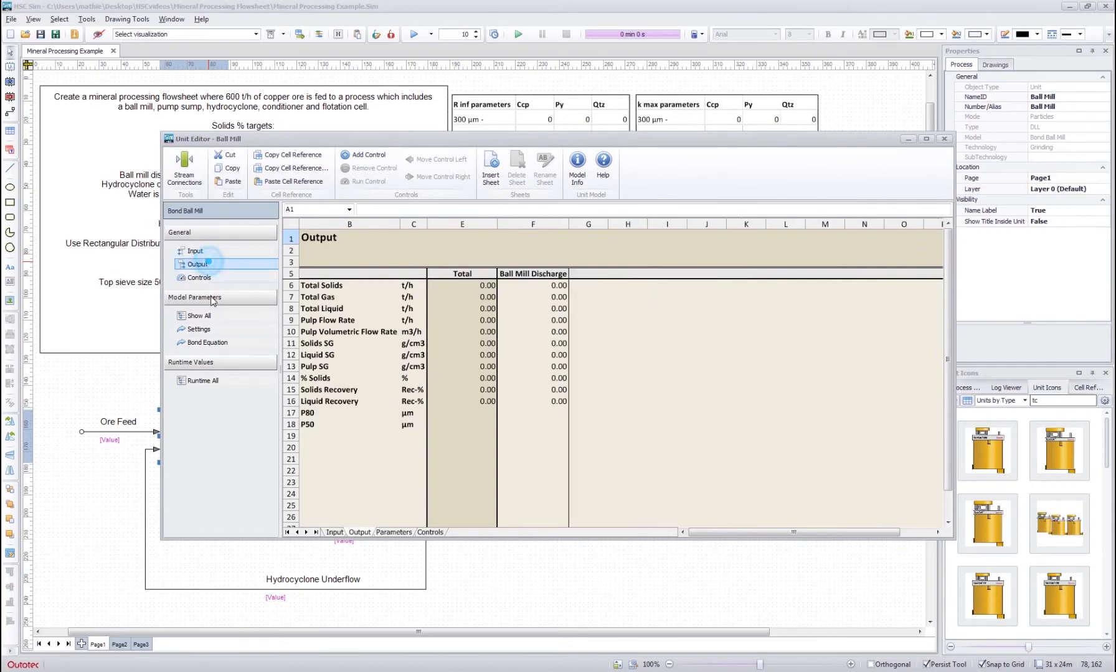
click(393, 532)
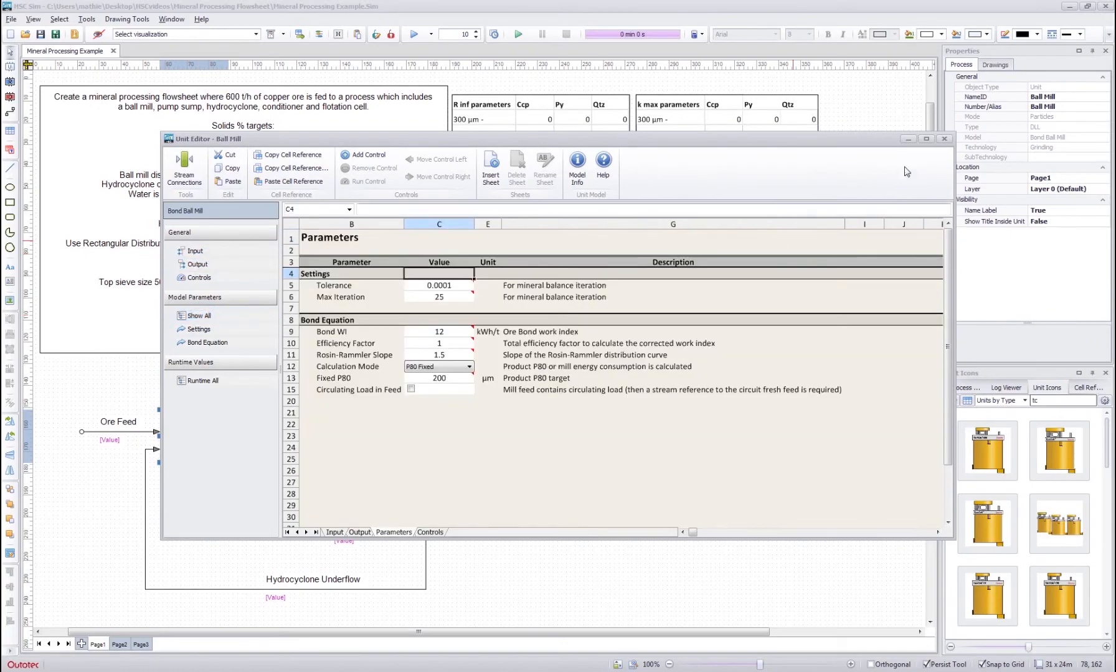
click(943, 139)
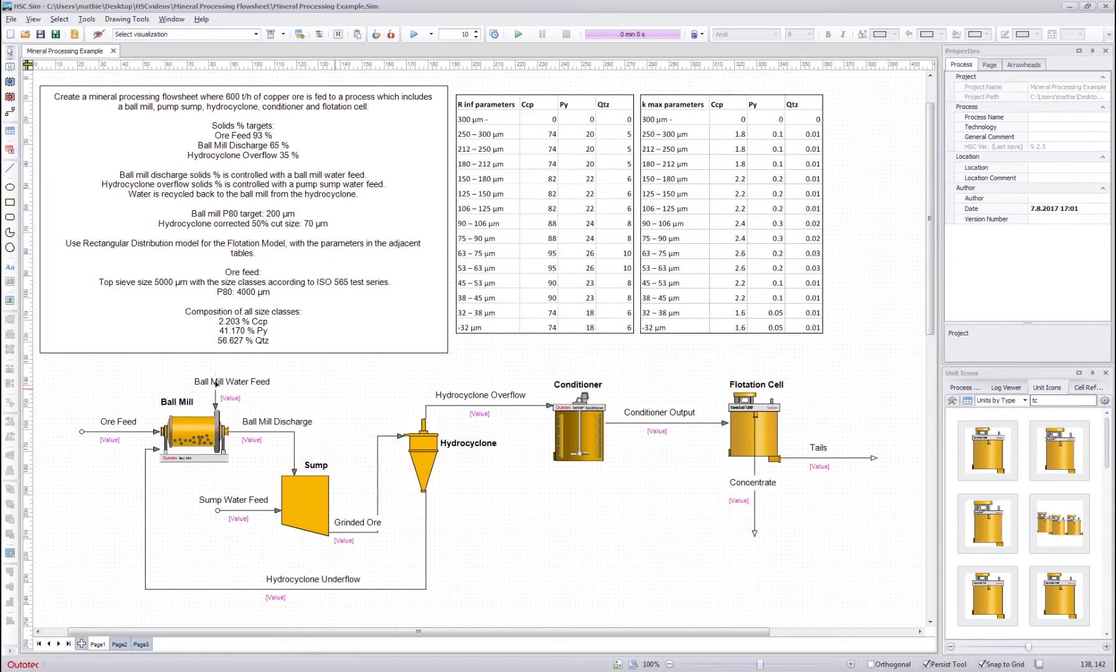
mouse_move(206, 532)
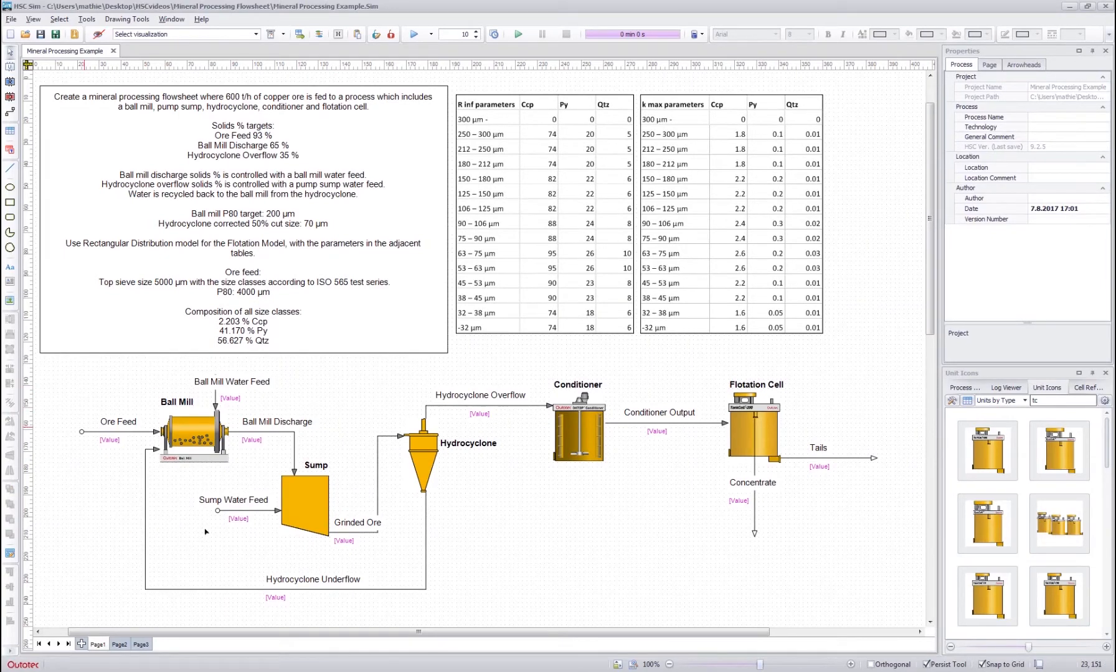
mouse_move(59, 442)
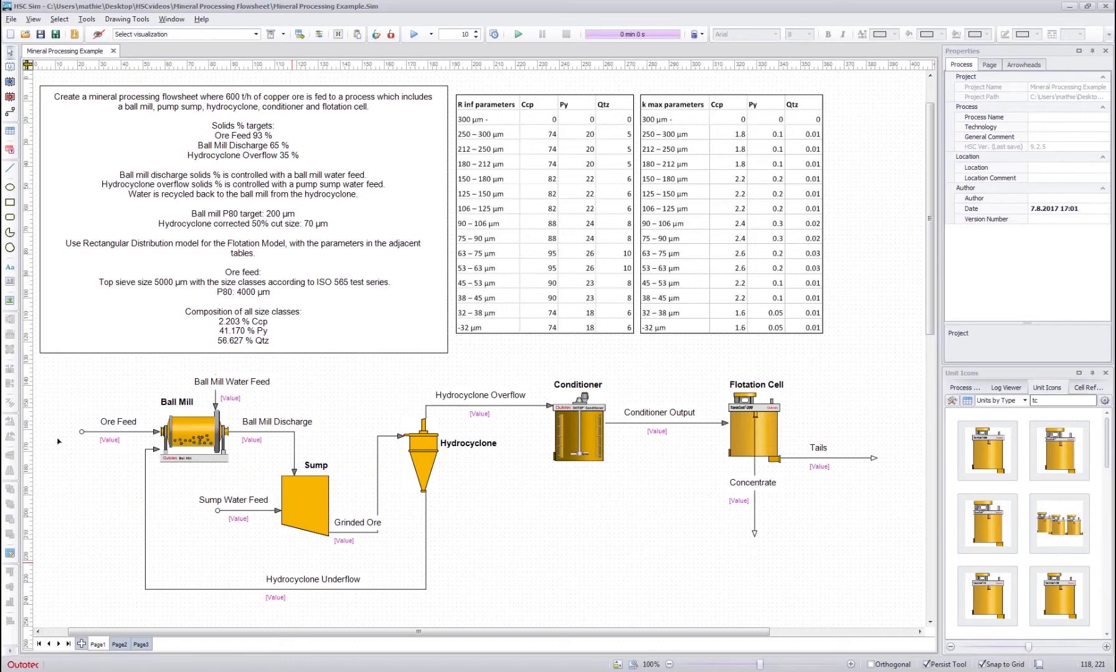
mouse_move(359, 464)
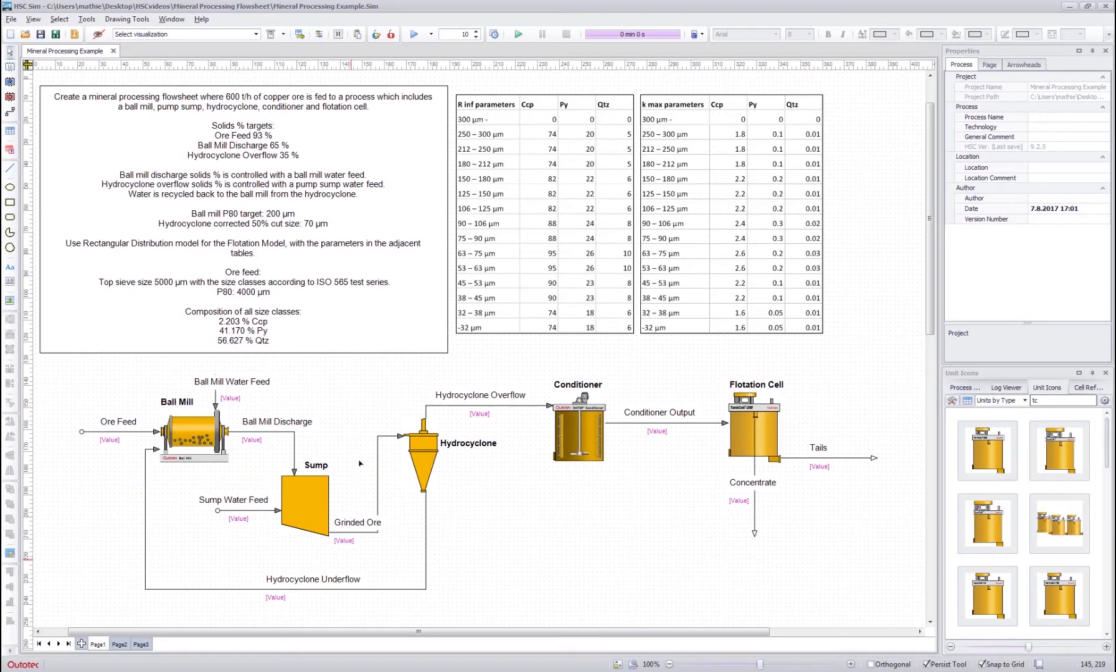
mouse_move(293, 371)
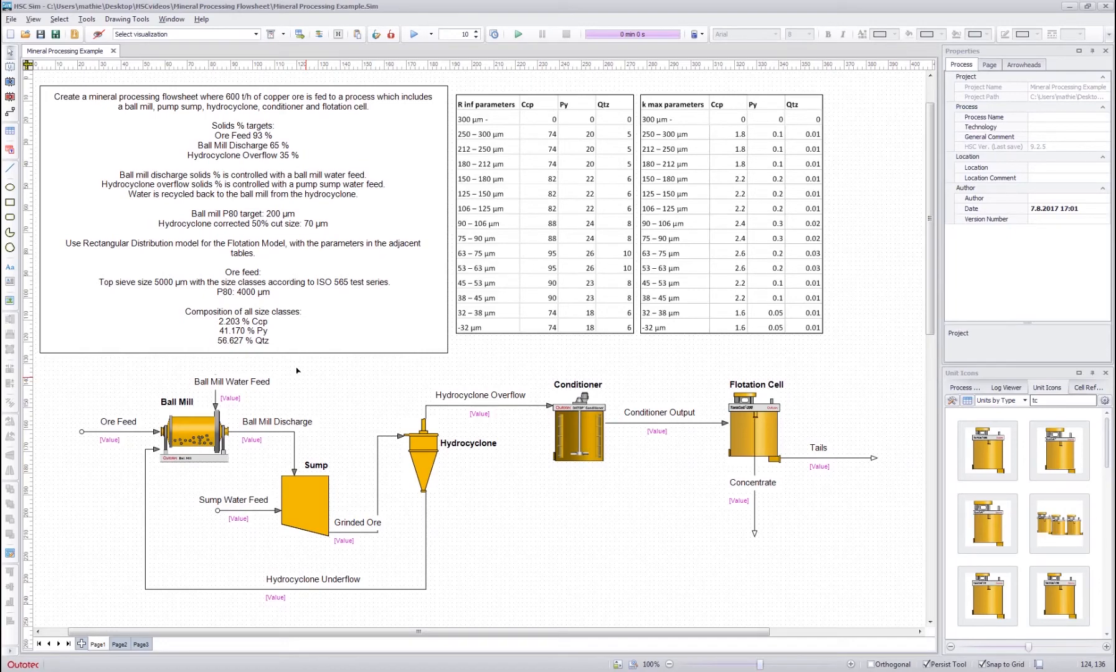
click(108, 430)
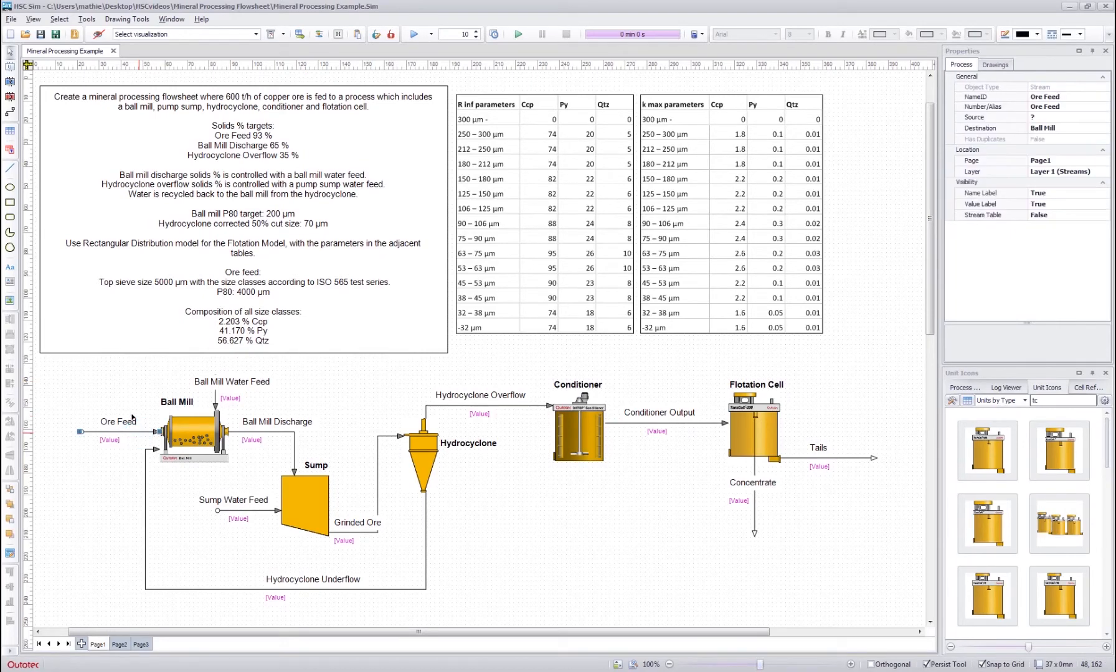
click(193, 434)
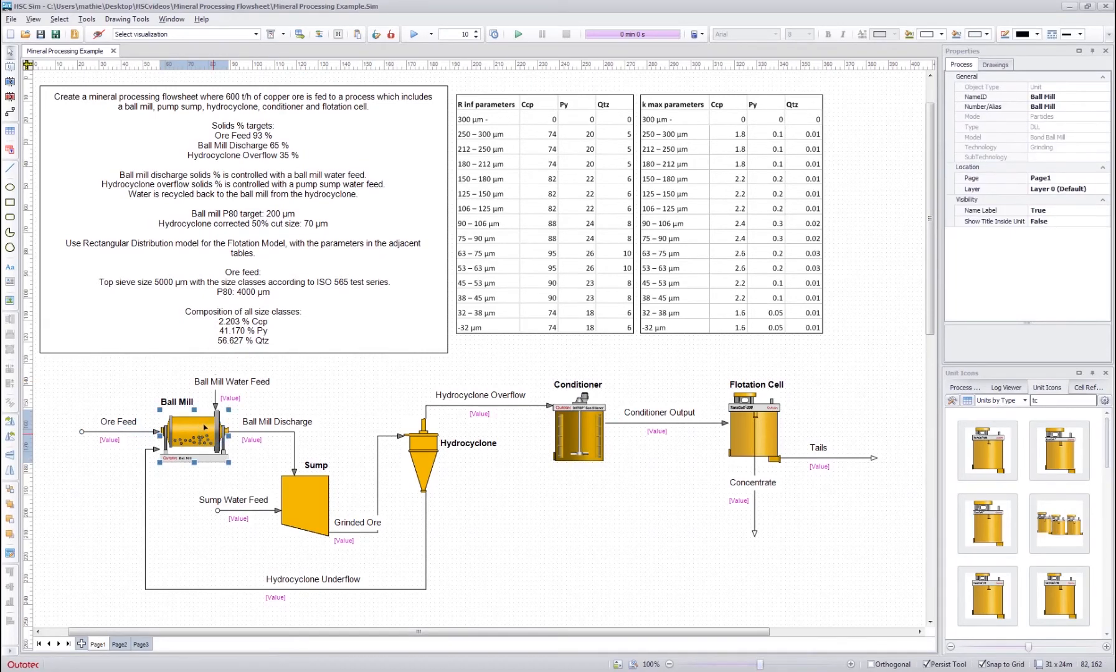
mouse_move(100, 384)
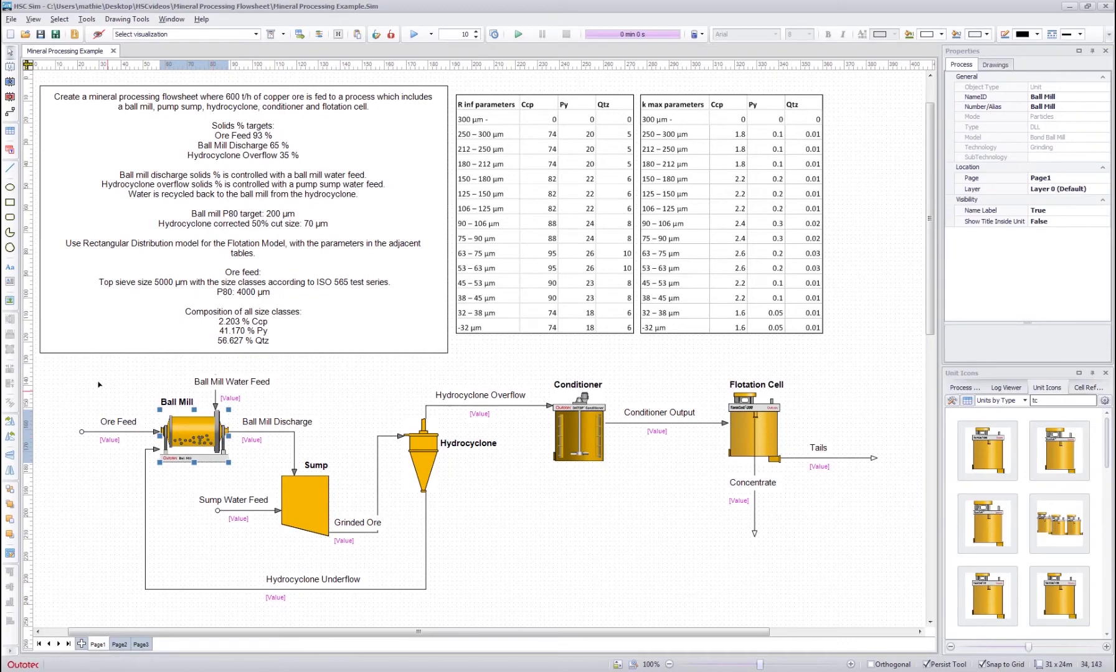
right_click(132, 434)
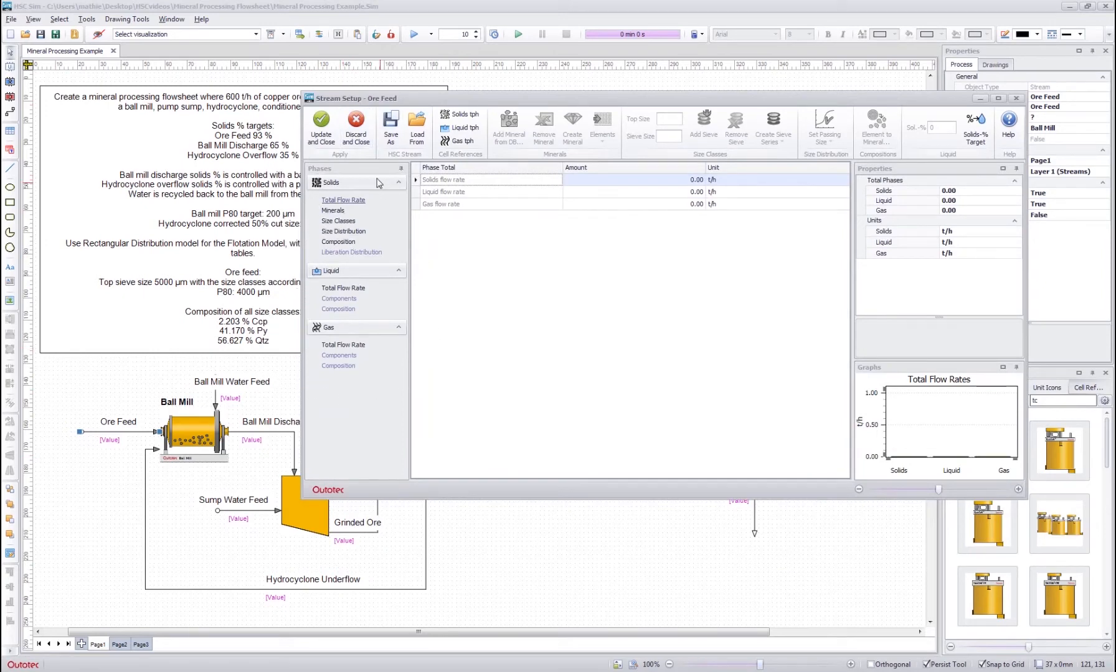
mouse_move(338, 412)
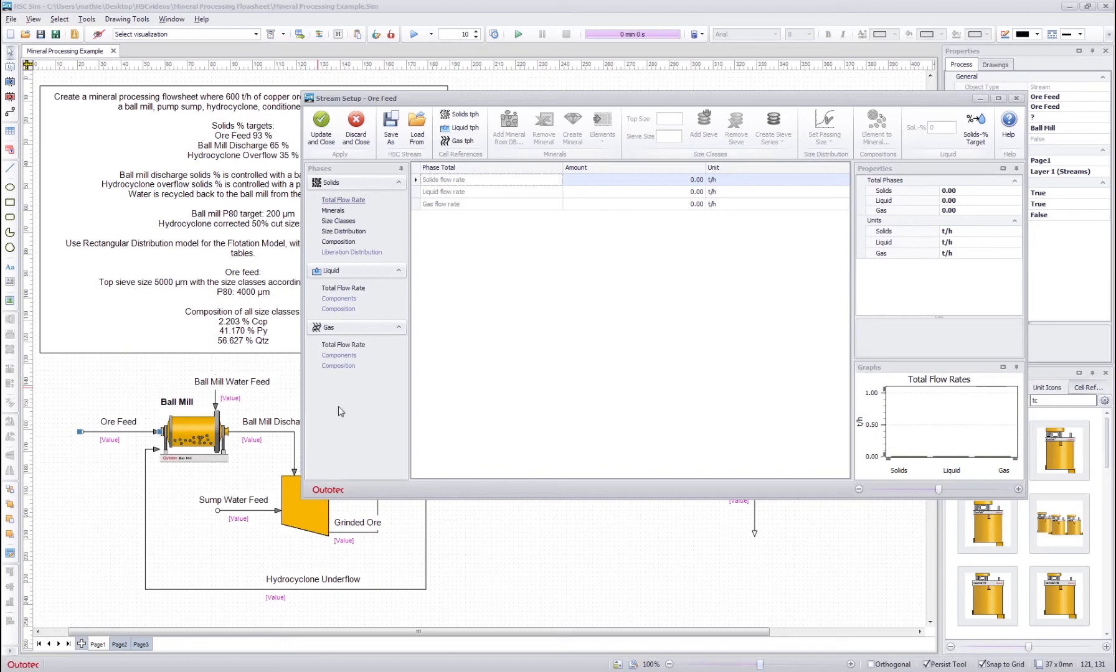
mouse_move(338, 200)
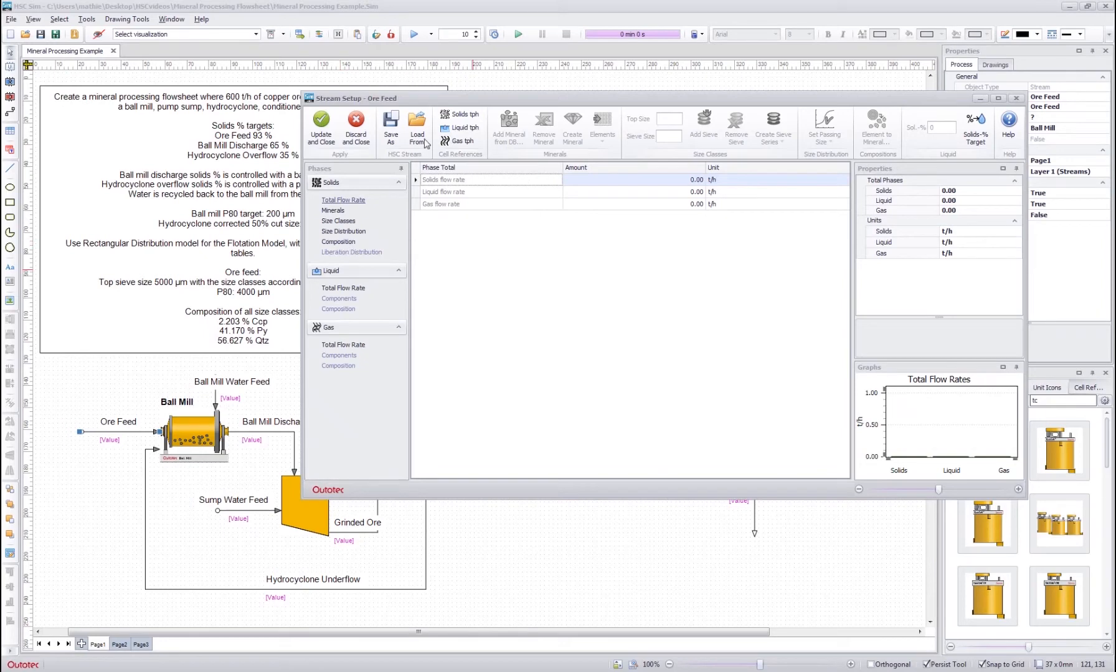
mouse_move(564, 104)
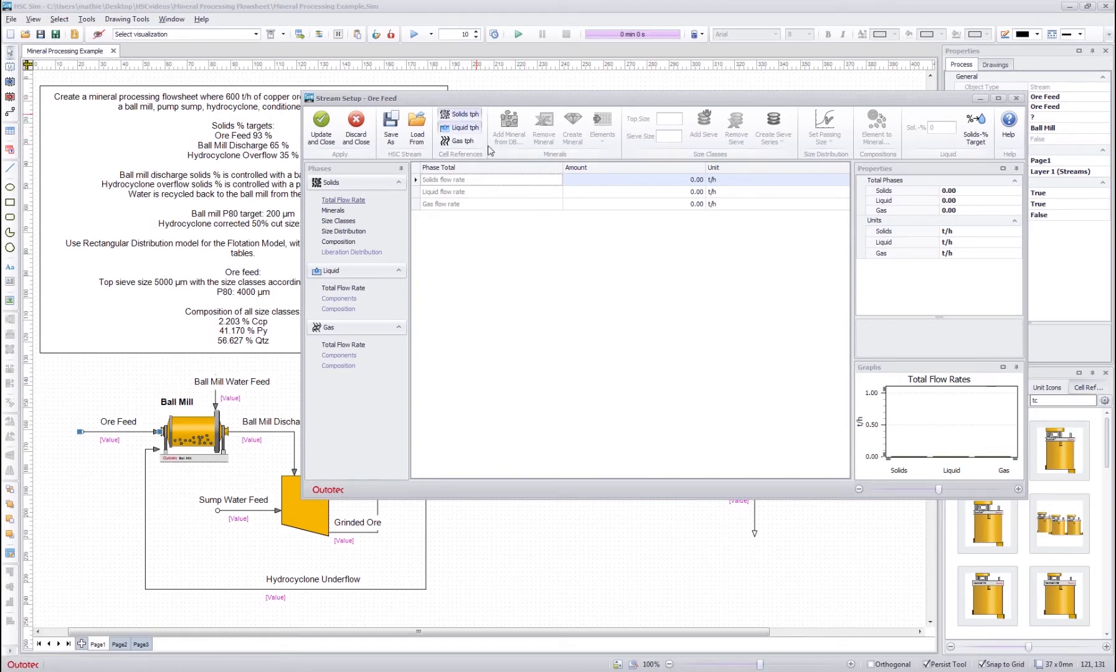
Step: Browse the Ore Feed's Minerals and Size Classes pages, then return to Total Flow Rate
click(332, 211)
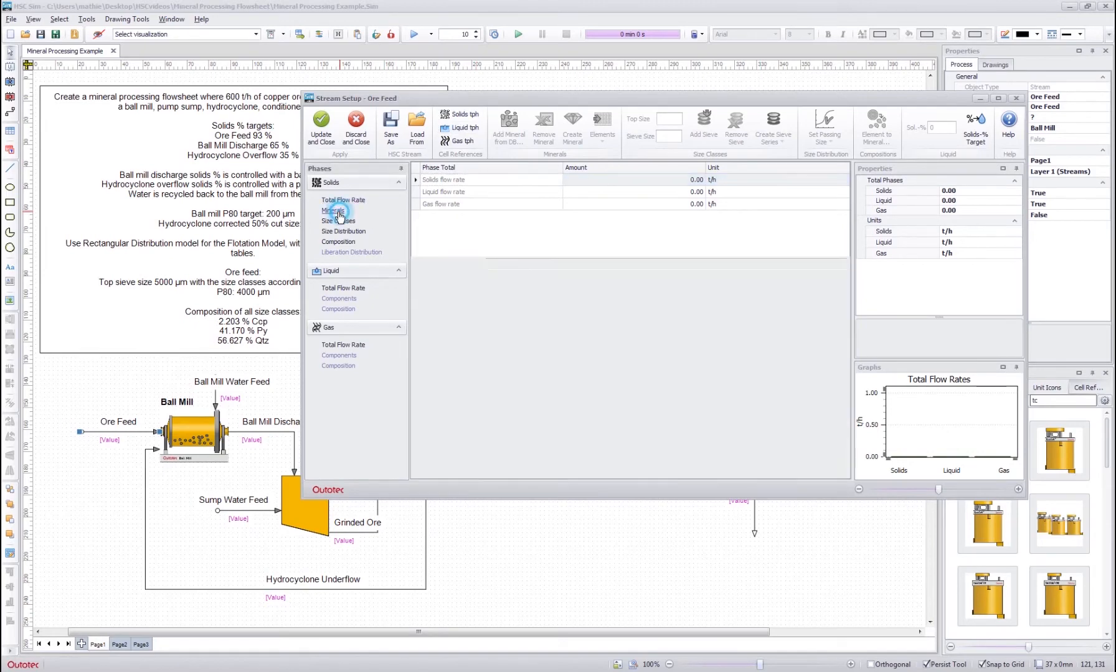
click(332, 210)
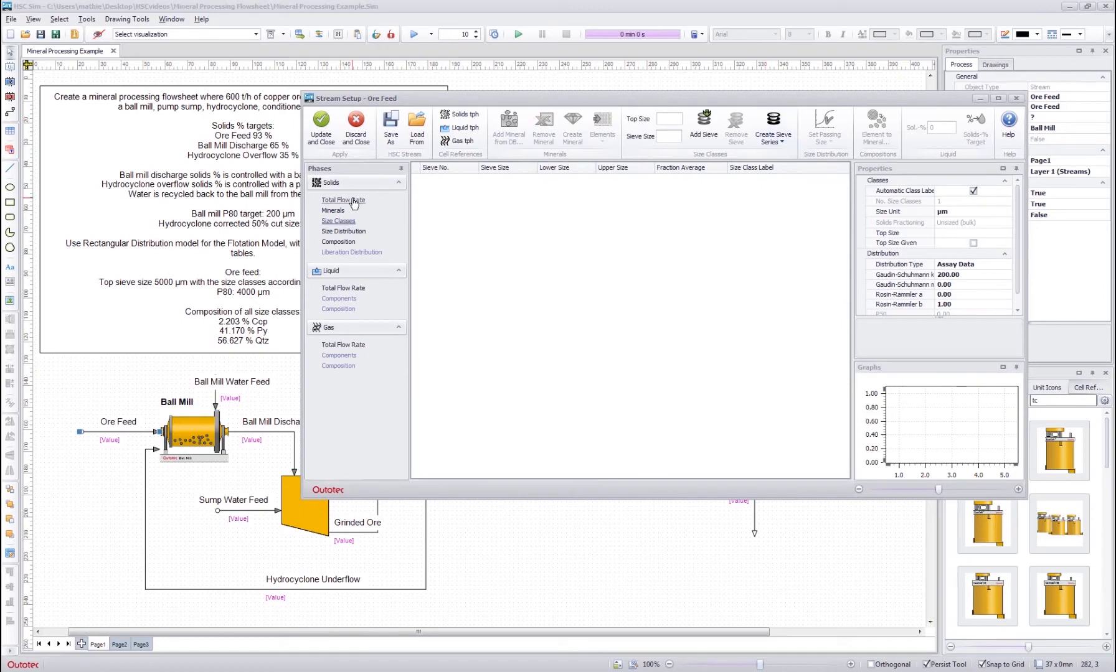
click(343, 200)
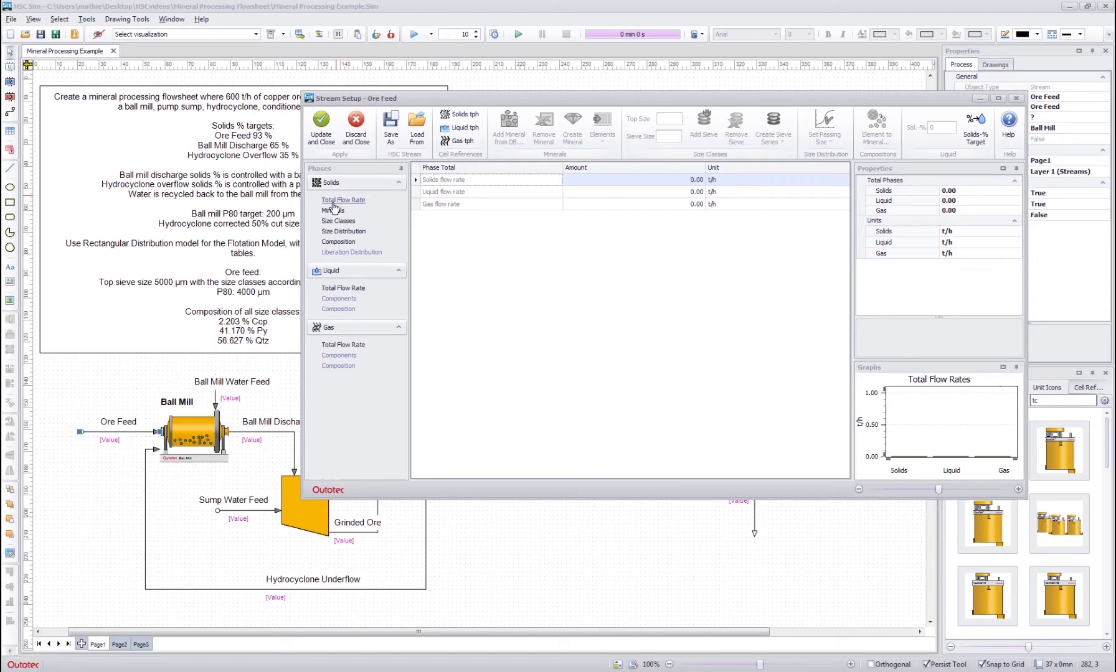
Step: Enter a 600 t/h solids flow for Ore Feed and show its Minerals page
click(629, 179)
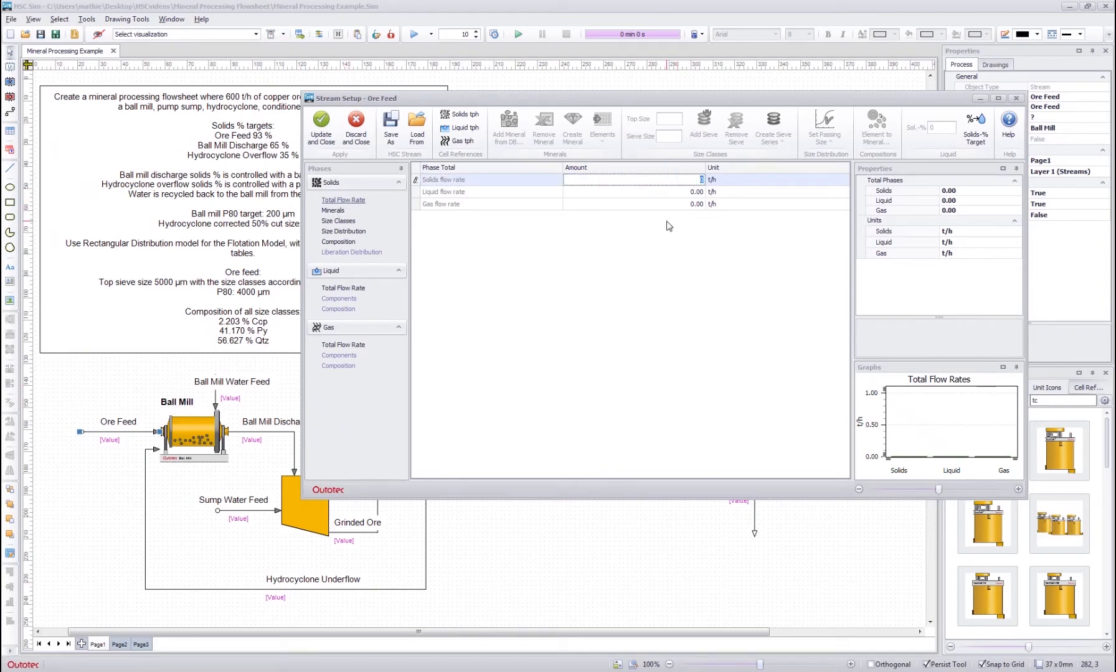
text(6)
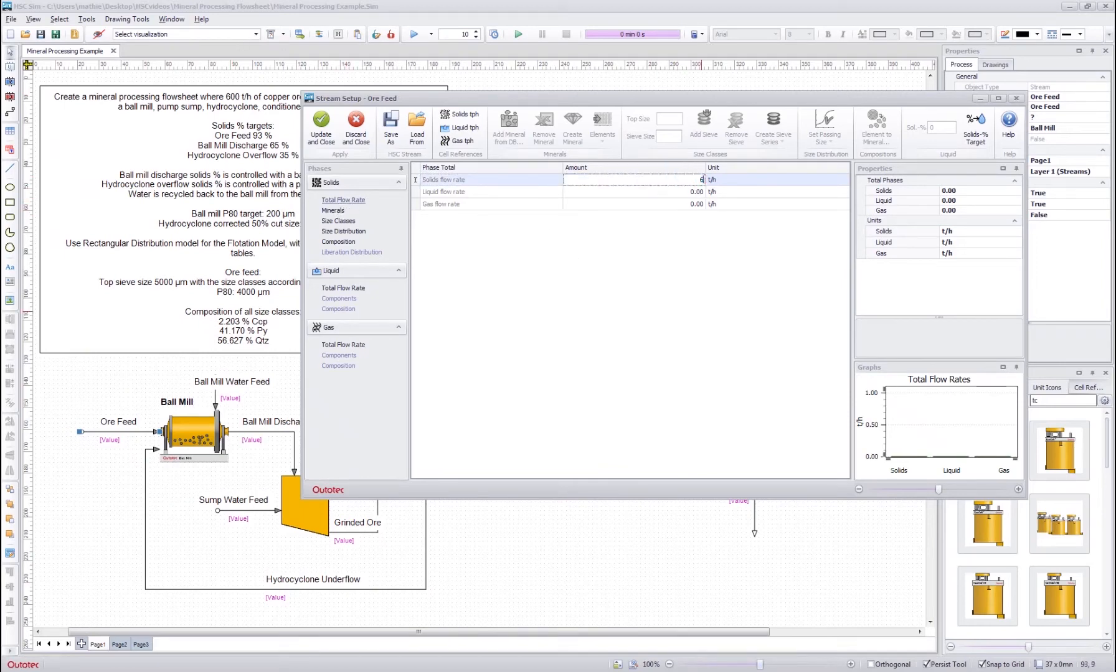
text(600.00)
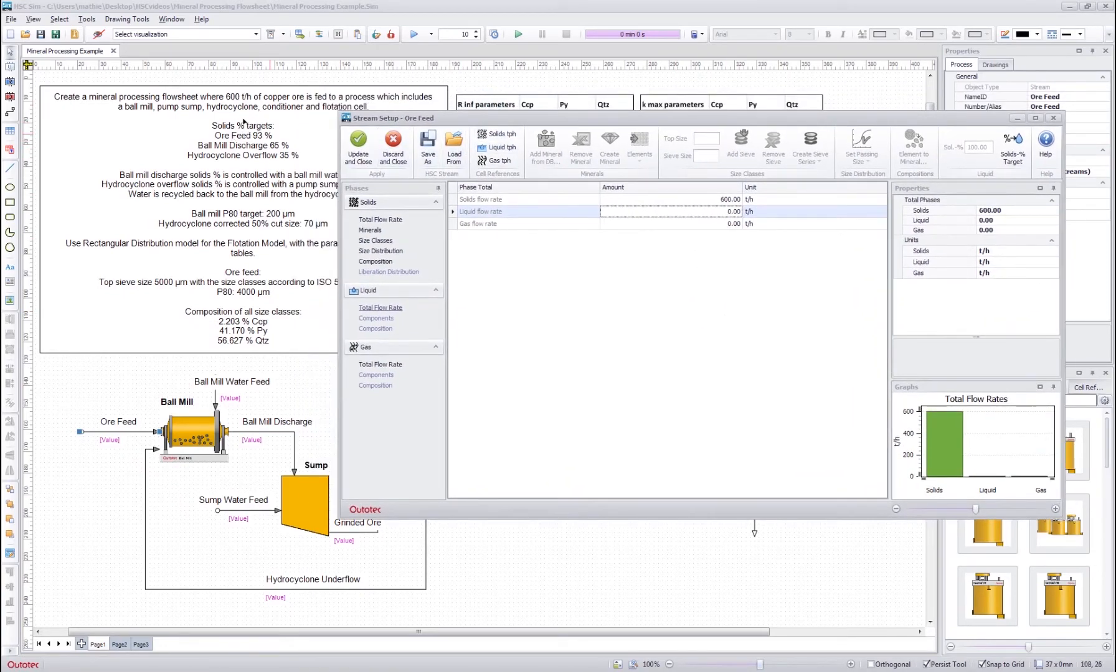
mouse_move(665, 200)
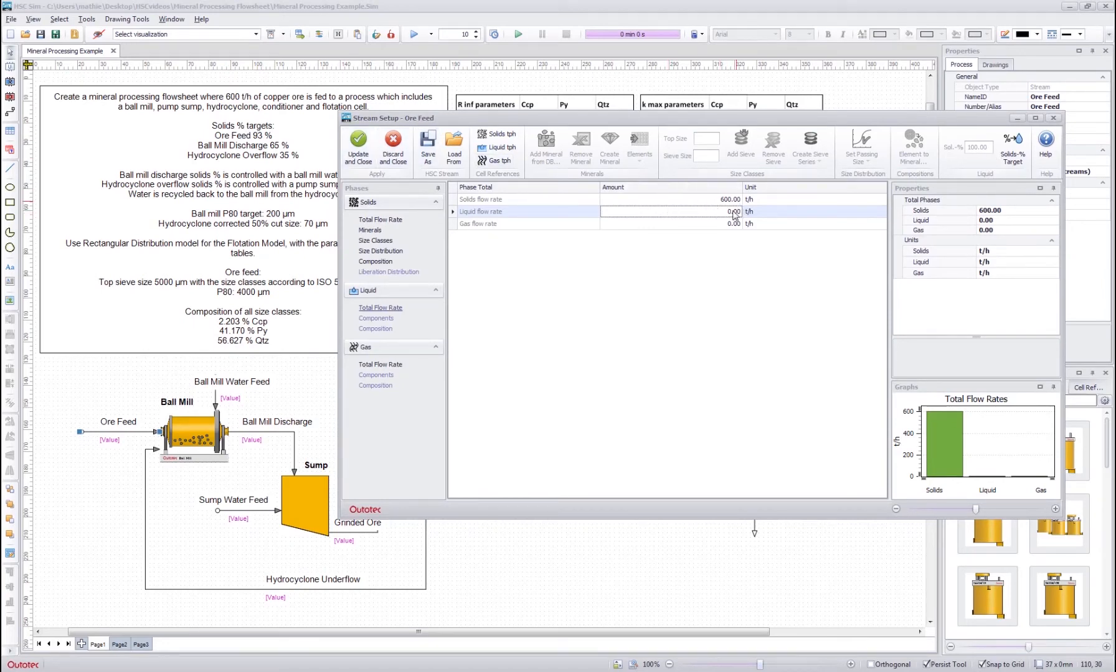
mouse_move(1012, 143)
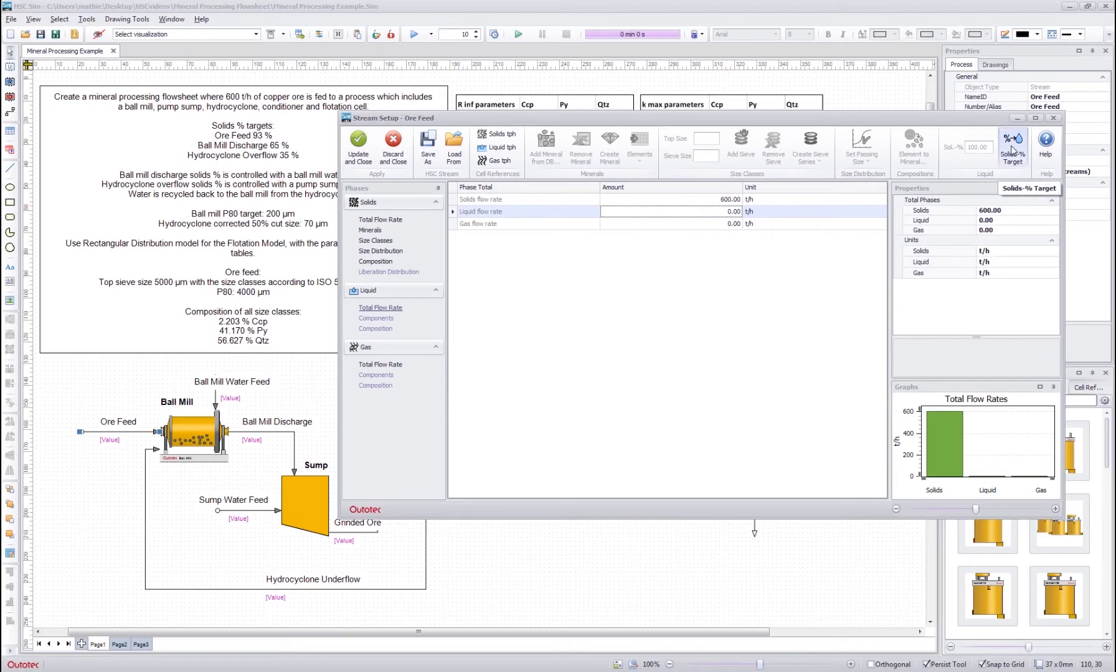
mouse_move(1012, 143)
text(93)
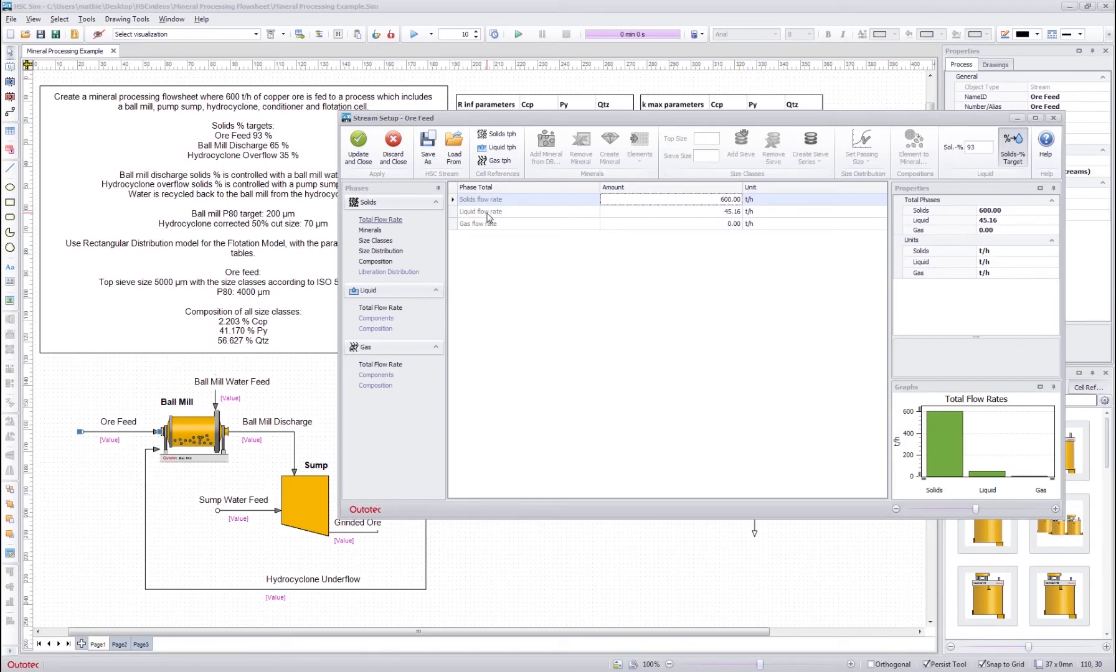
mouse_move(370, 231)
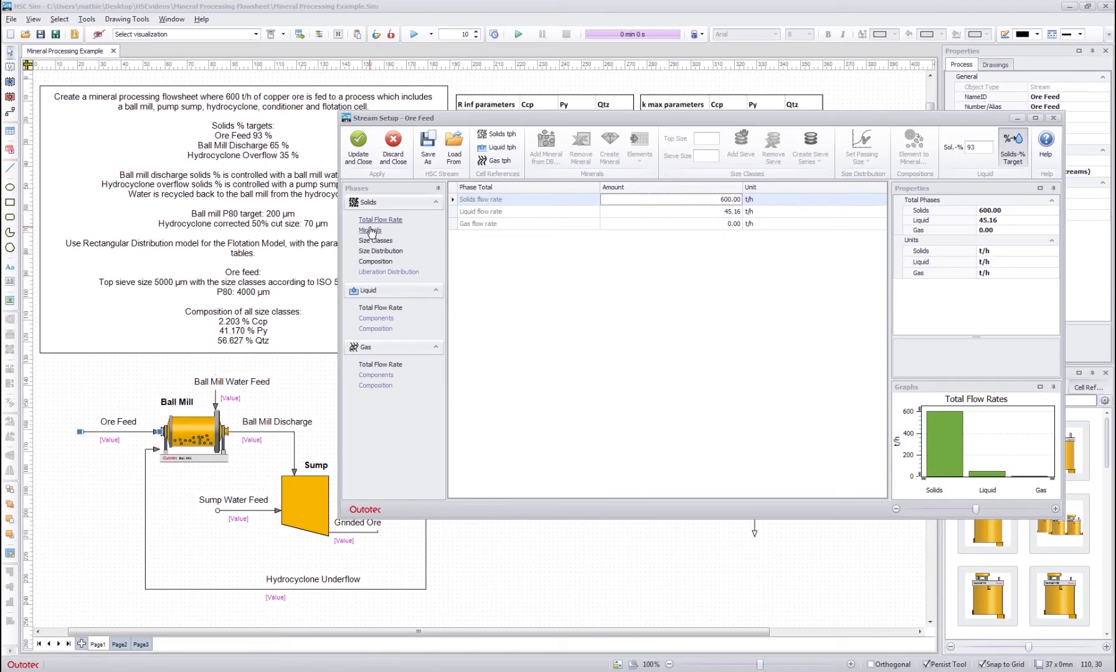
click(369, 230)
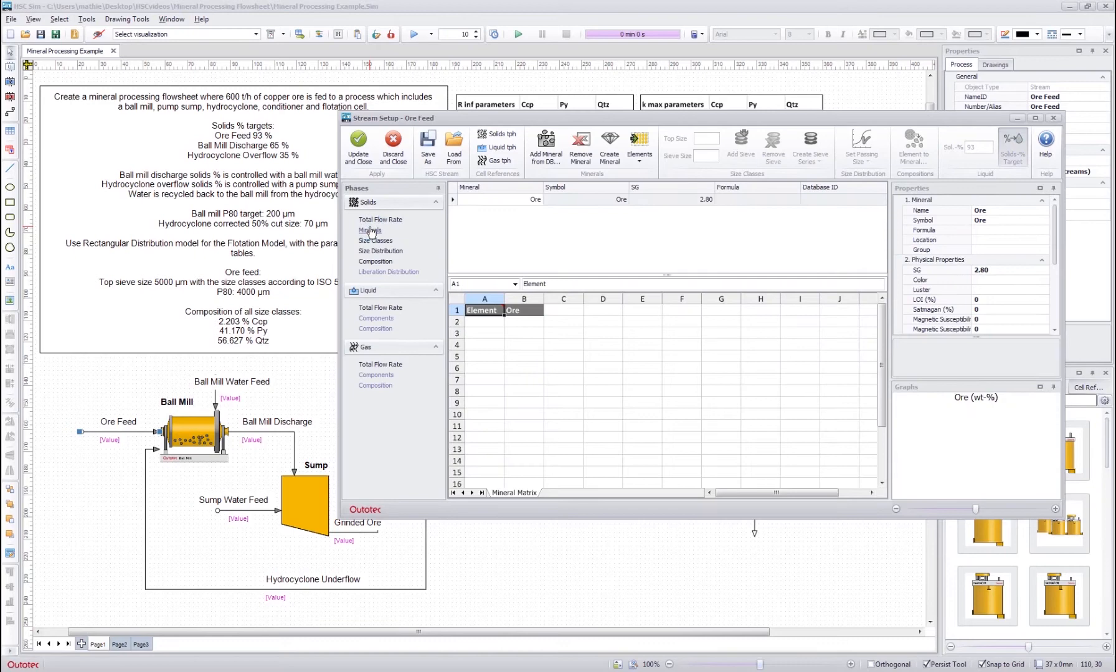
Step: Start Add Mineral from DB so the mineral database loads
click(511, 232)
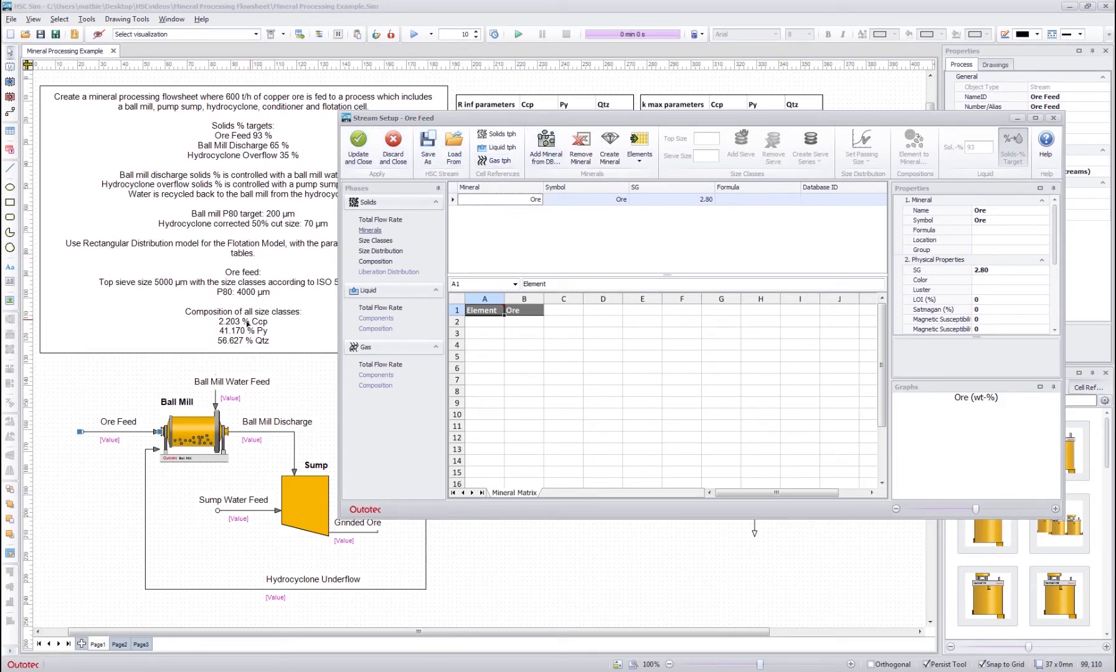
click(544, 146)
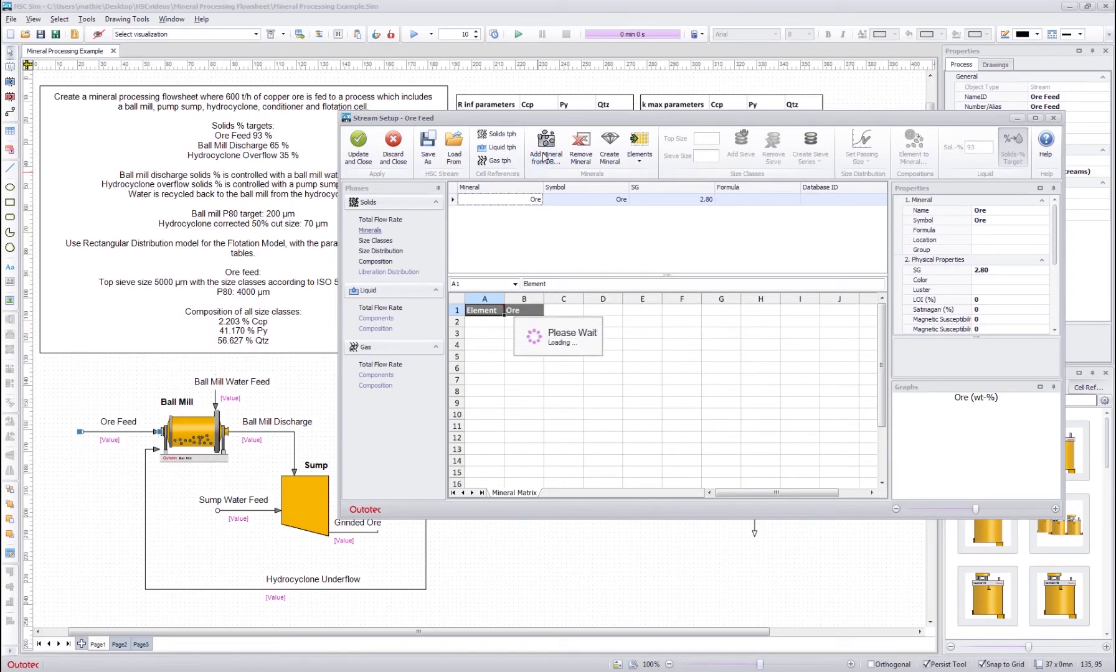
Step: Filter minerals by 'ccp', add chalcopyrite and stoichiometric pyrite, and confirm the selection
click(544, 140)
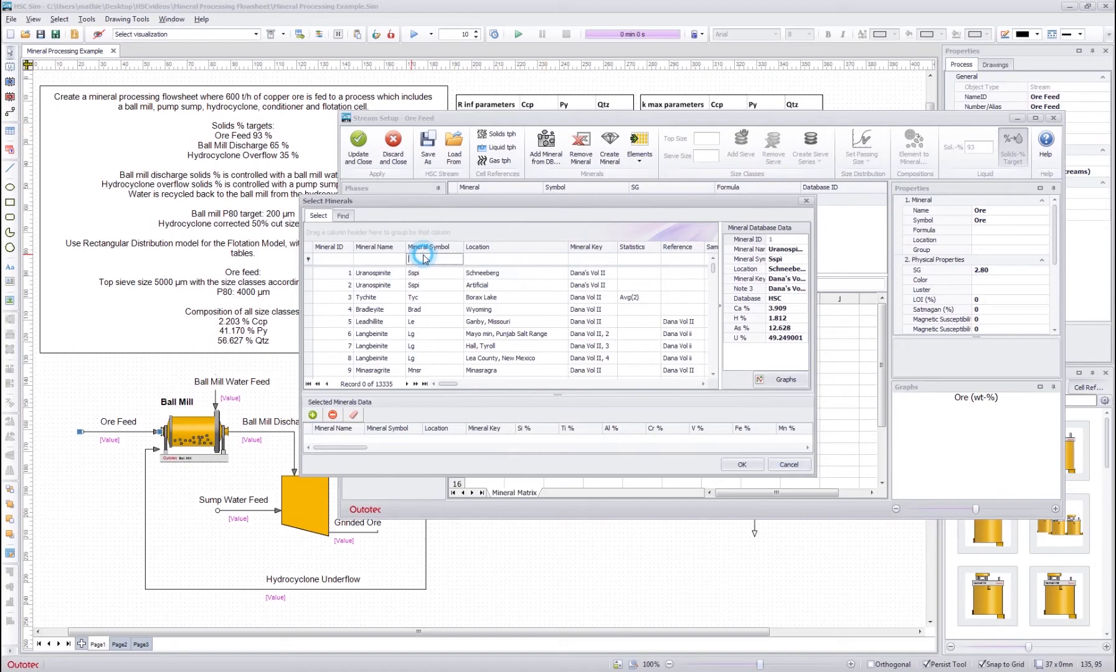
text(ccp)
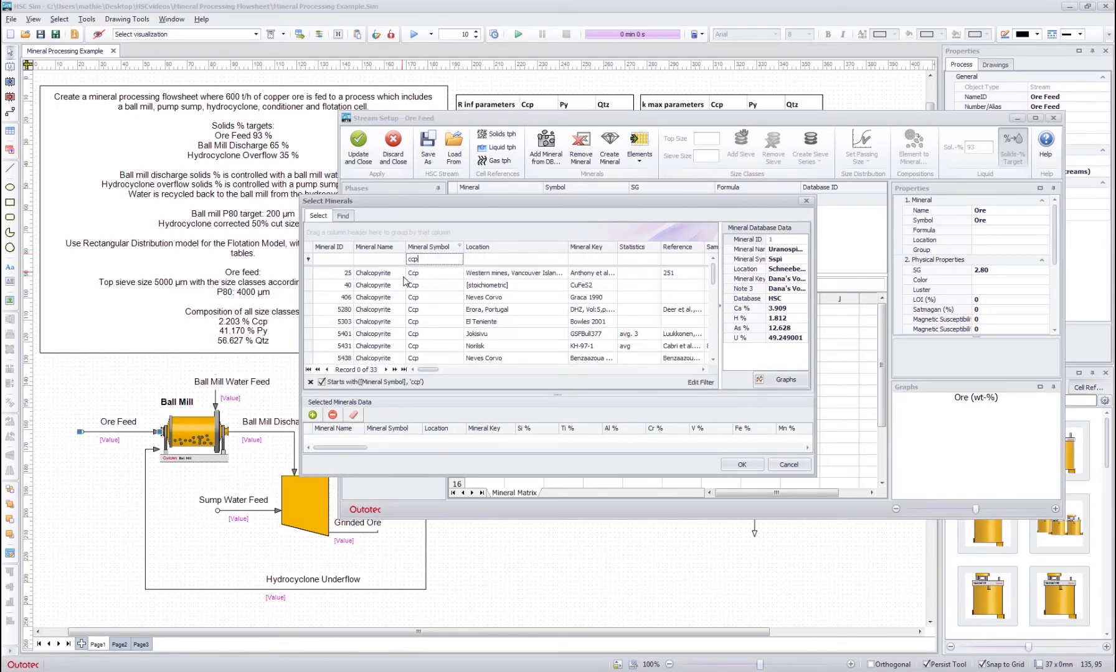
click(375, 286)
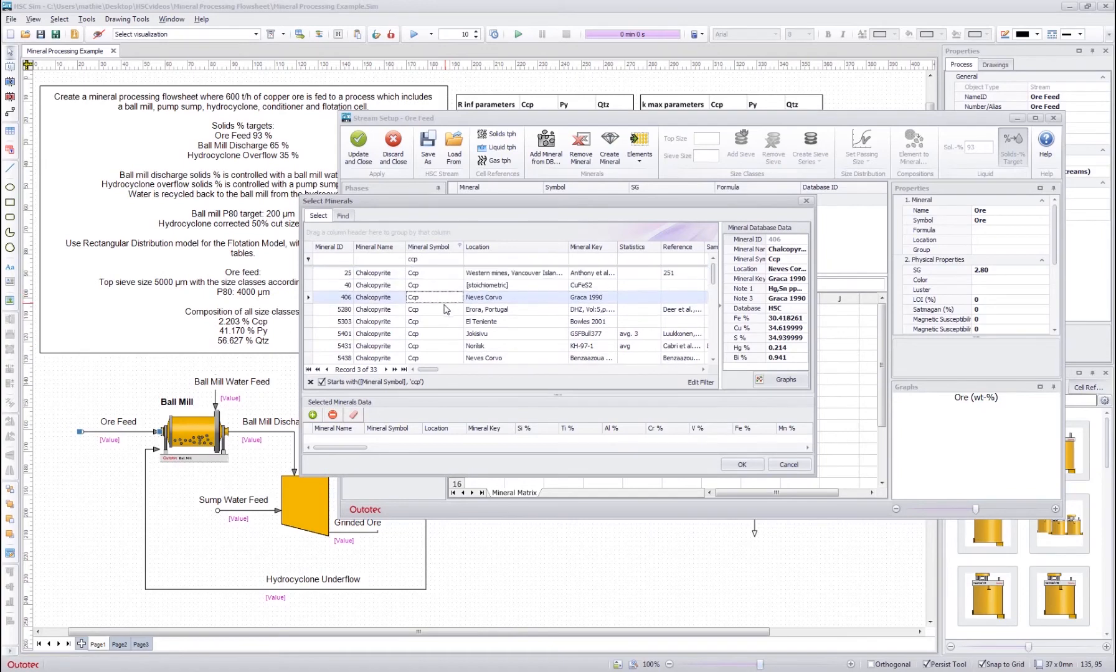
click(374, 285)
text(py)
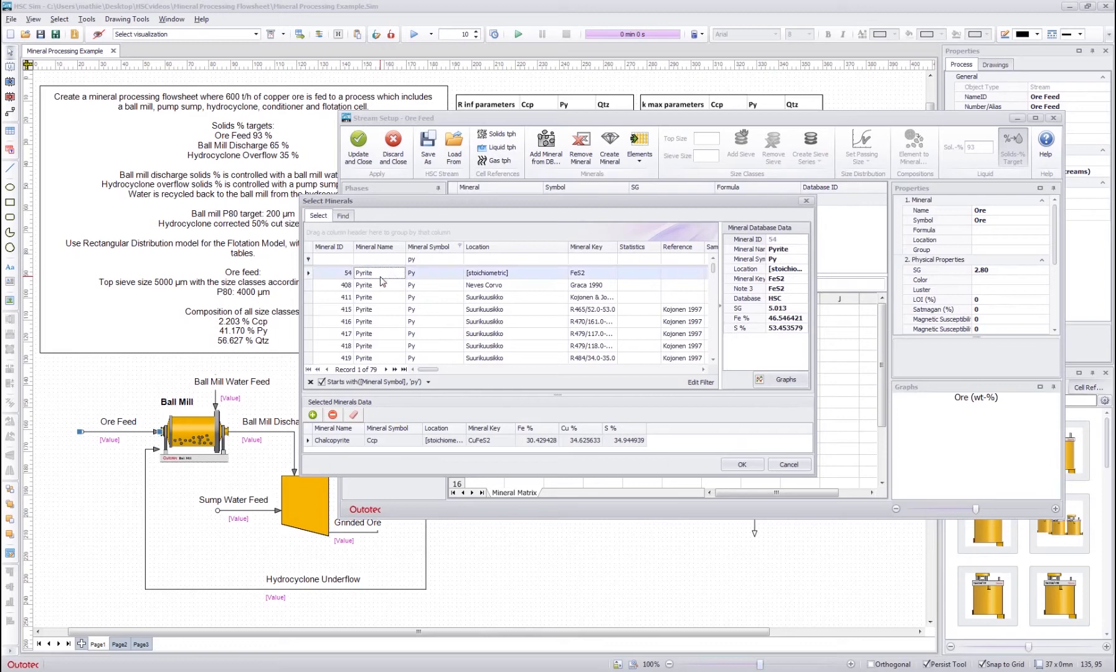
click(427, 258)
text(qtz)
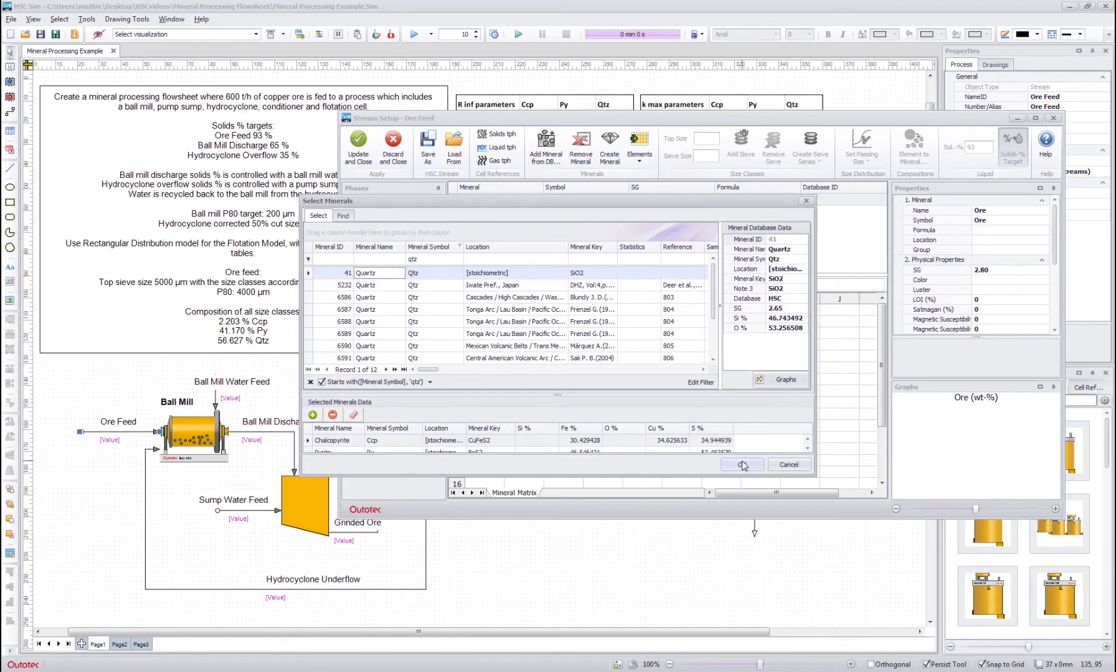
click(740, 464)
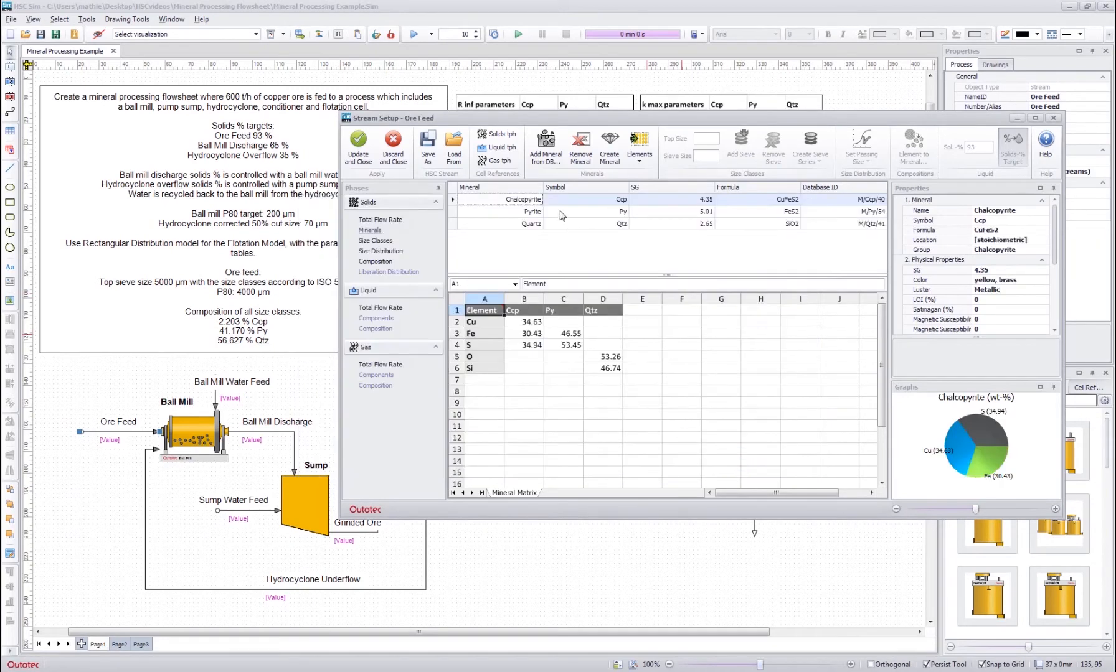
mouse_move(766, 261)
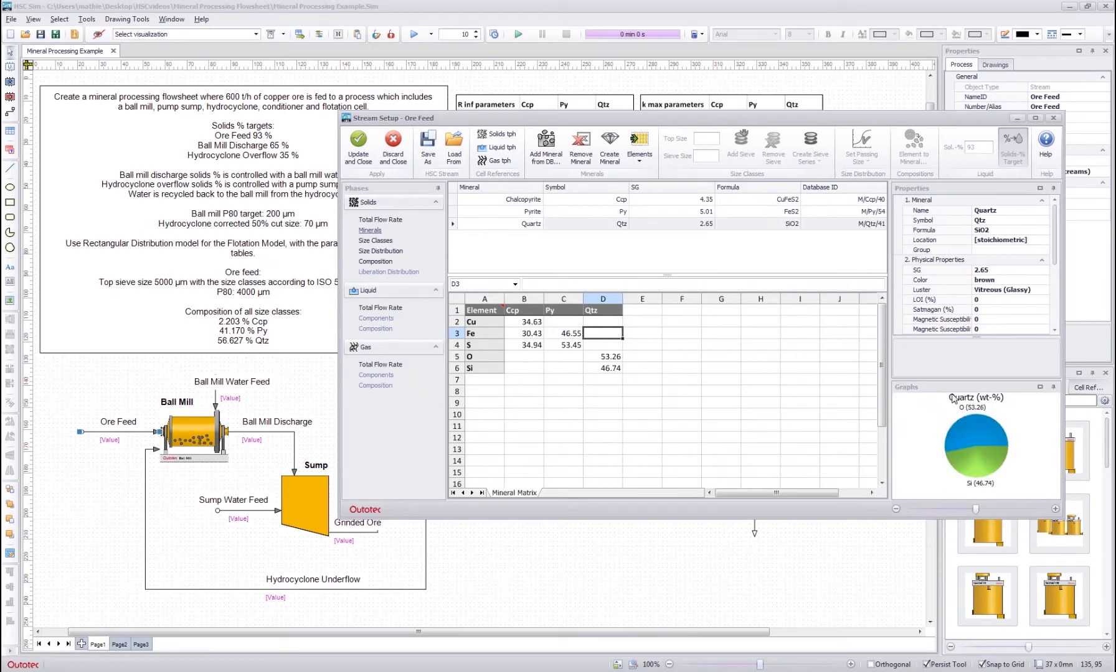
click(523, 357)
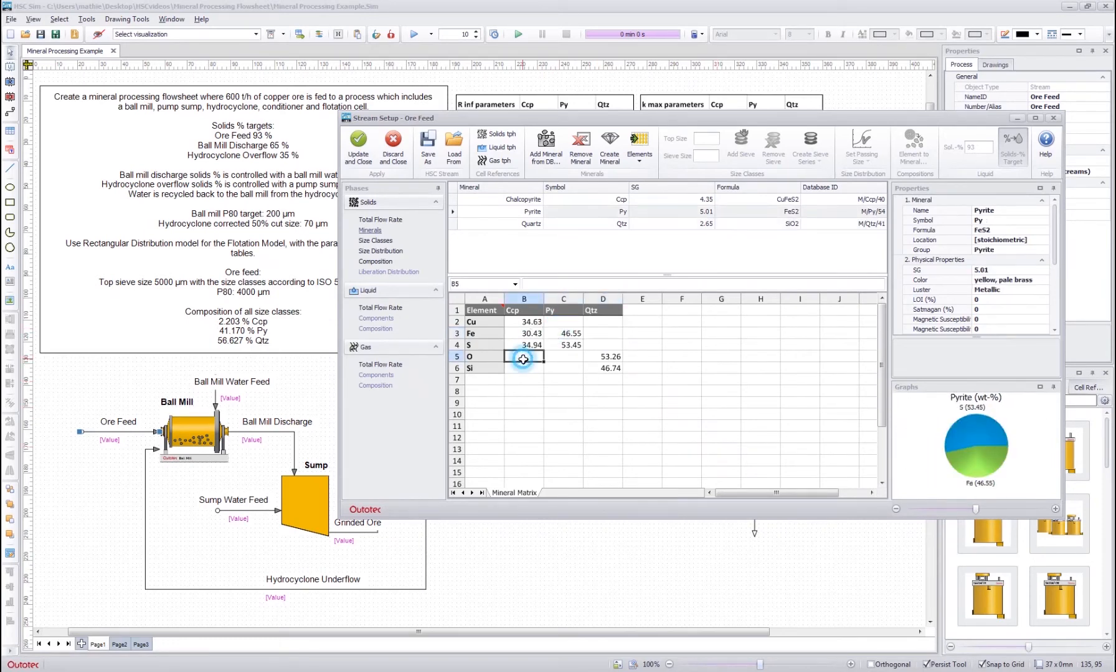
click(525, 199)
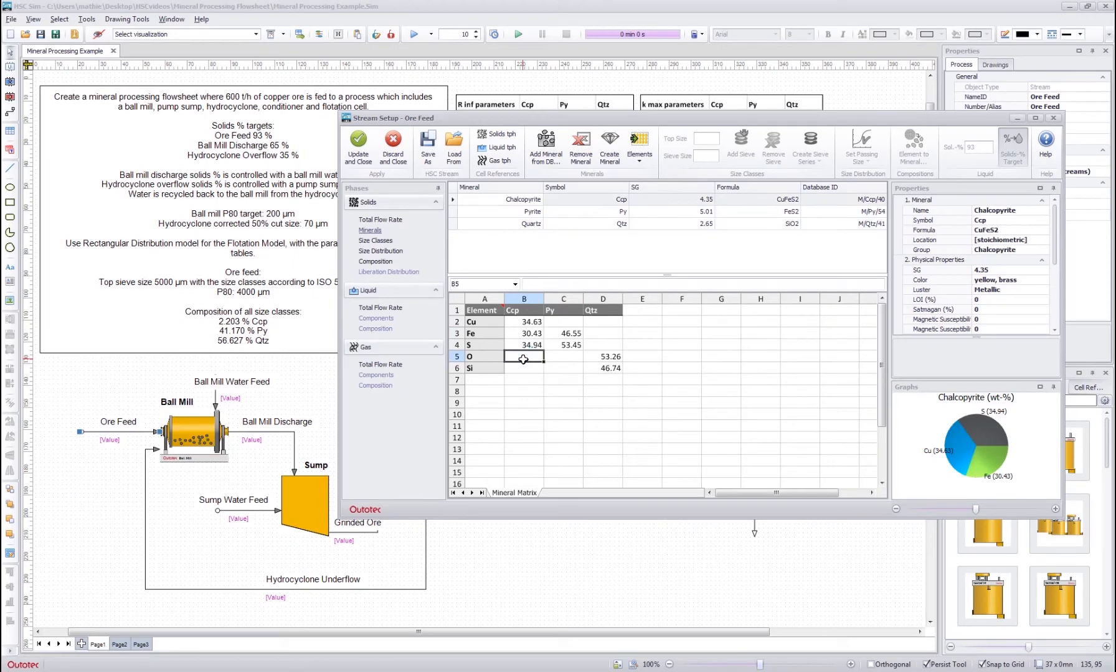
click(529, 333)
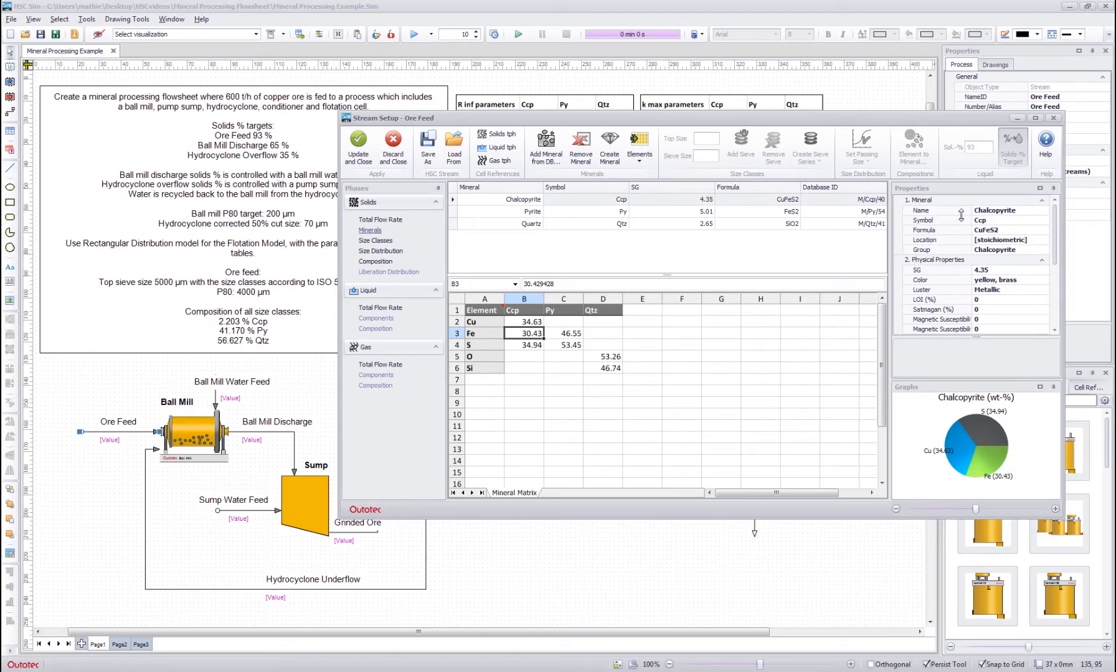
click(532, 211)
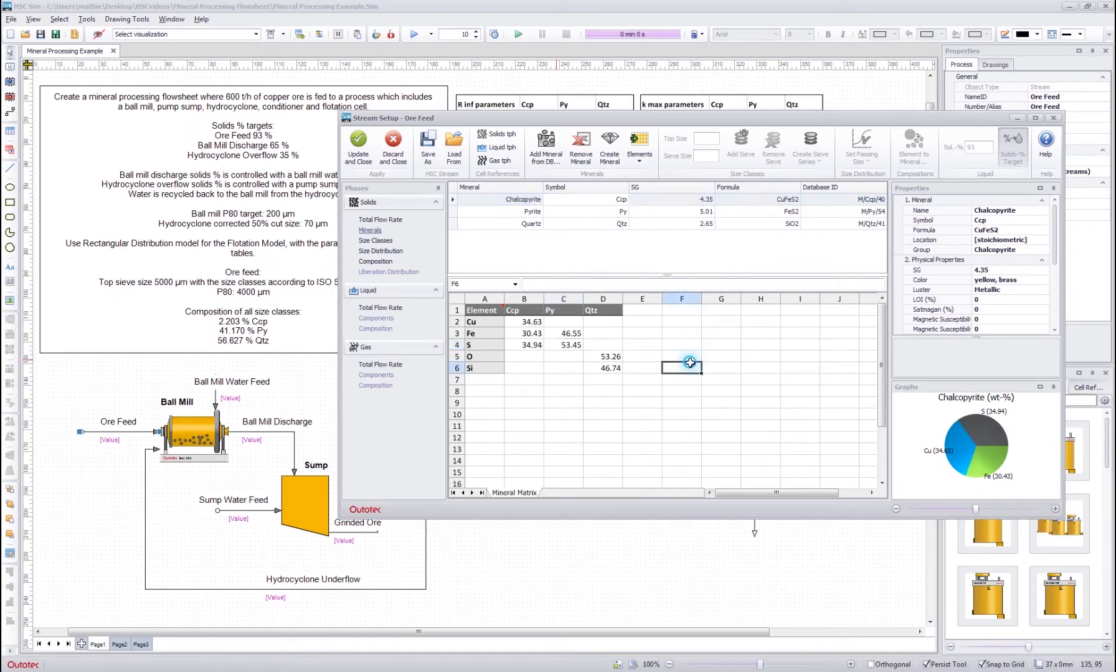
click(641, 368)
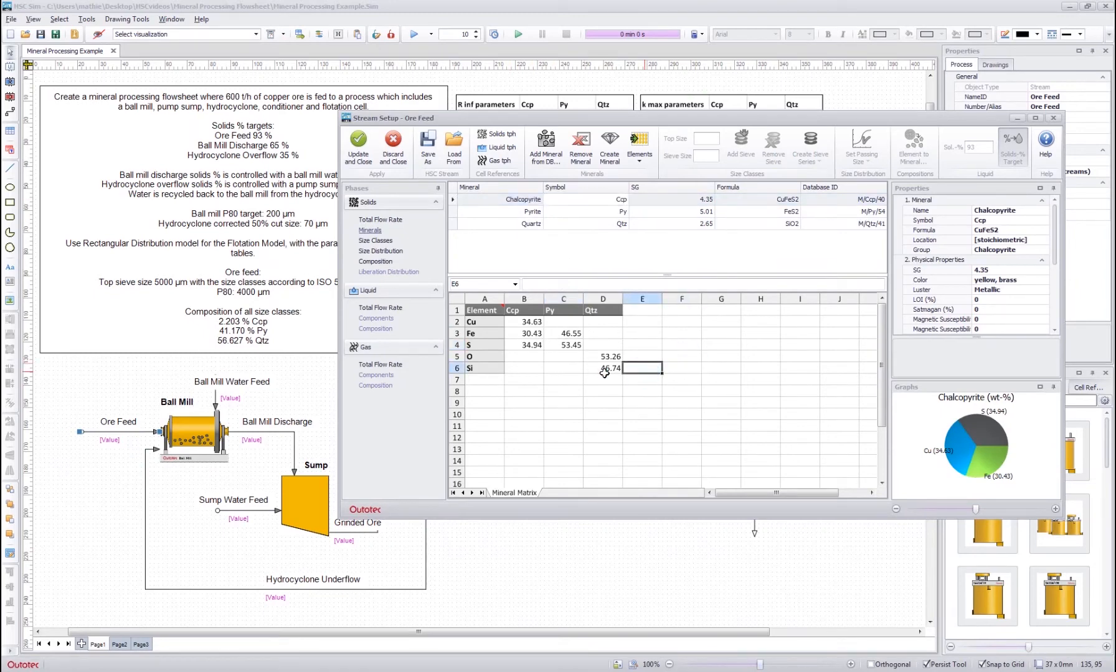
click(523, 322)
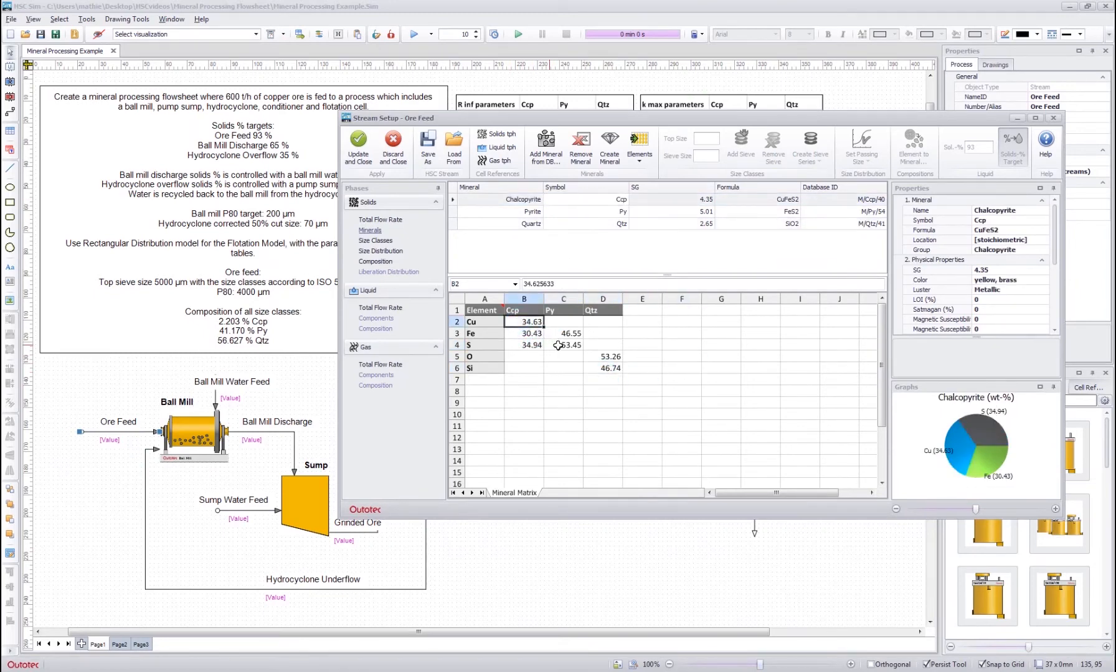
click(602, 357)
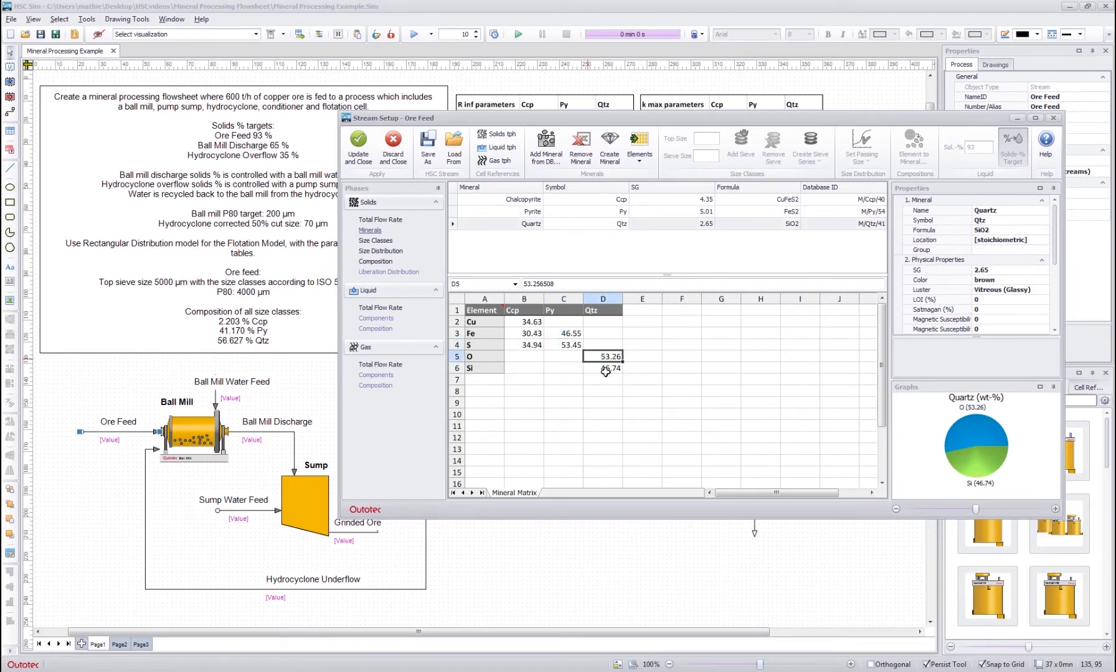
click(603, 368)
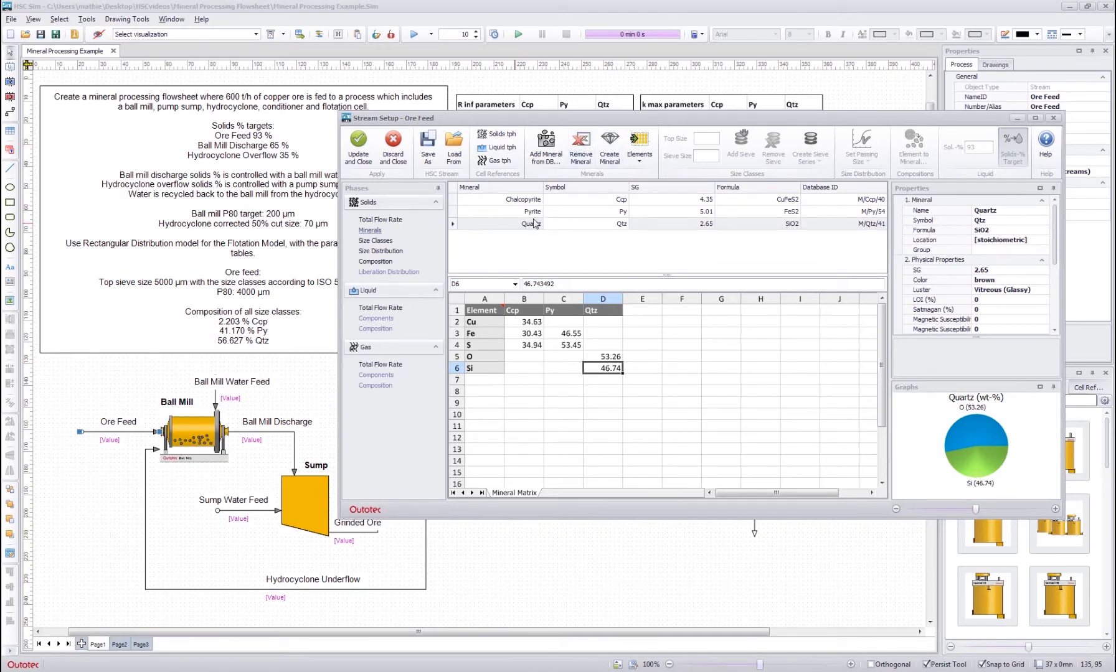
mouse_move(609, 143)
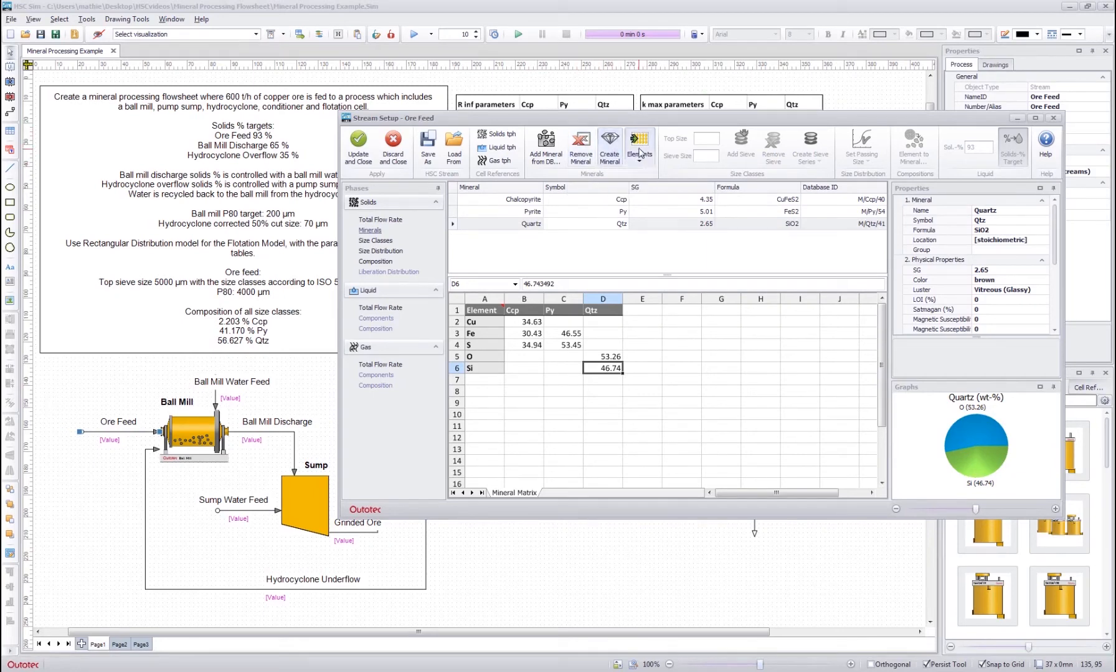
mouse_move(638, 145)
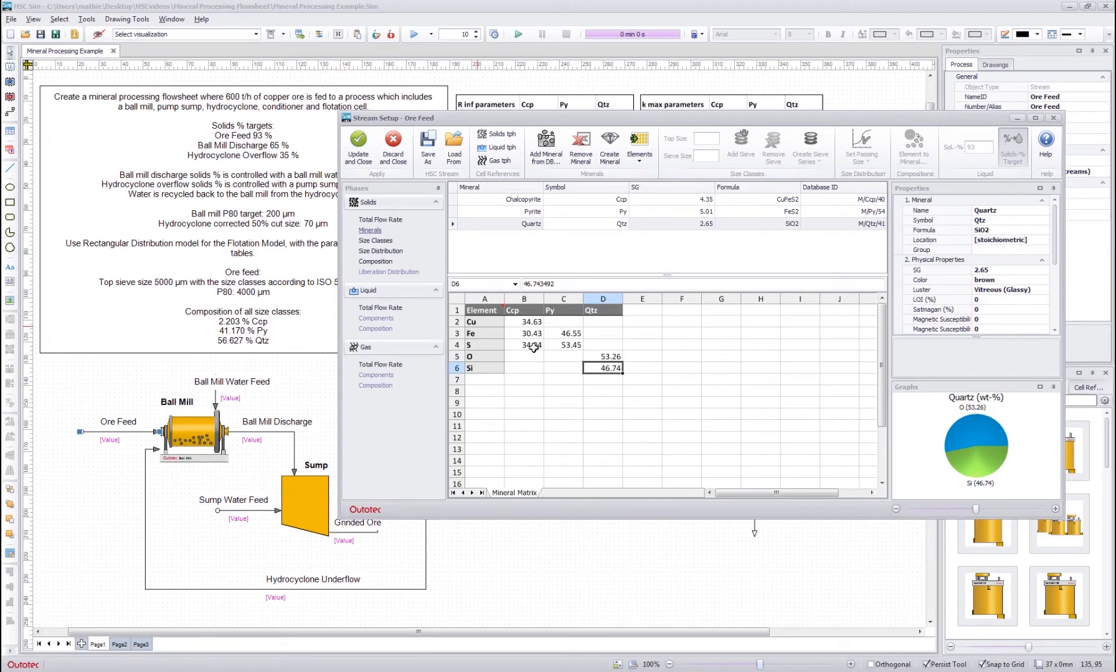
Step: Add a temporary Pb element row with a chalcopyrite value, then remove it
click(638, 146)
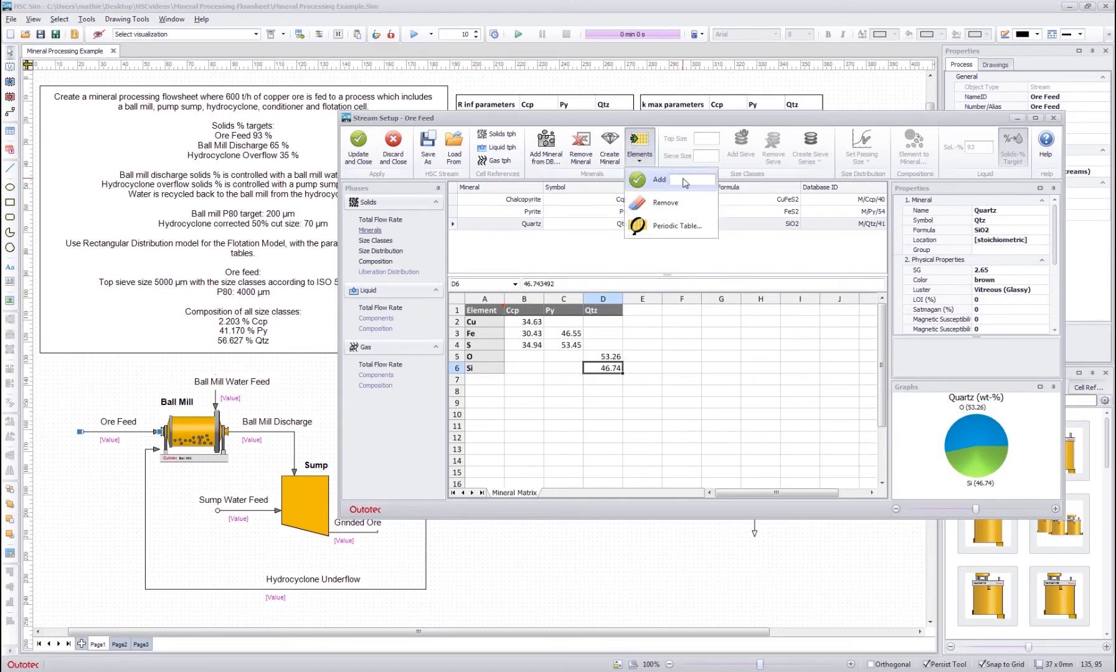
click(658, 179)
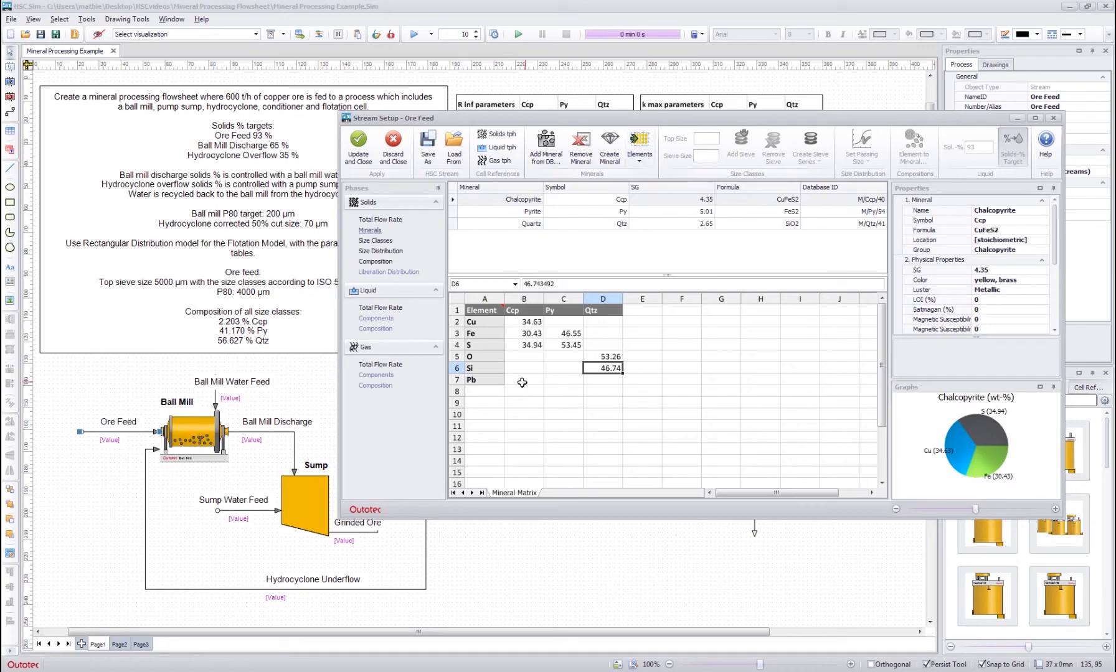
click(524, 345)
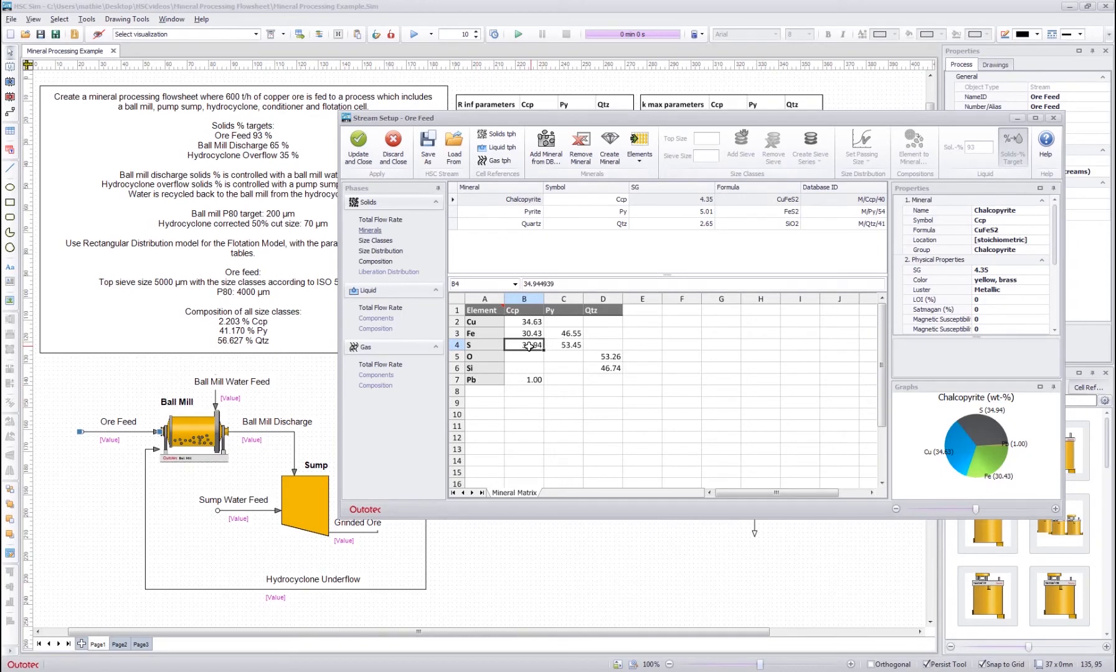
click(523, 392)
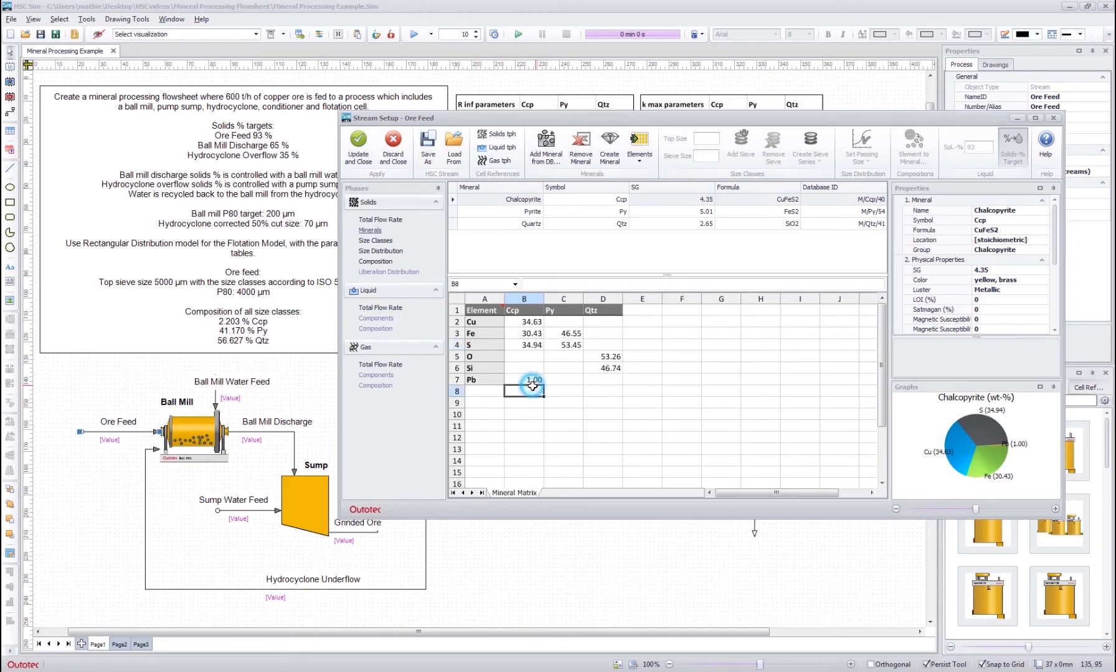
click(601, 414)
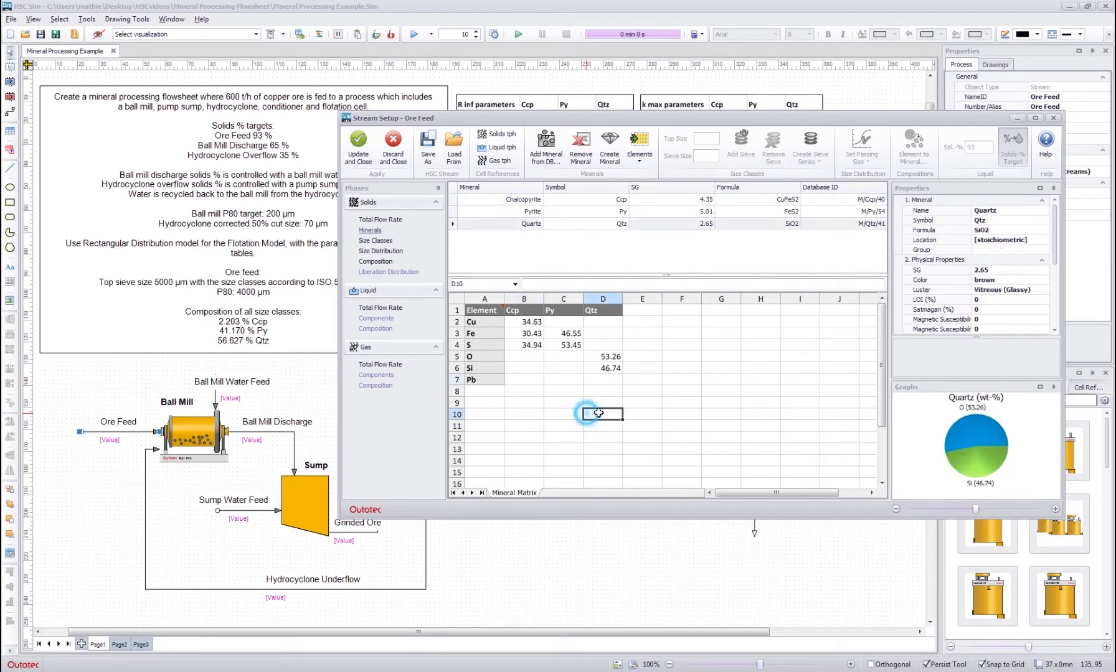
click(494, 382)
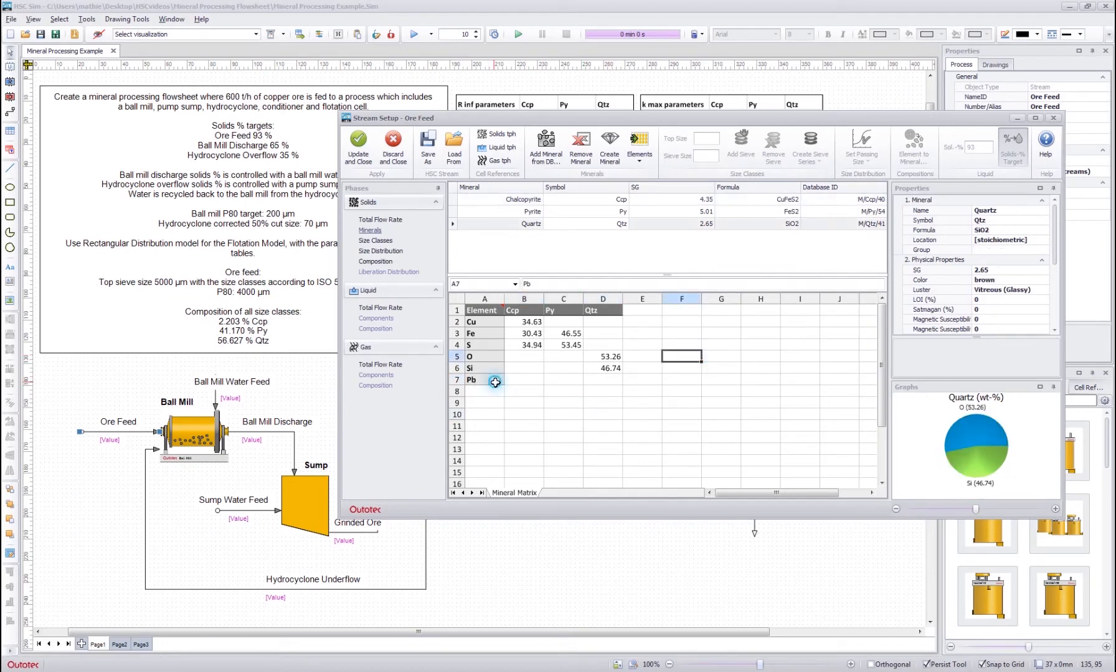
click(654, 199)
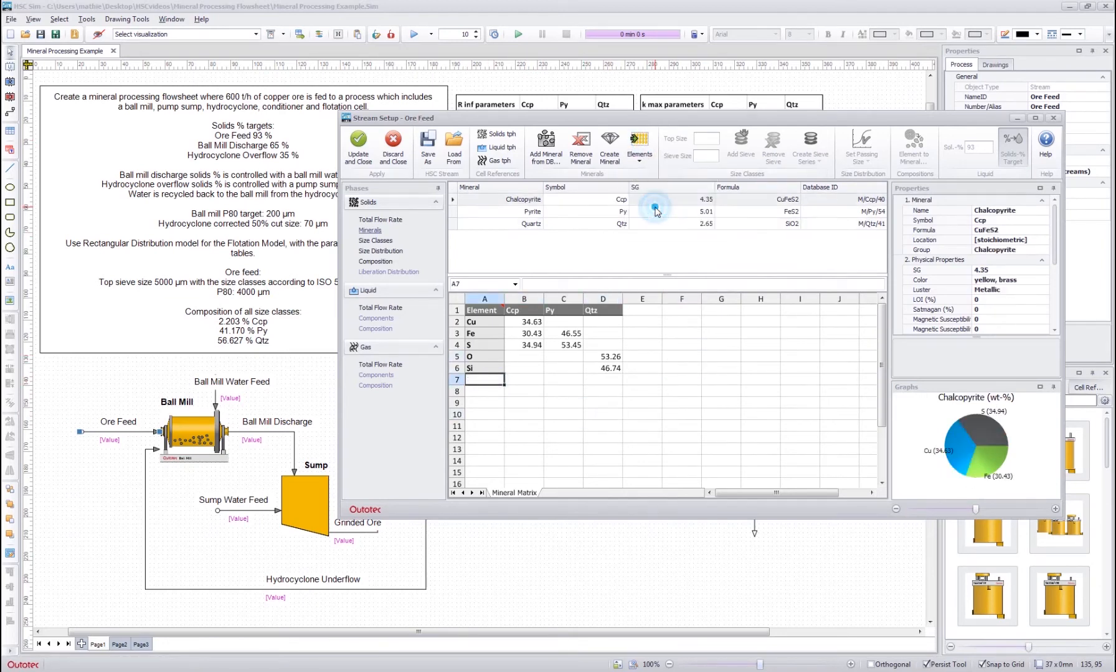
click(681, 414)
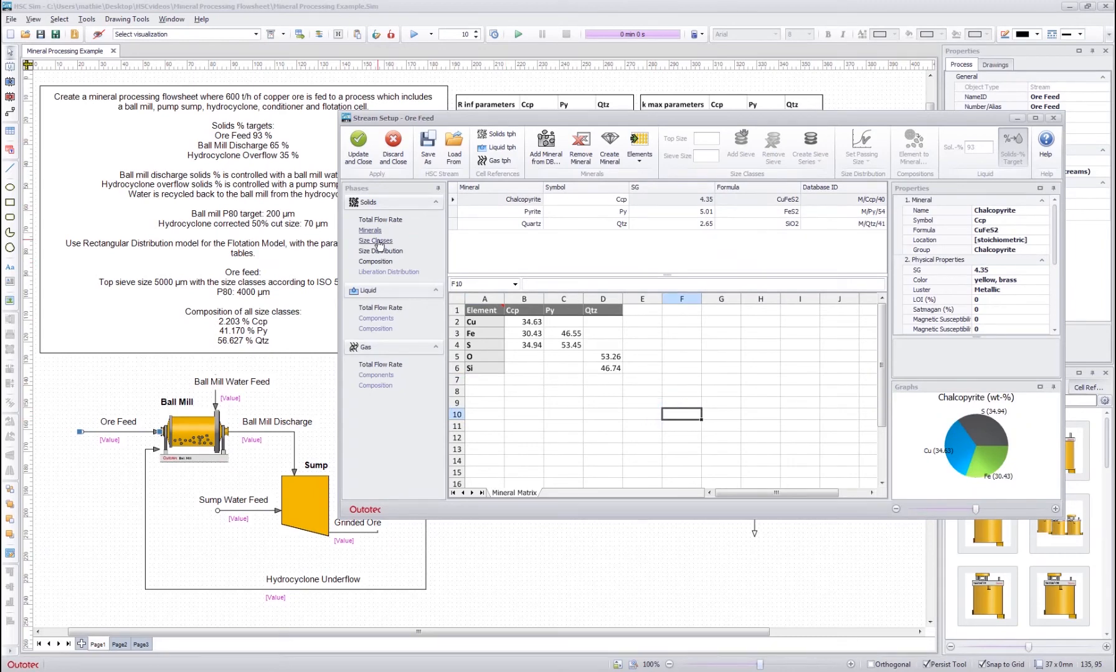
Step: Open the Ore Feed Size Classes page and enter a 5000 µm top size
click(375, 240)
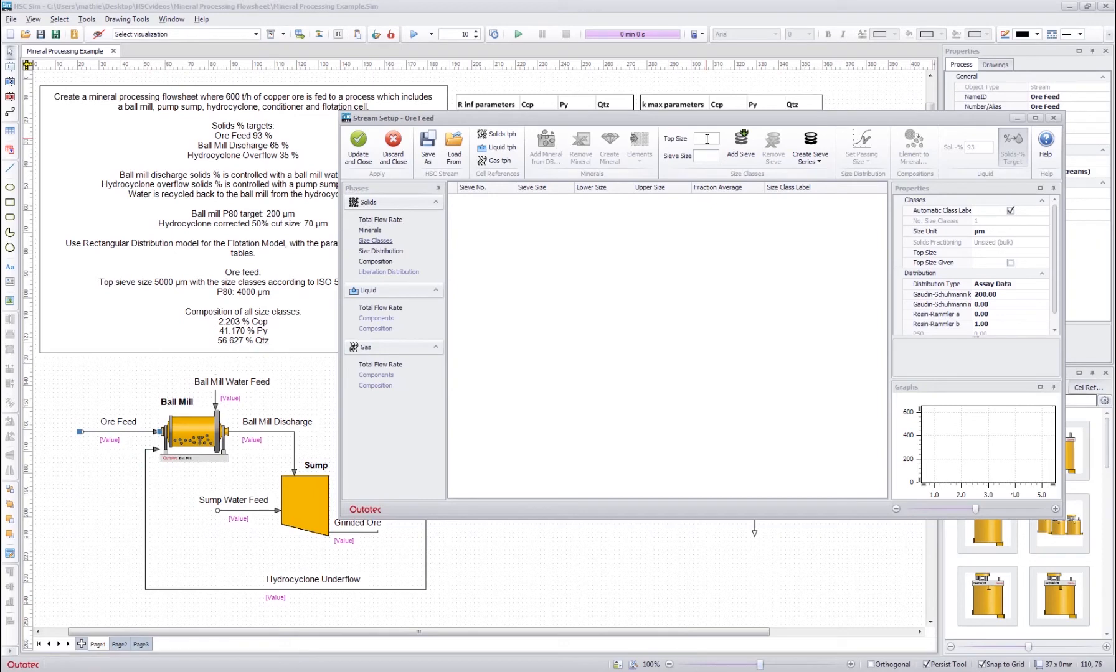
text(5000)
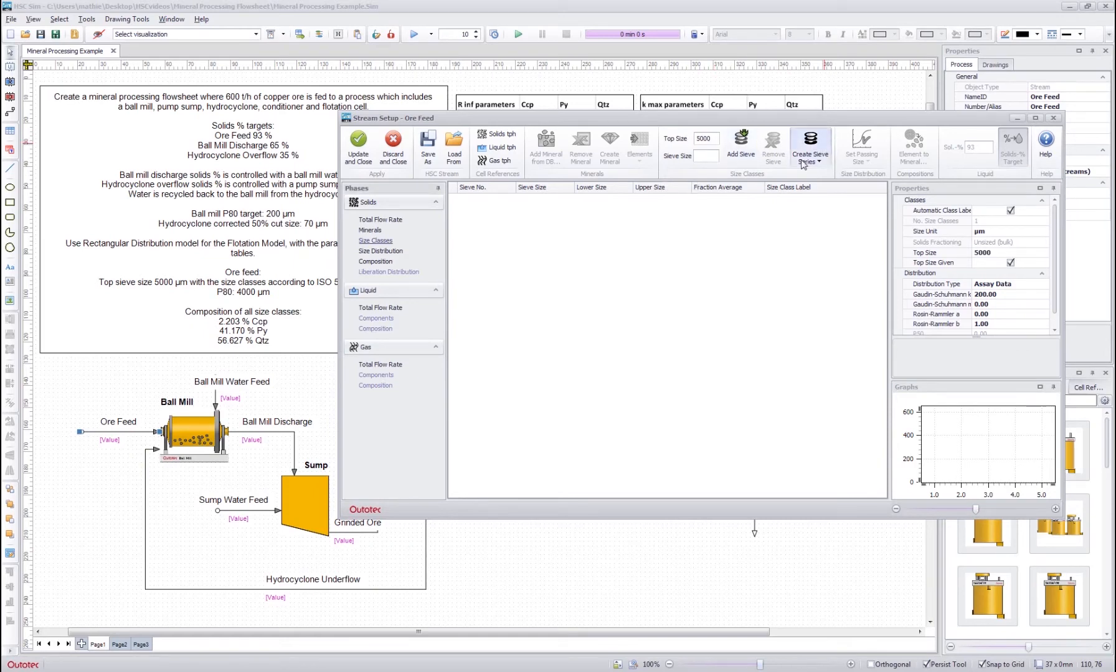
mouse_move(740, 142)
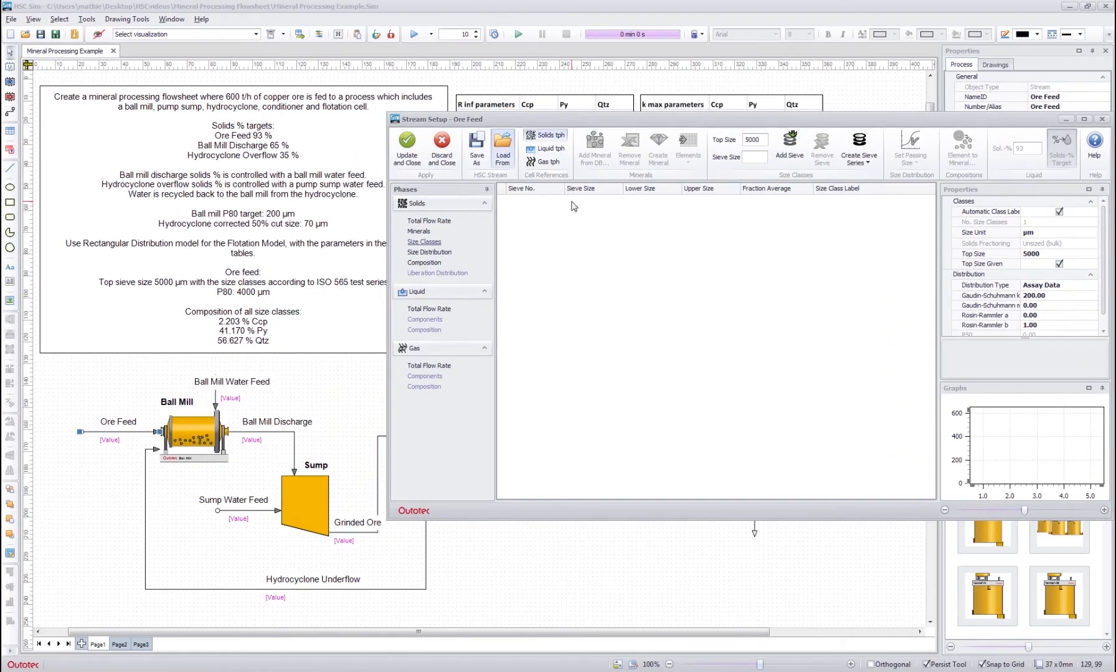
Step: Generate the ISO 565 test sieve series, giving 31 size classes from 5000 µm down
click(706, 131)
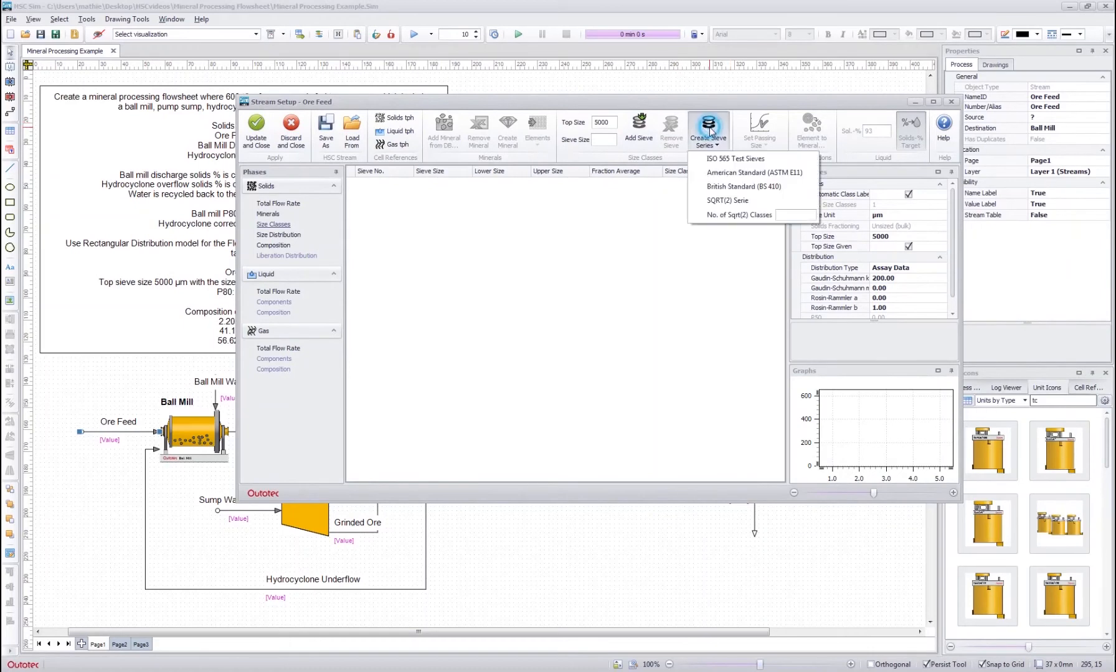
click(734, 158)
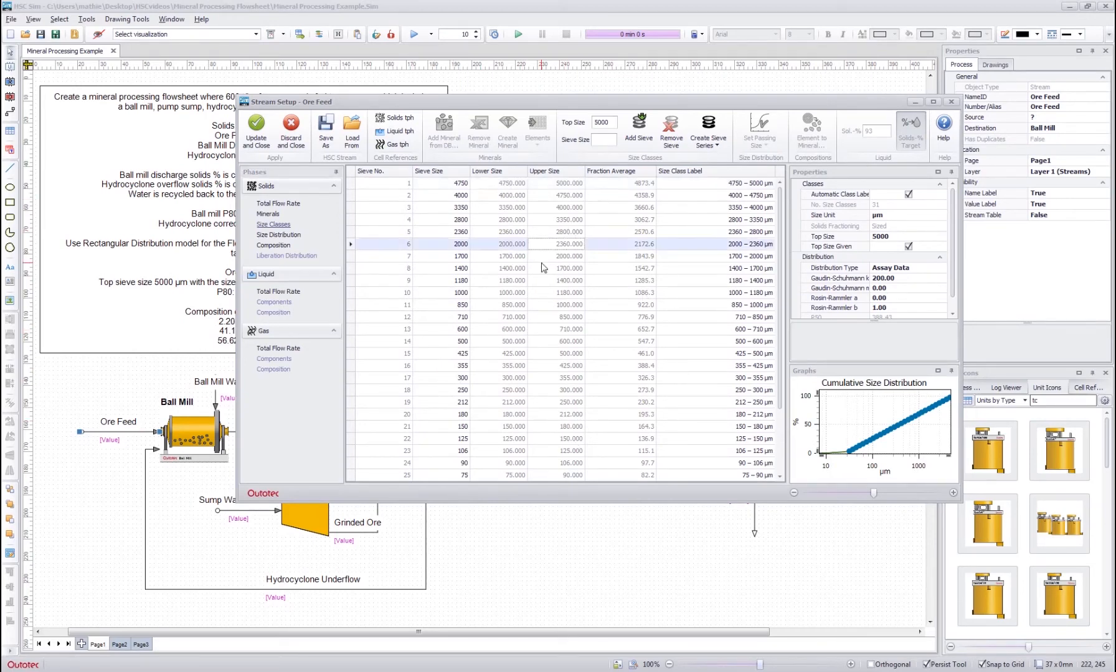
mouse_move(424, 285)
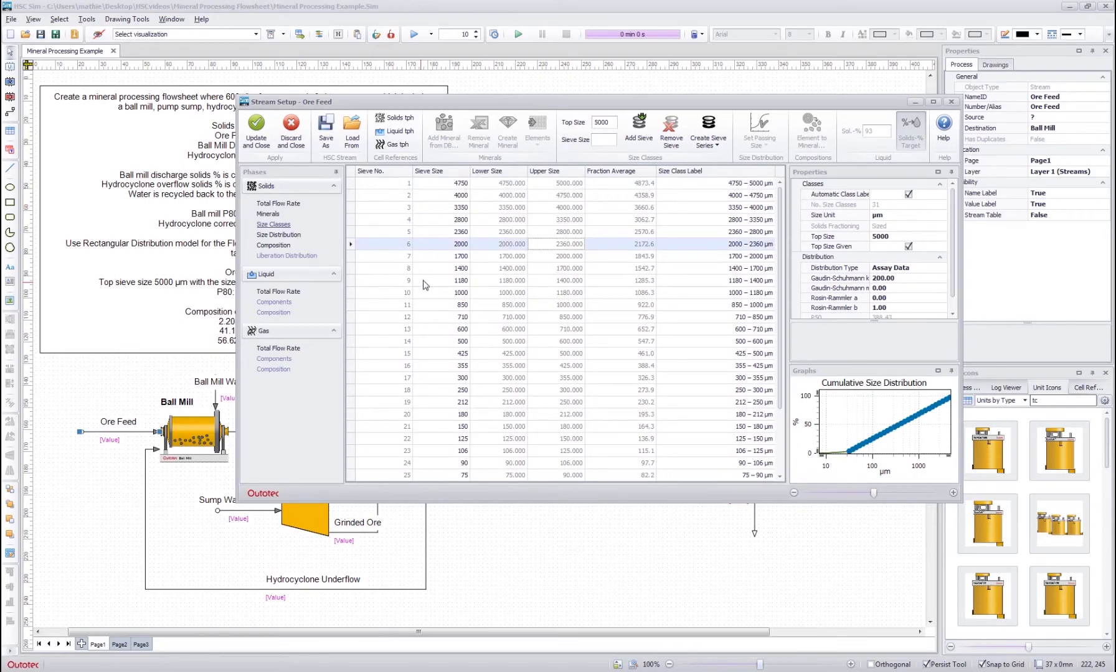
click(449, 256)
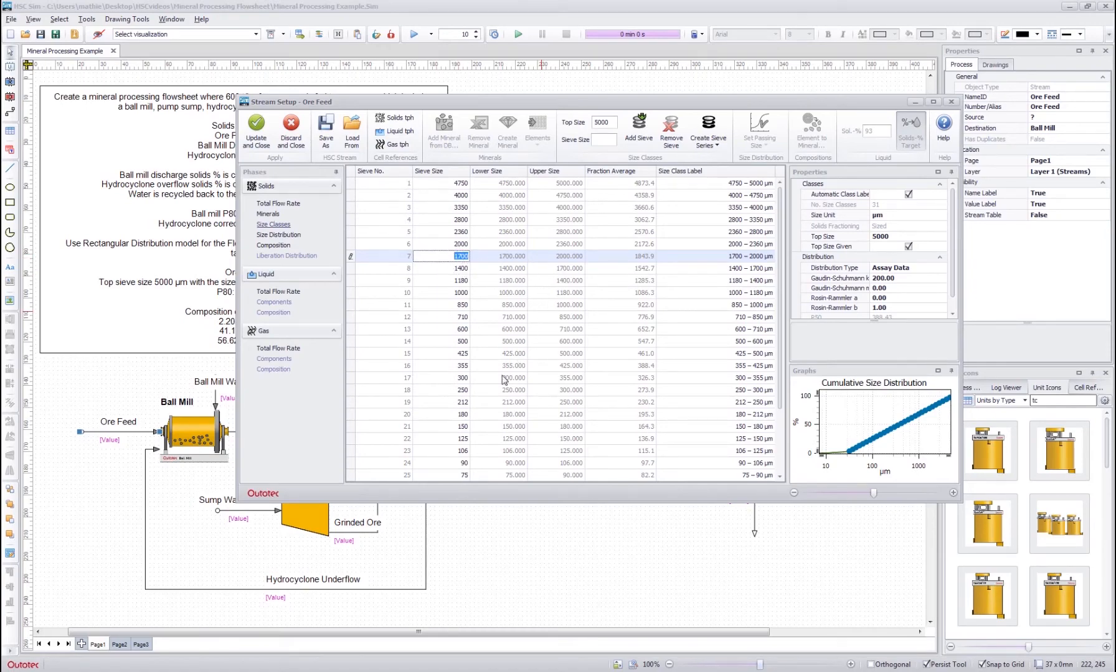
click(556, 233)
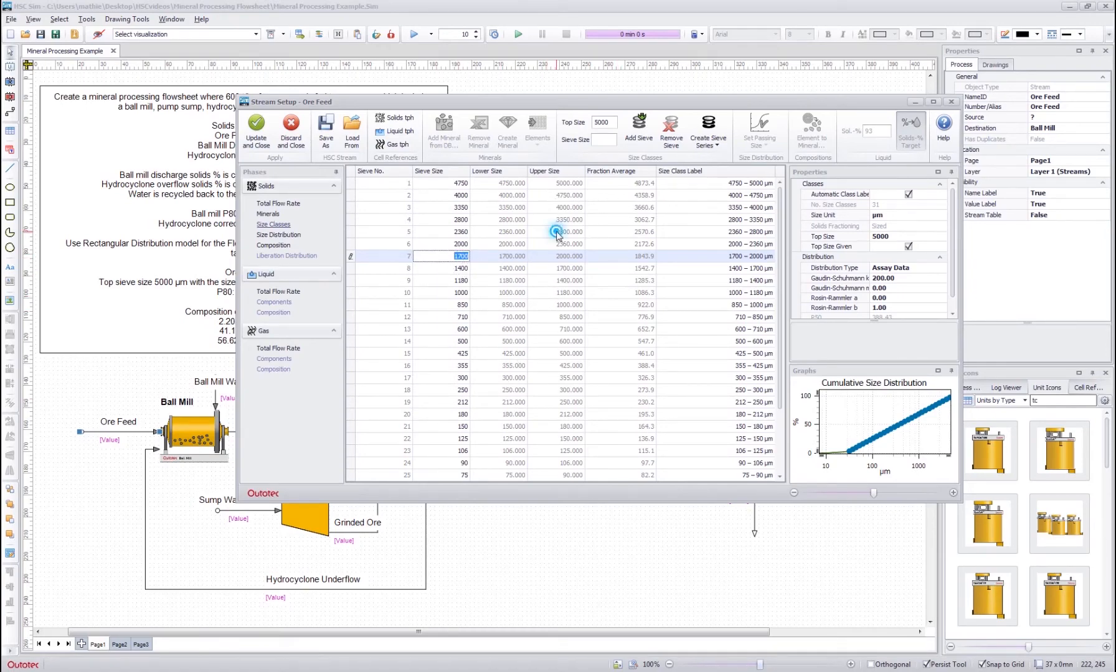
click(557, 231)
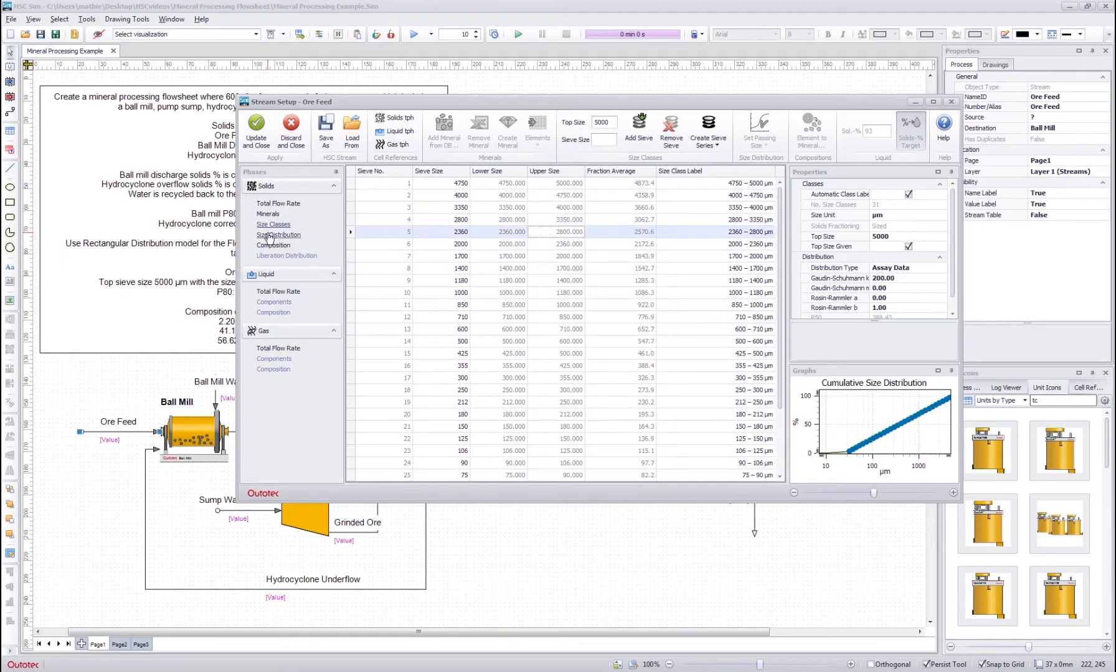
Step: Set a Rosin-Rammler size distribution with 80% passing 4000 µm and calculate it
click(278, 235)
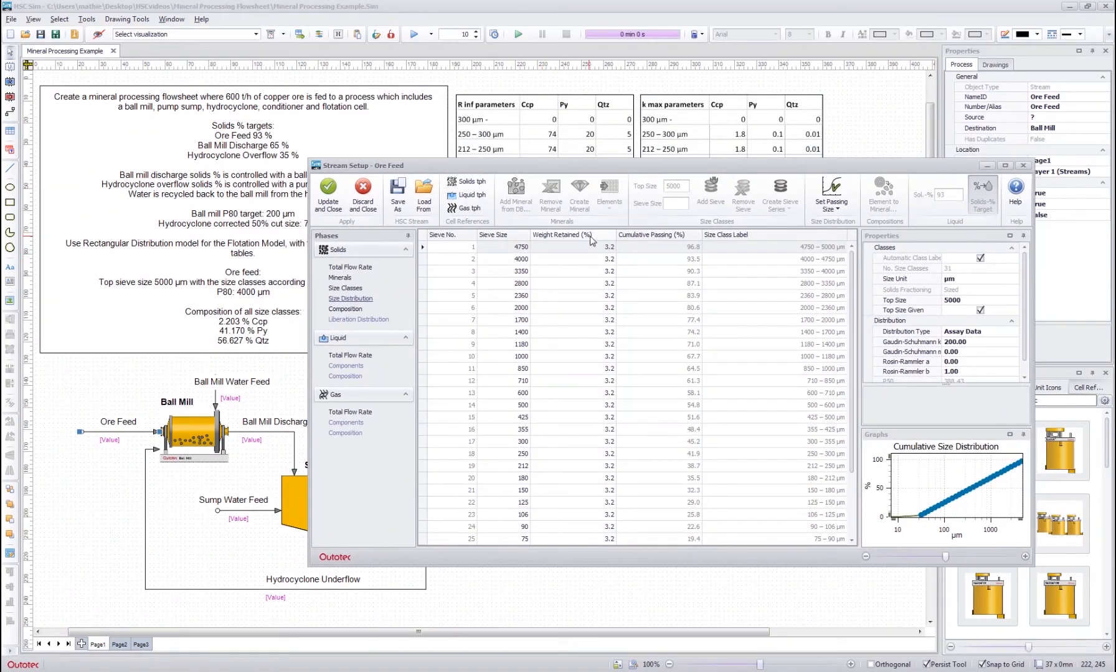
mouse_move(608, 290)
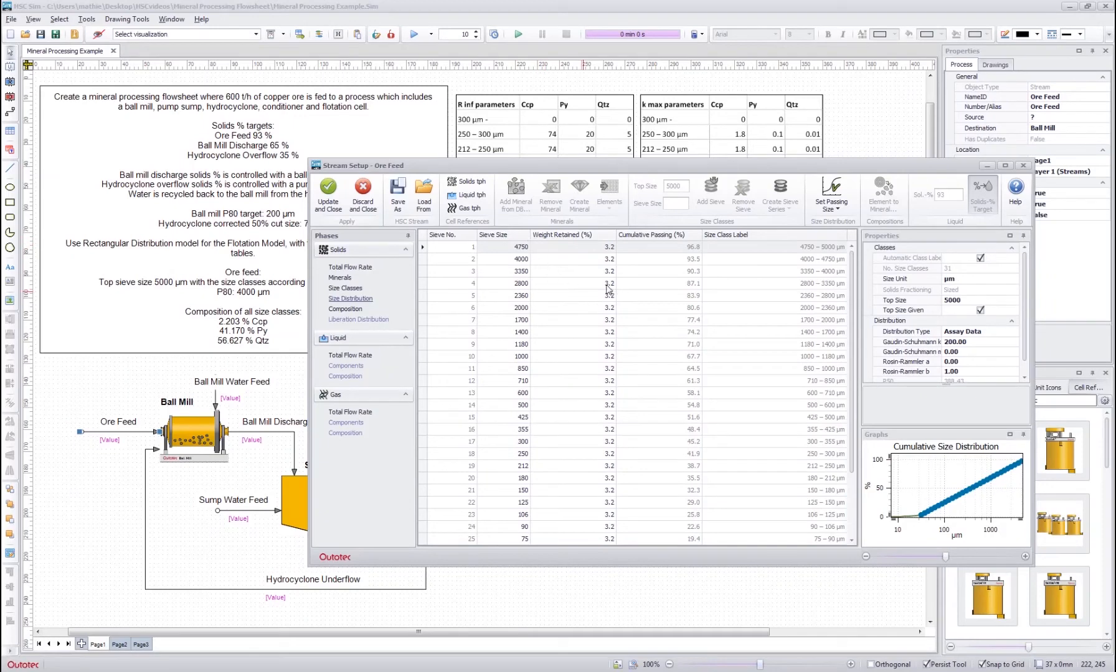
double_click(569, 404)
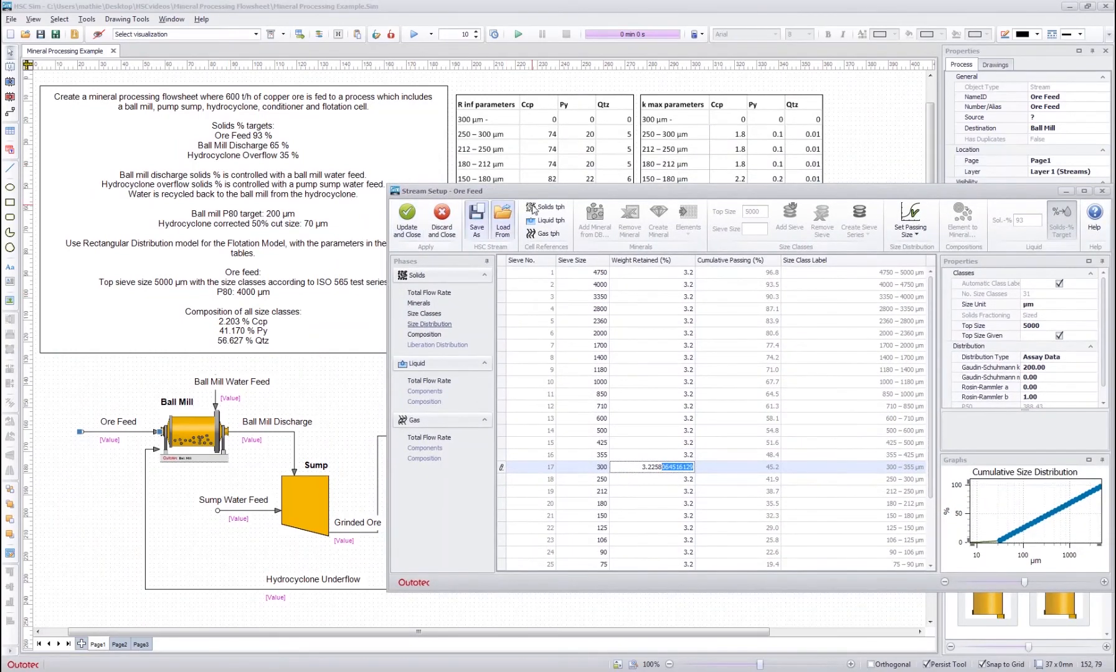
drag(450, 191, 245, 114)
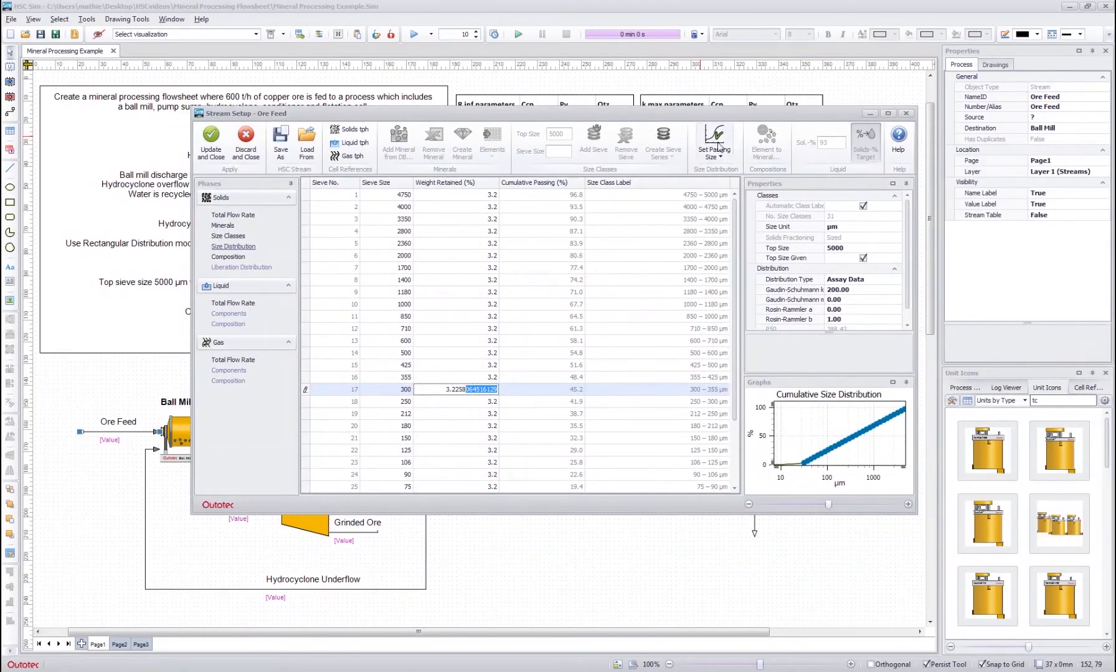
click(713, 140)
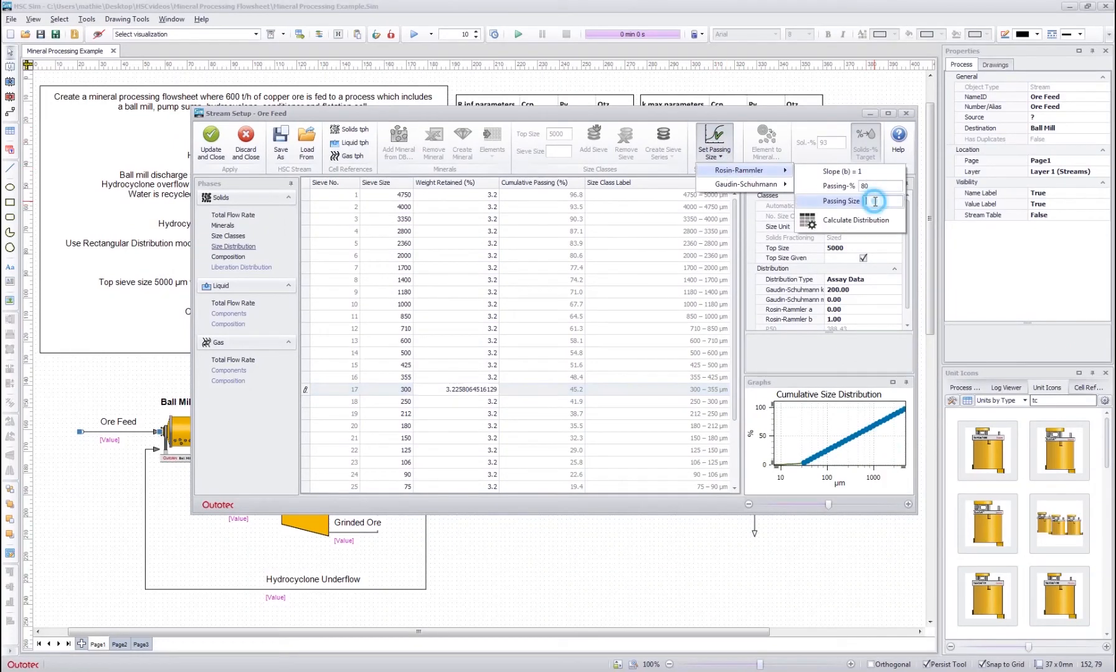
text(4000)
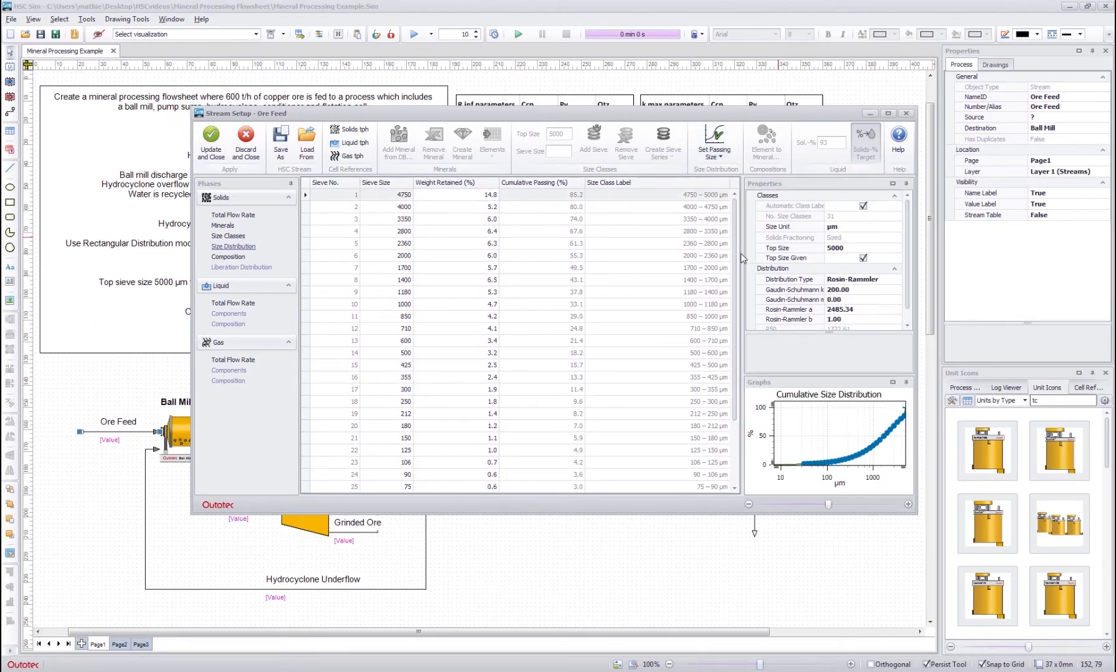
scroll(down, 3)
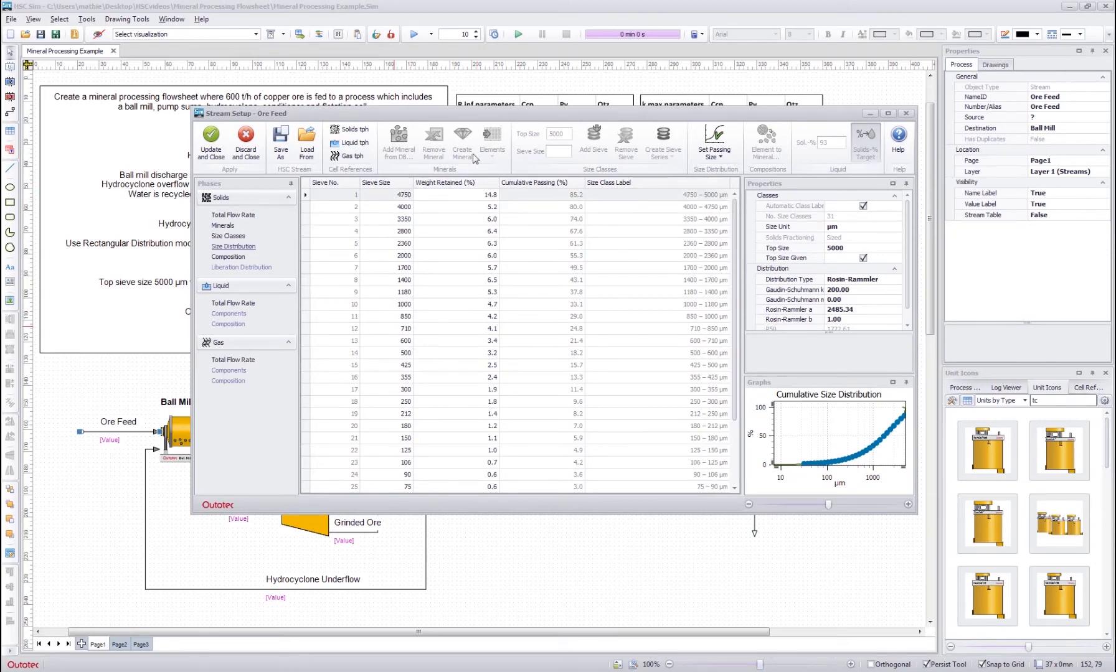
scroll(down, 3)
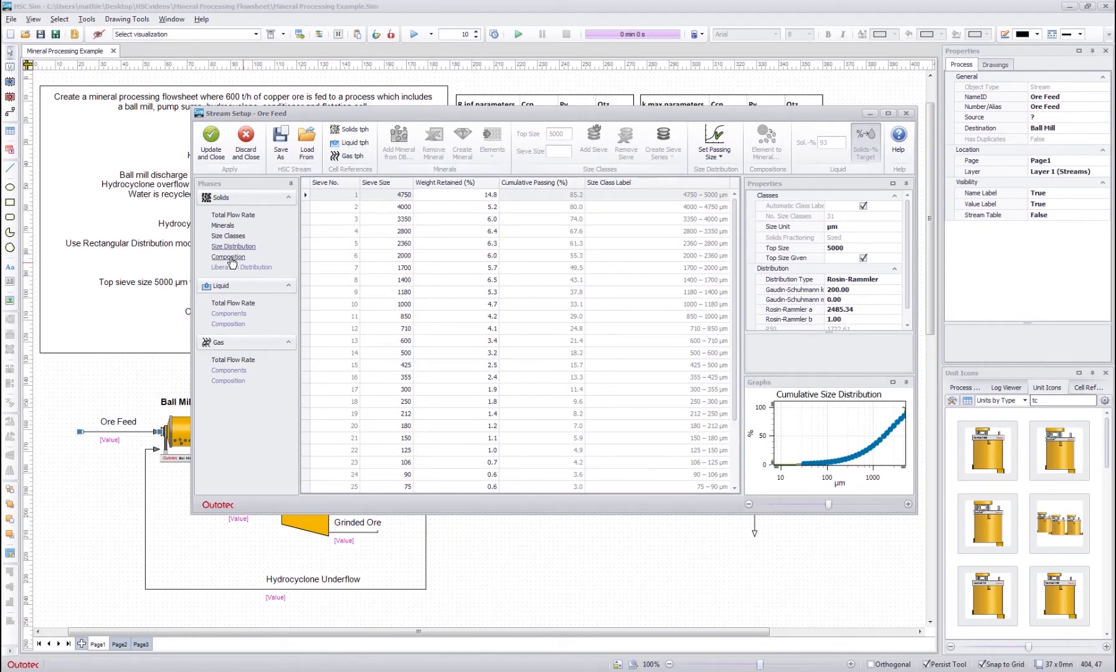
Step: Enter 2.203% Ccp, 41.17% Py and 56.627% Qtz in the -32 µm composition column
click(227, 257)
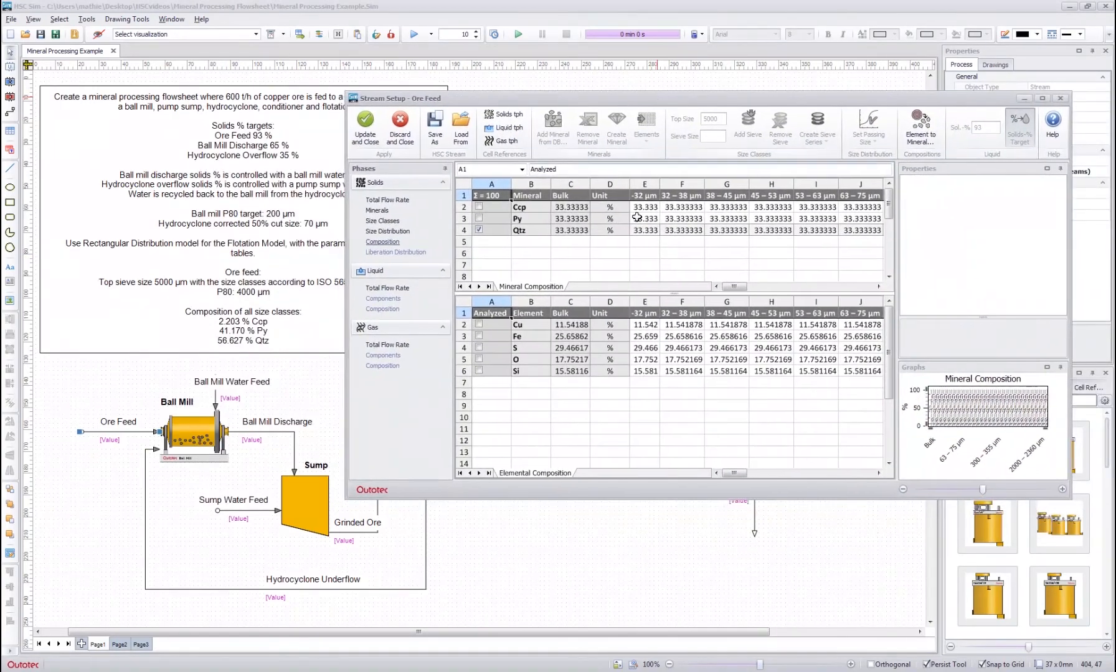
click(644, 218)
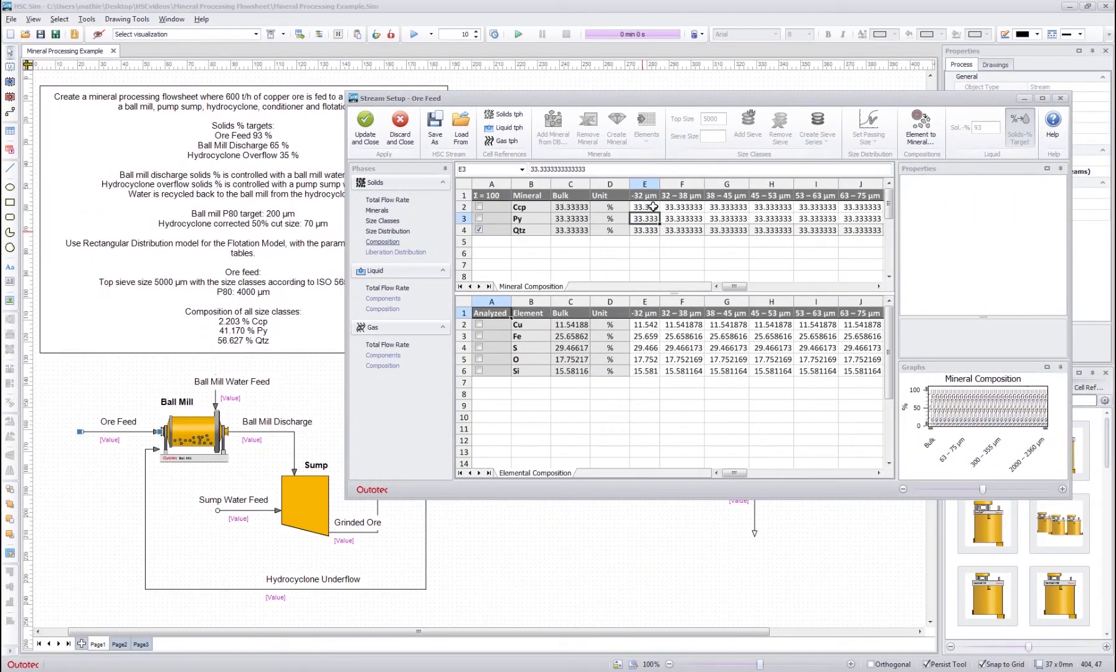
click(644, 207)
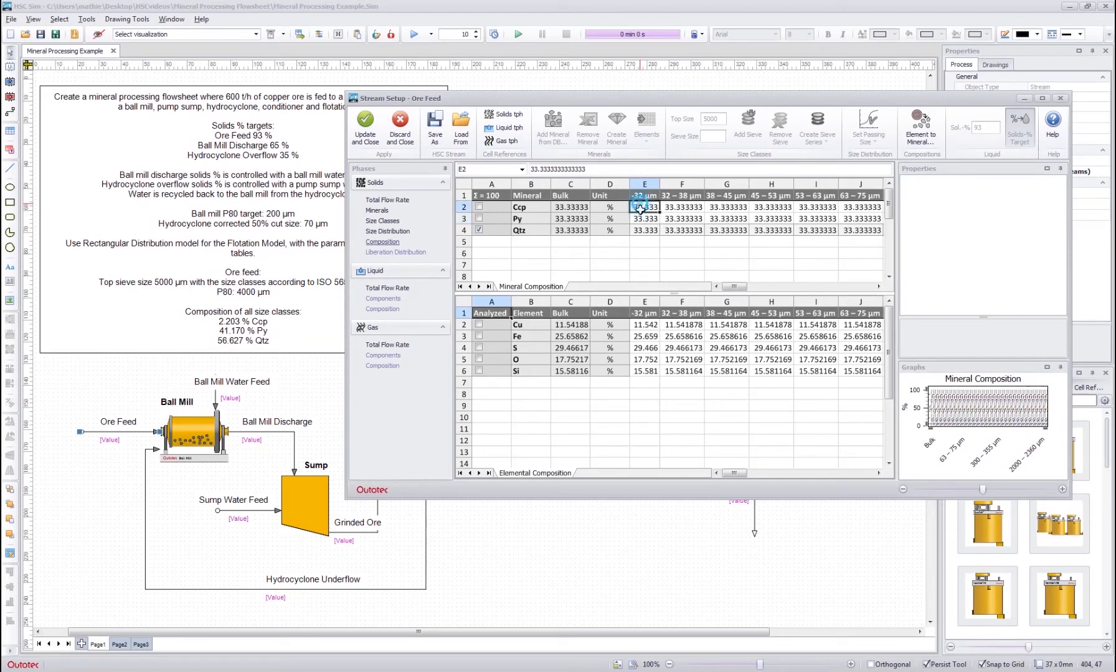
click(681, 195)
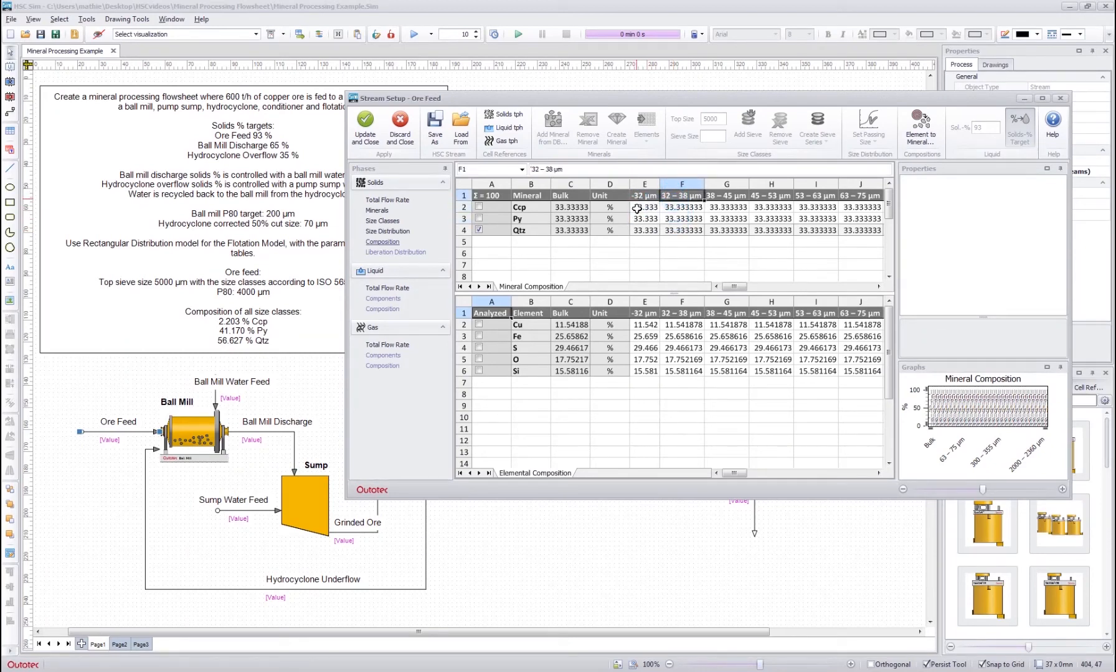
click(644, 207)
text(41.1)
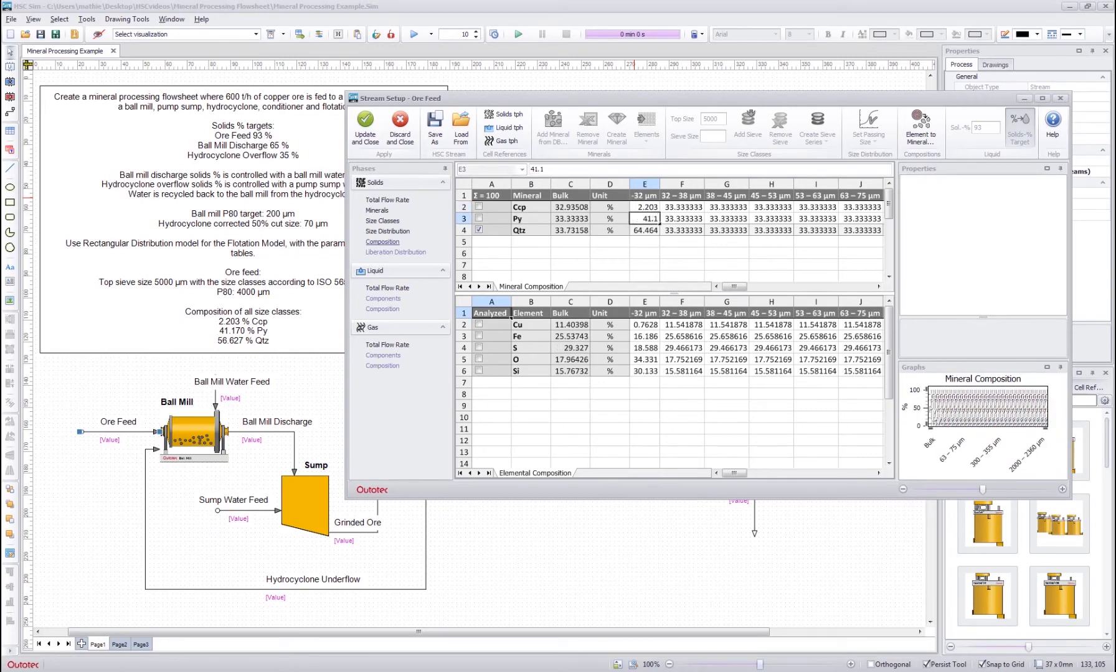
click(643, 230)
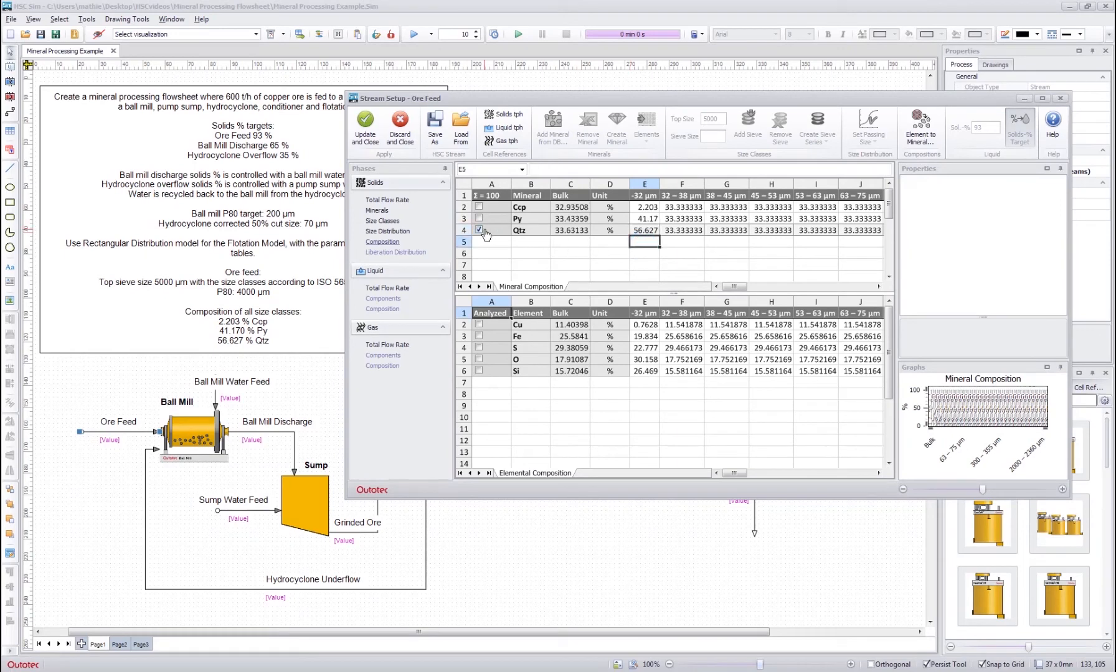
click(478, 229)
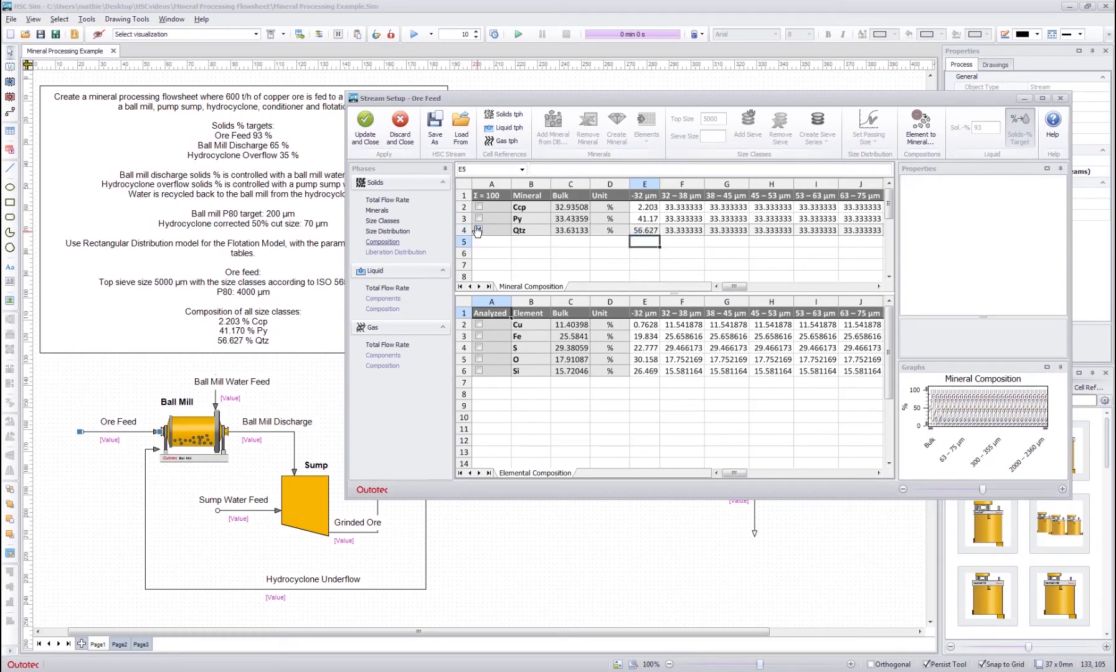
click(478, 229)
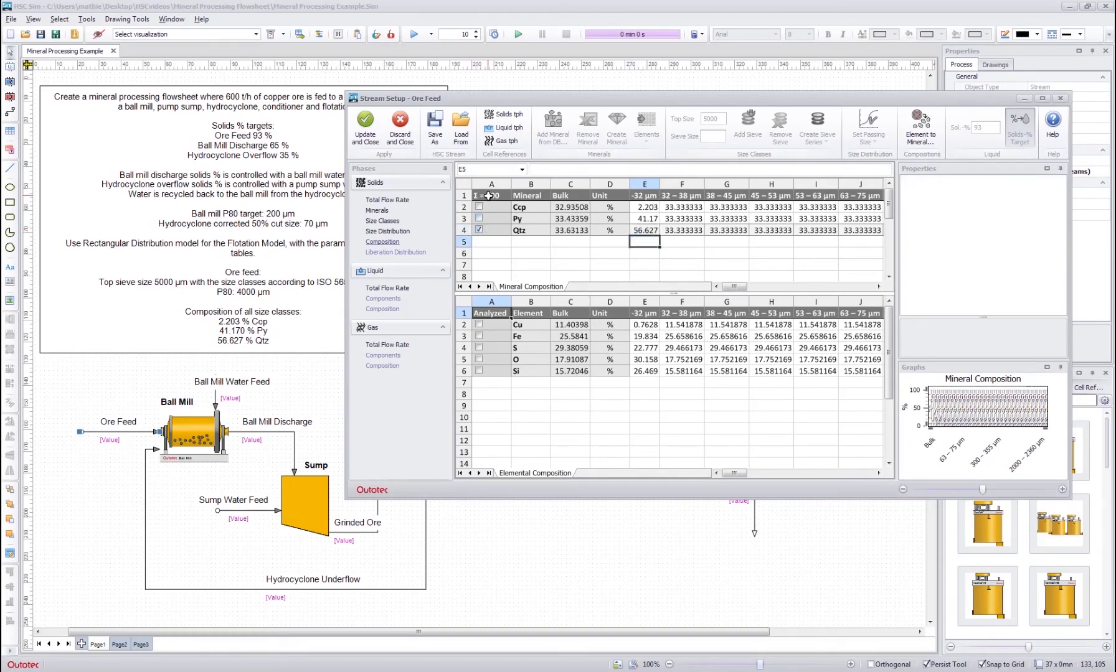
click(644, 229)
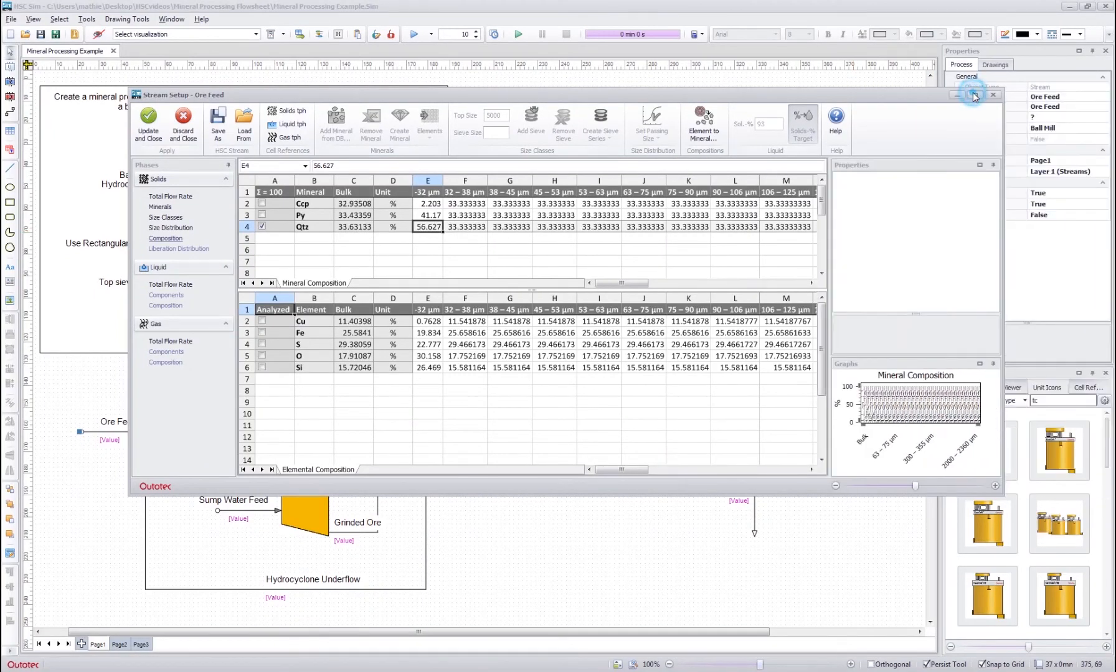
Step: Fill the 2.203/41.17/56.627% mineral composition across all Ore Feed size columns
click(976, 95)
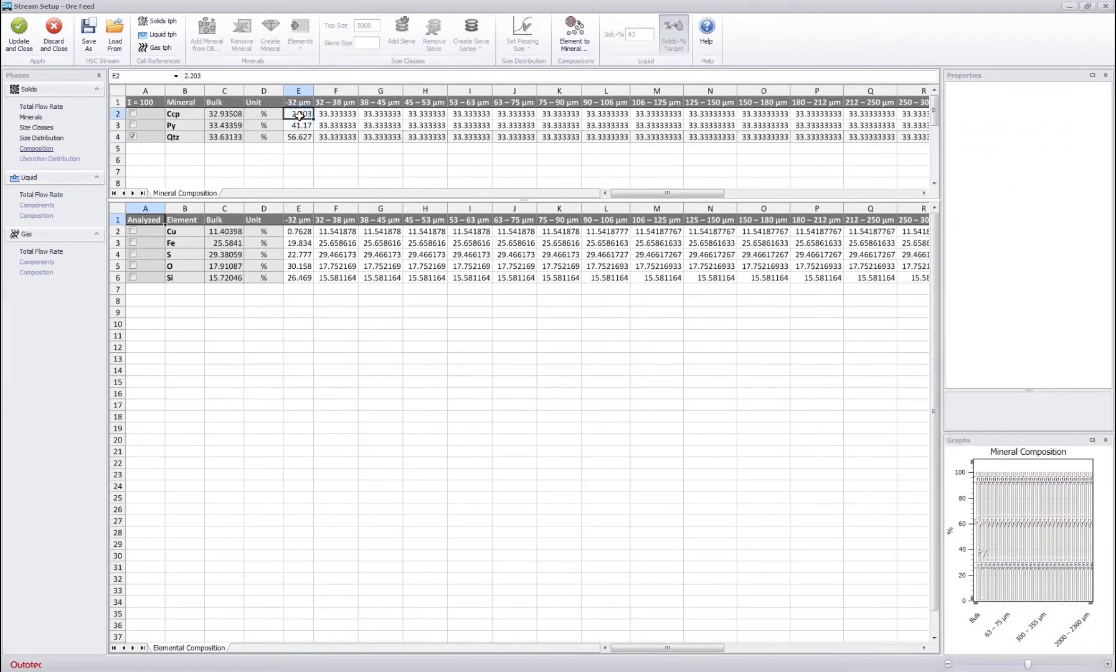
scroll(right, 3)
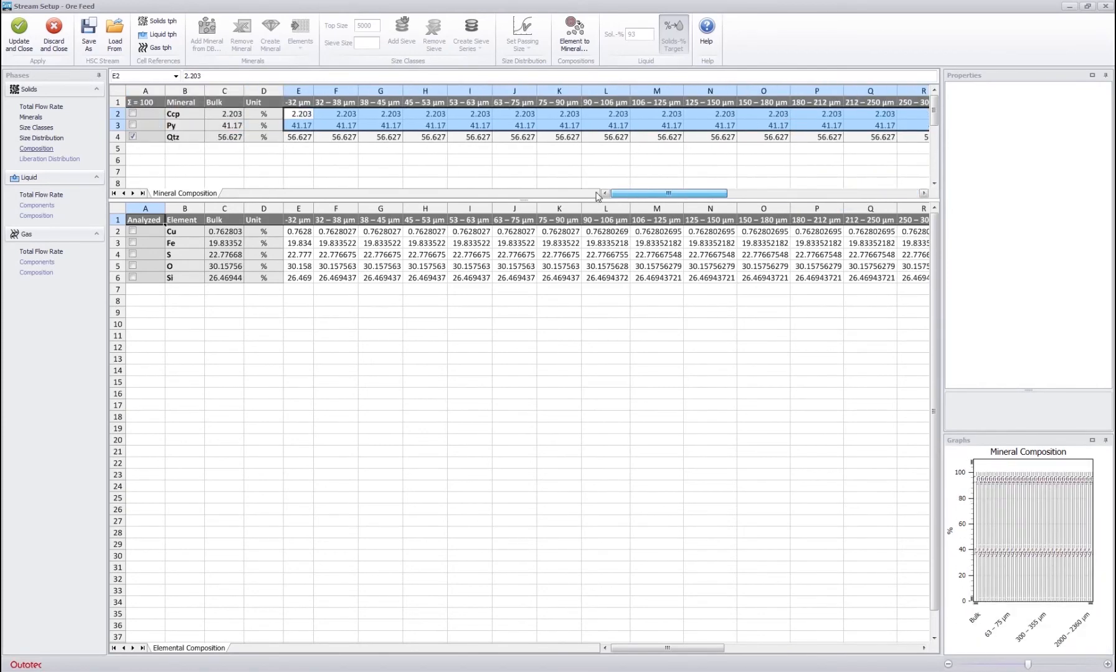
click(298, 160)
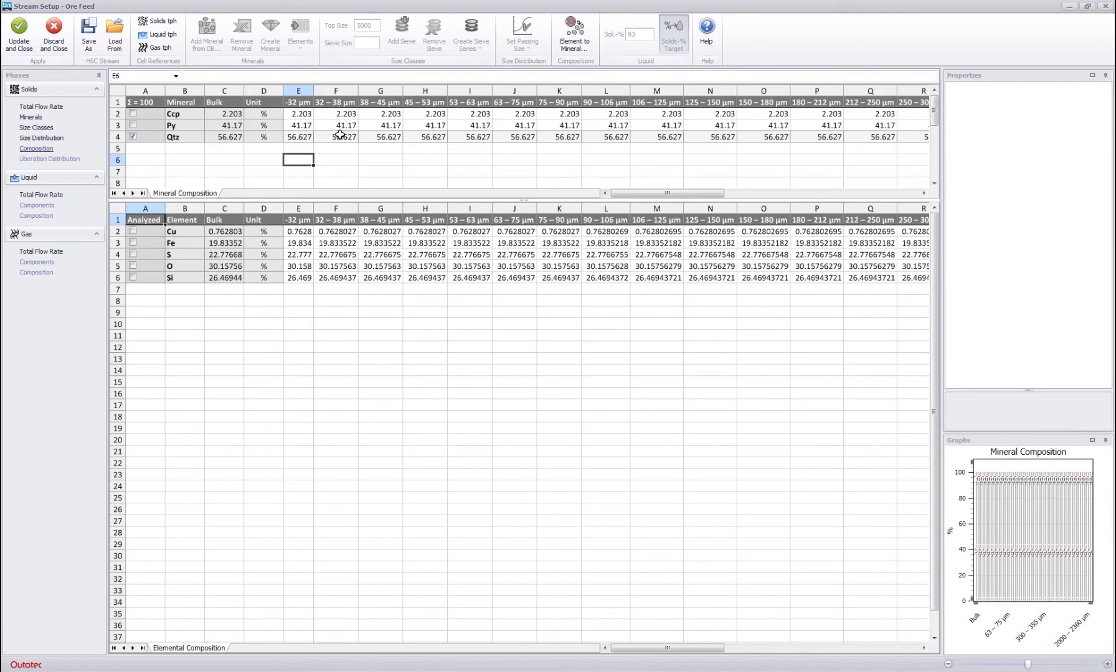
mouse_move(378, 106)
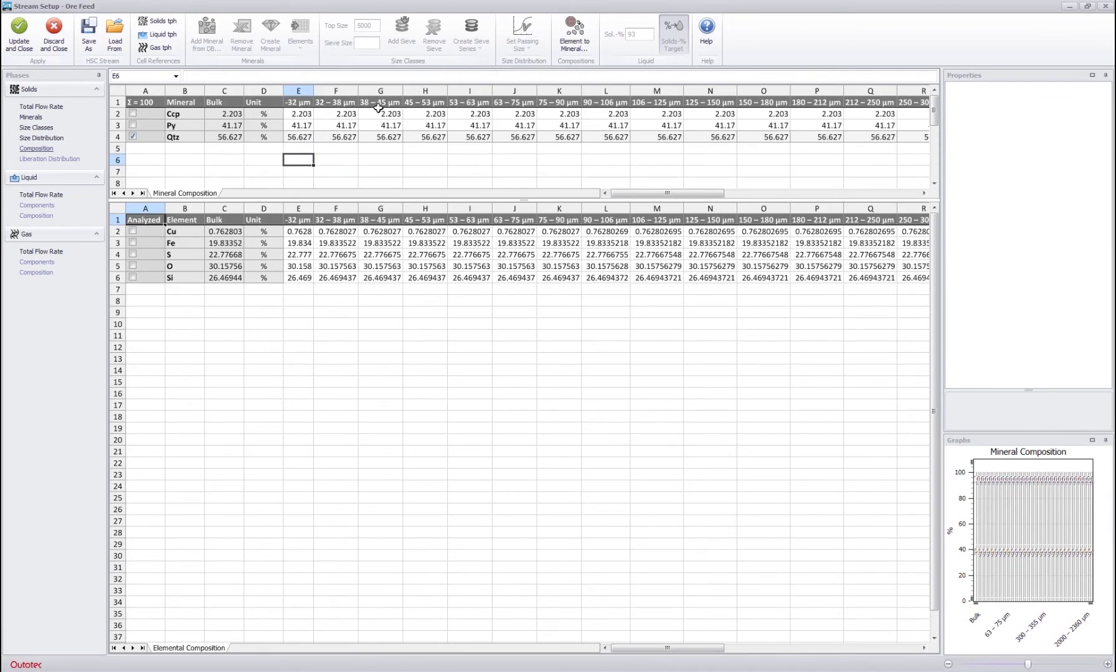
click(334, 150)
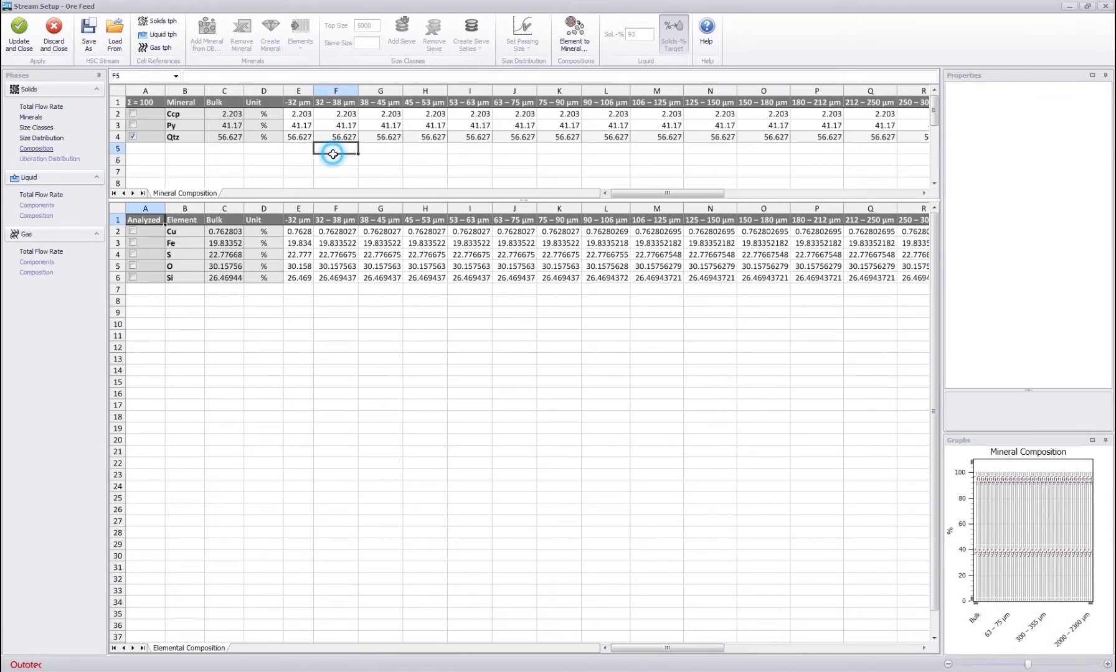
Step: Check the elemental composition graph values, then switch back to mineral composition
click(299, 312)
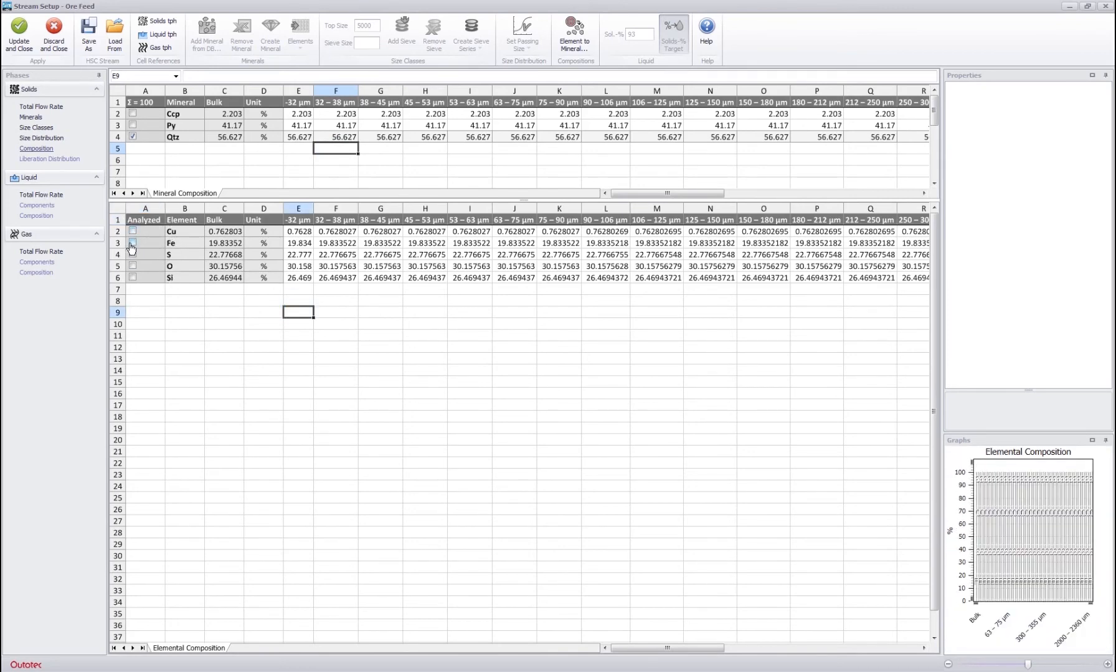
click(335, 231)
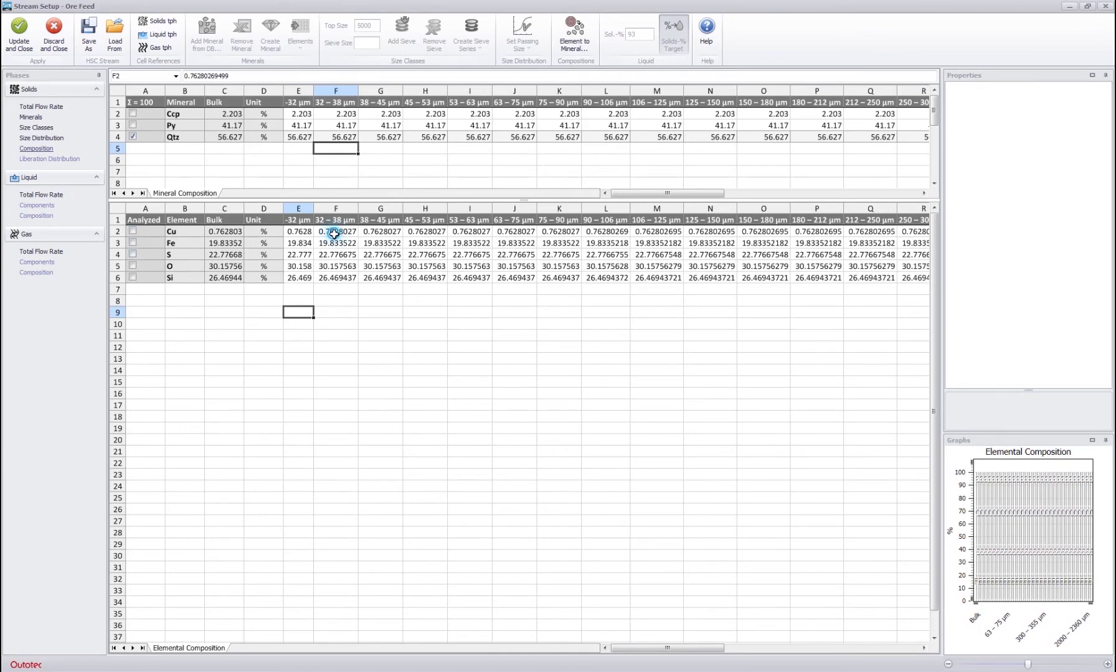
click(380, 231)
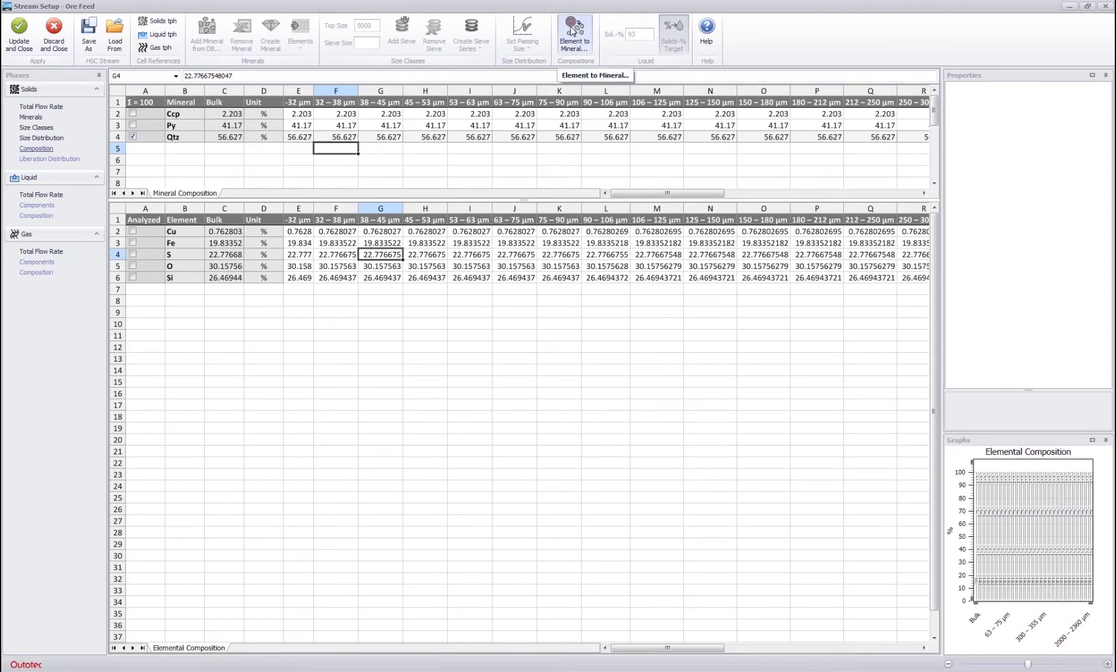
mouse_move(557, 54)
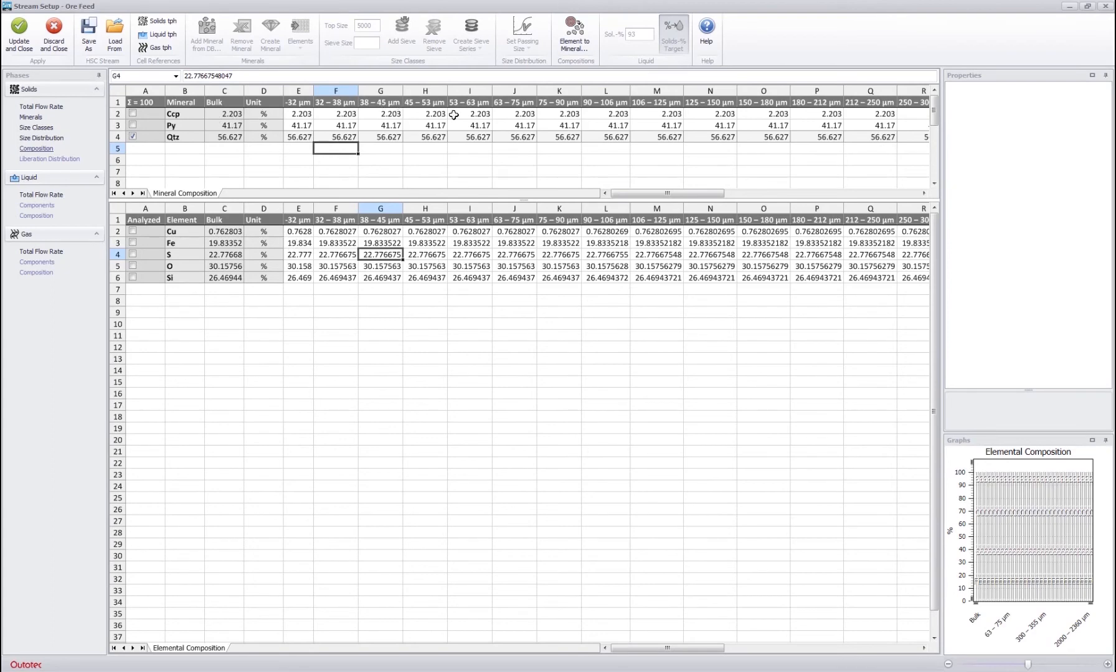
click(424, 148)
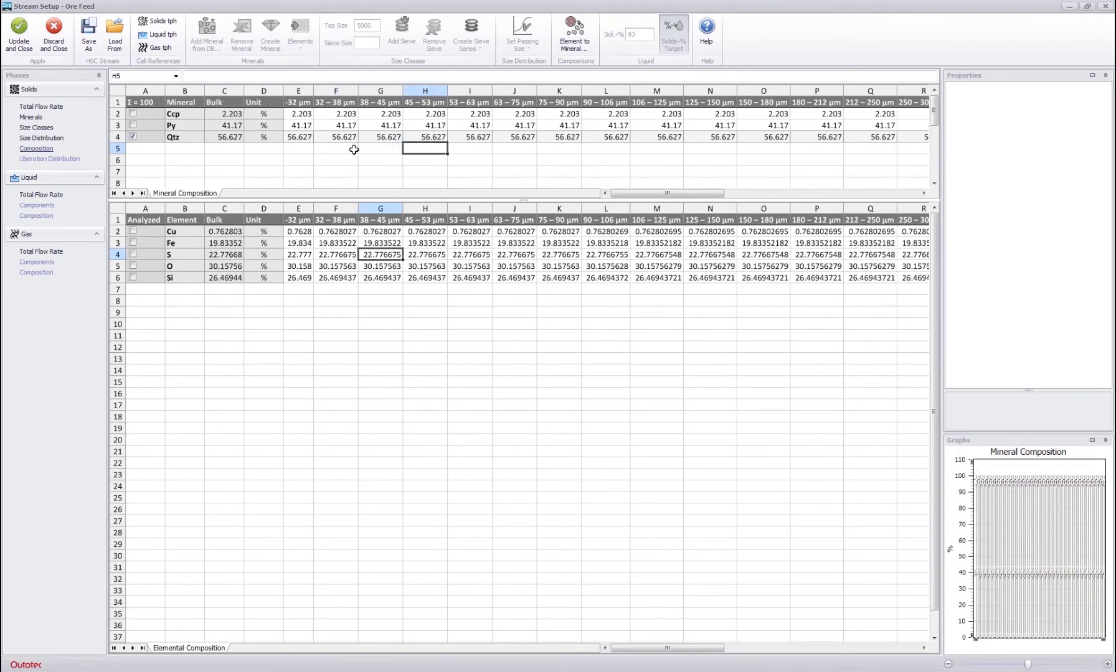
click(298, 125)
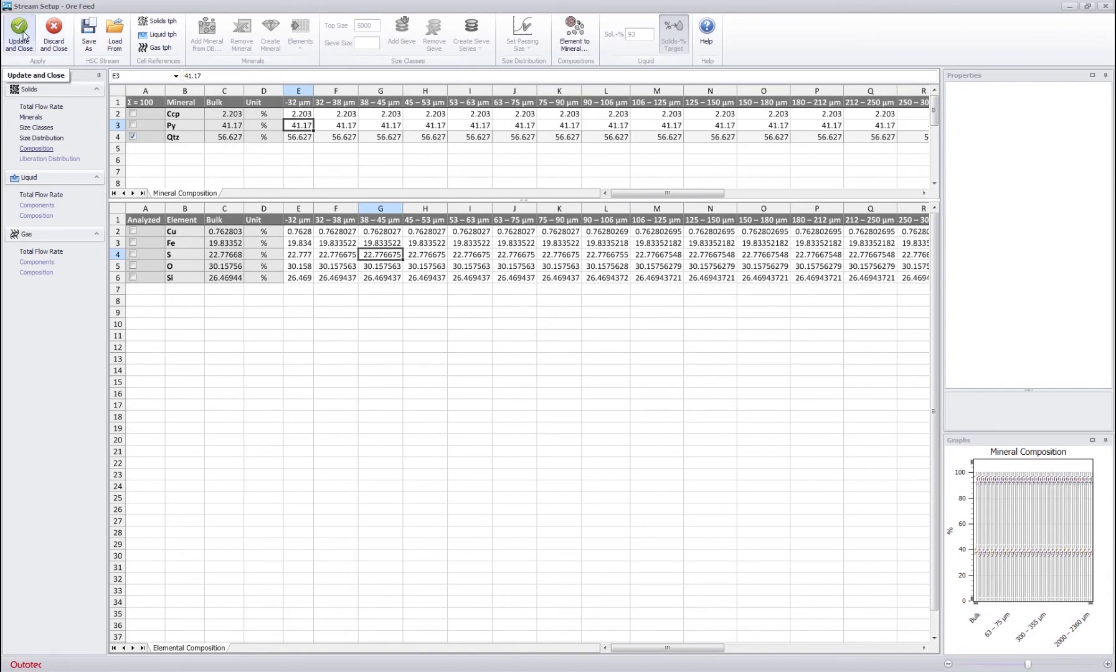
Step: Save the Ore Feed, reopen it to confirm 600 t/h and its minerals, then discard
click(19, 33)
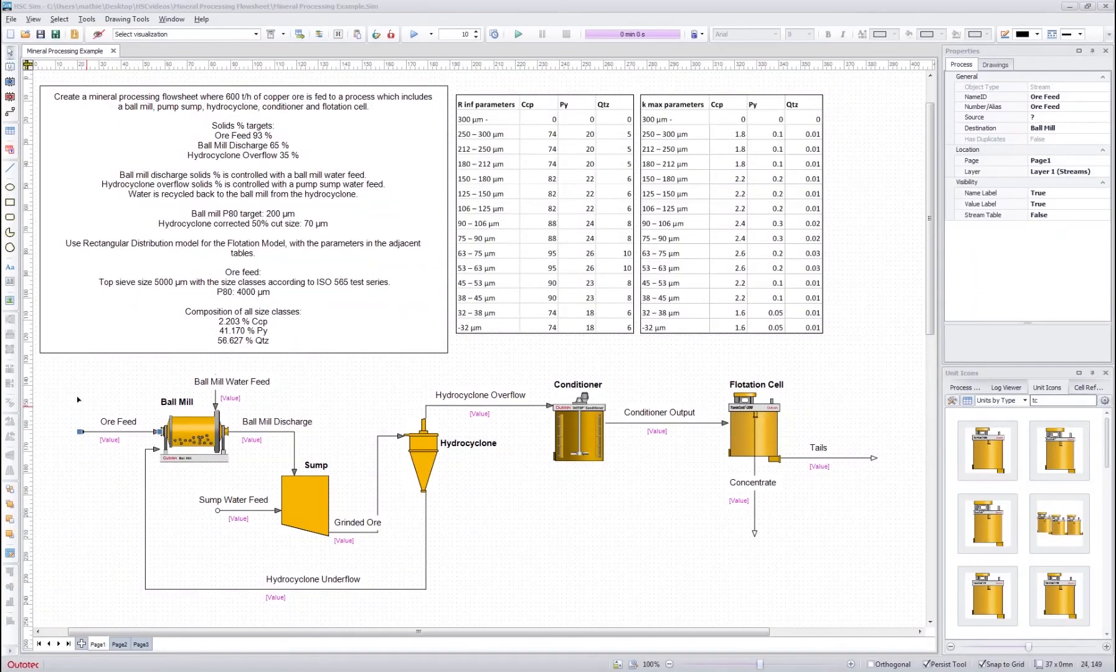
mouse_move(120, 404)
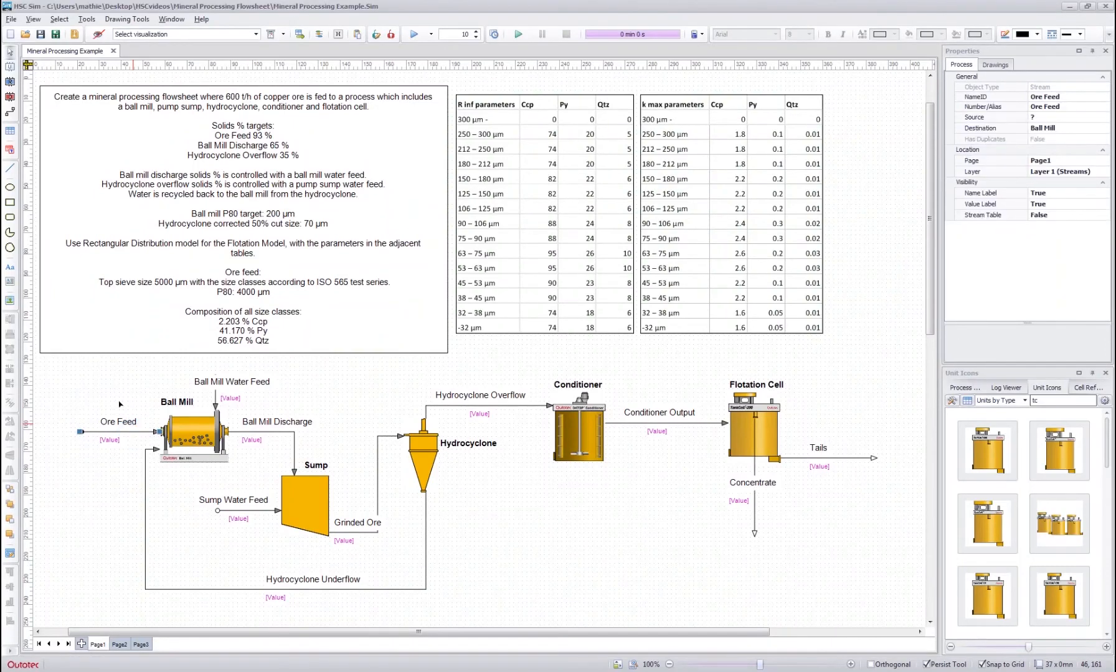
mouse_move(124, 425)
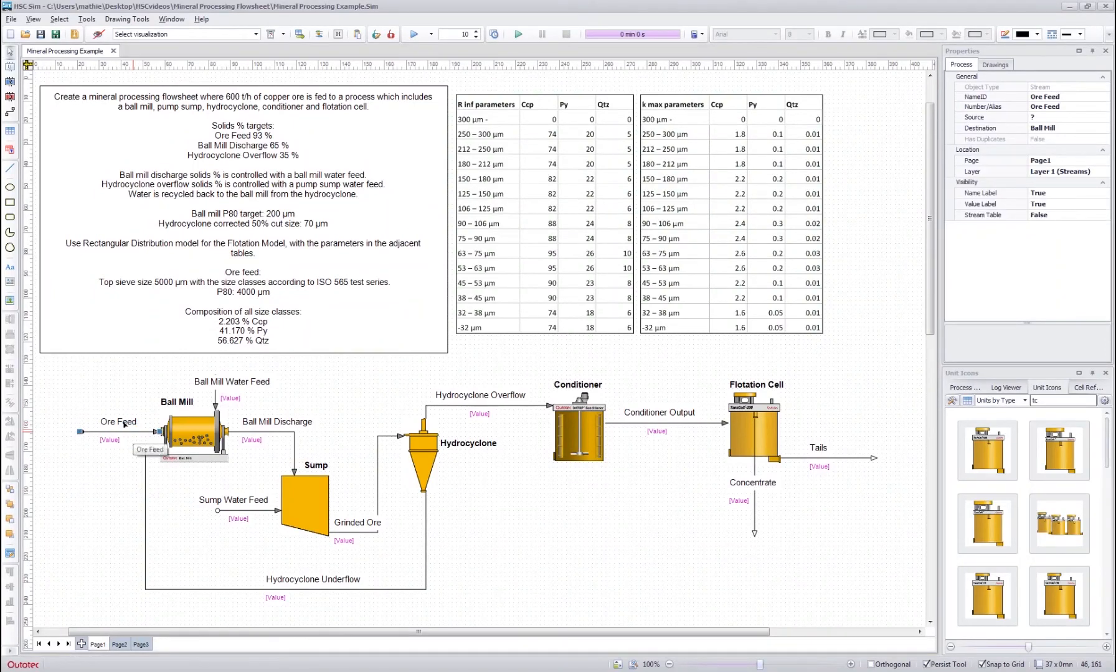
double_click(150, 450)
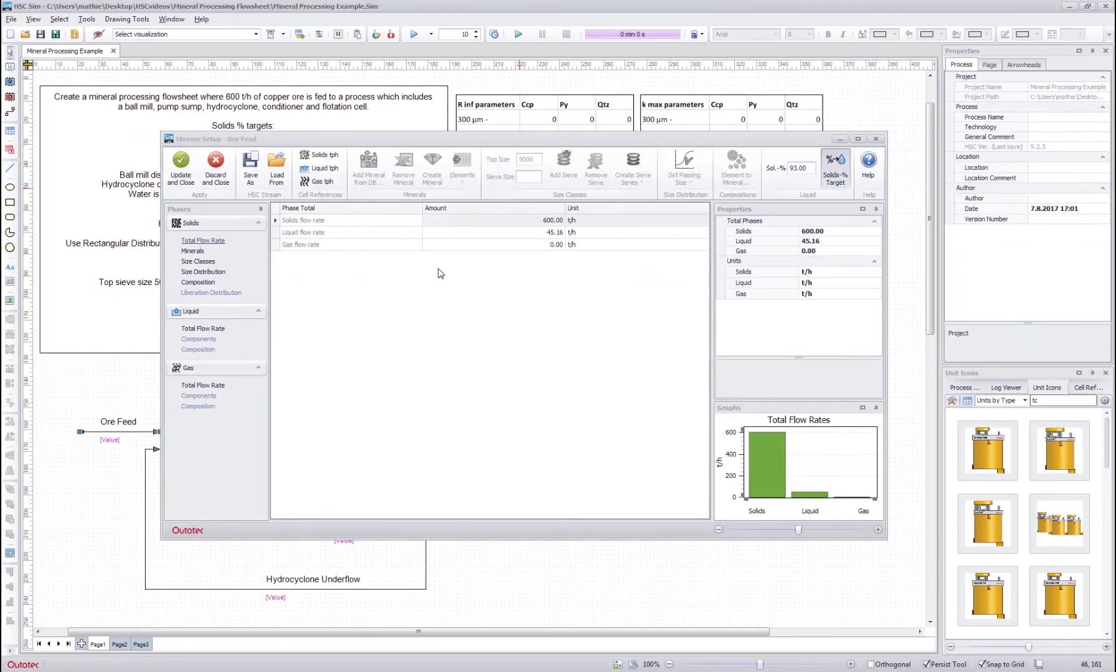
click(198, 261)
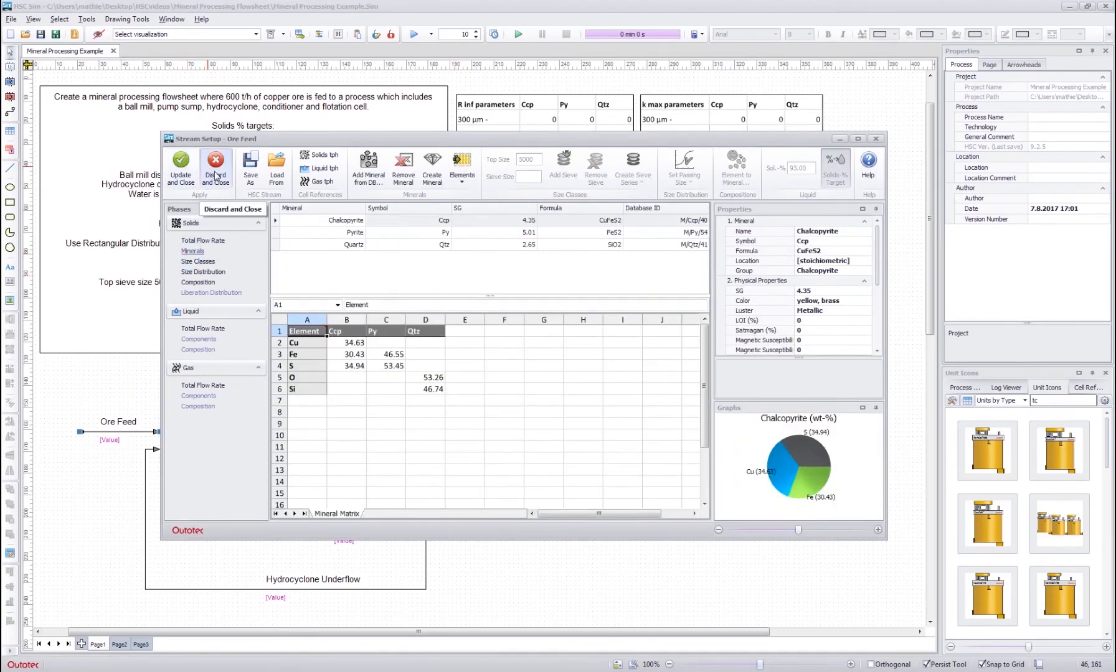
click(216, 160)
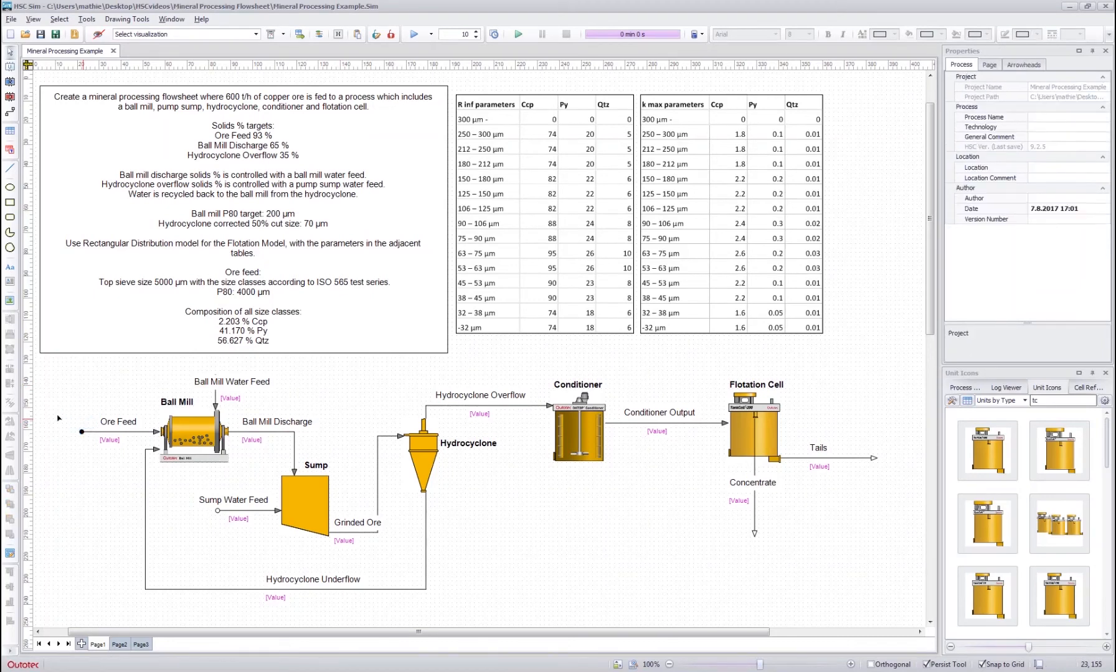
mouse_move(68, 432)
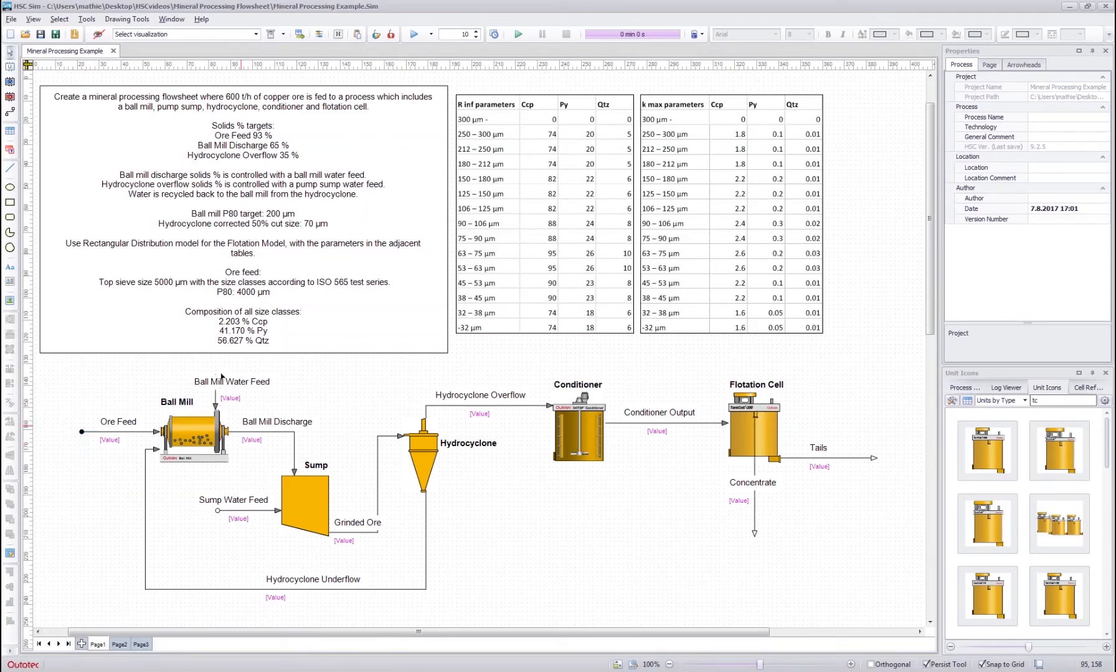
Step: Enter a 100 t/h liquid flow rate in the Ball Mill Water Feed setup
click(231, 381)
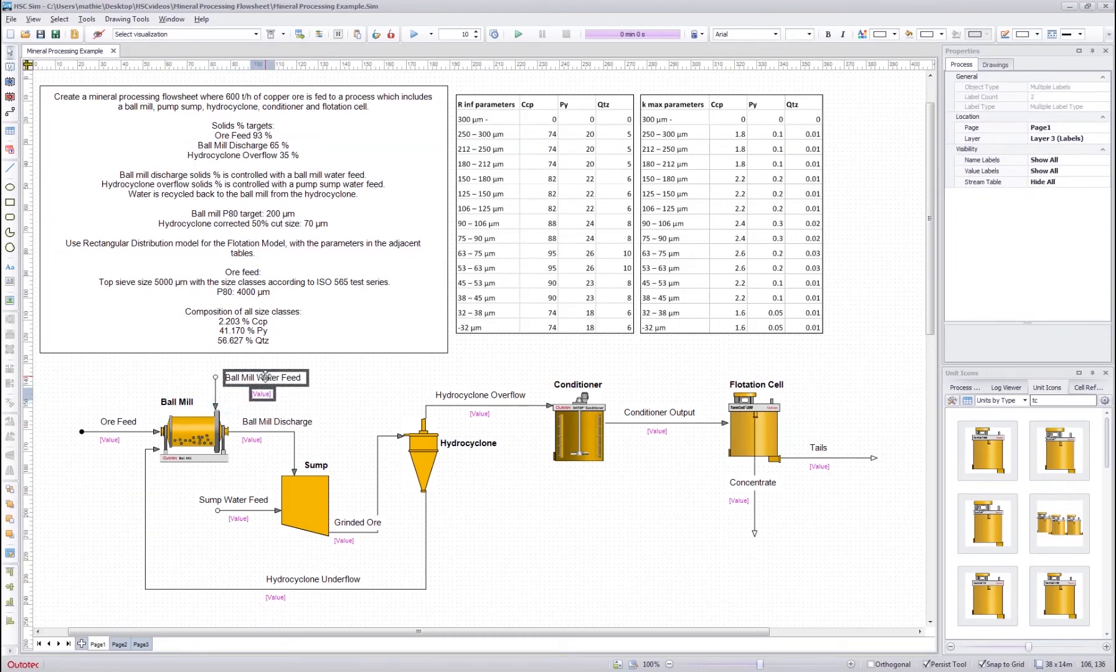
right_click(264, 378)
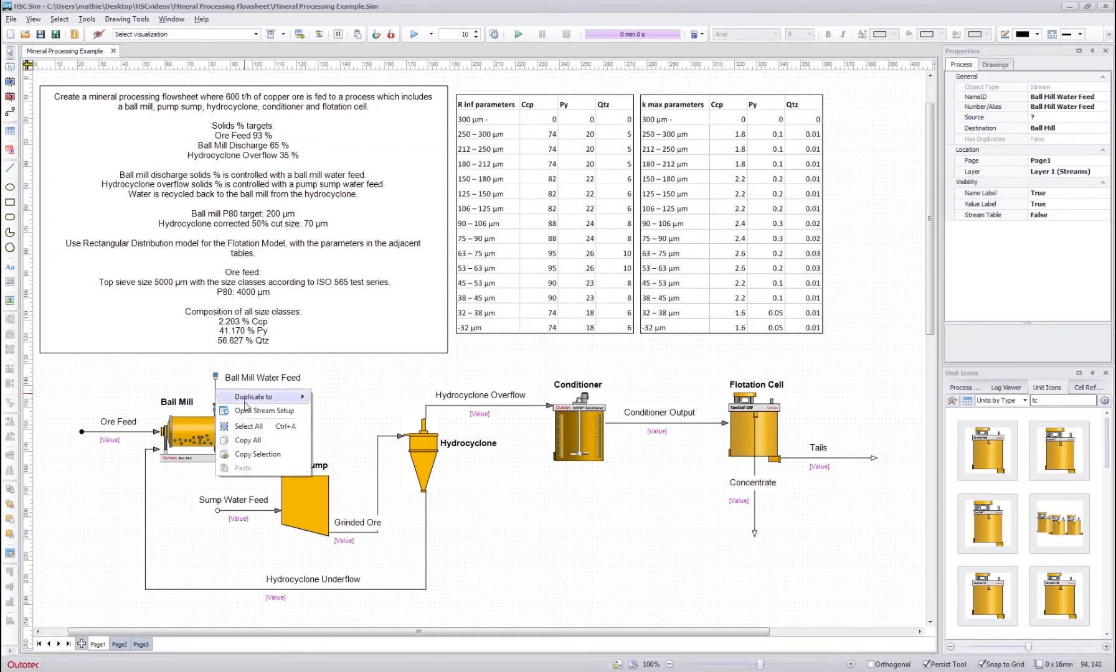
mouse_move(264, 410)
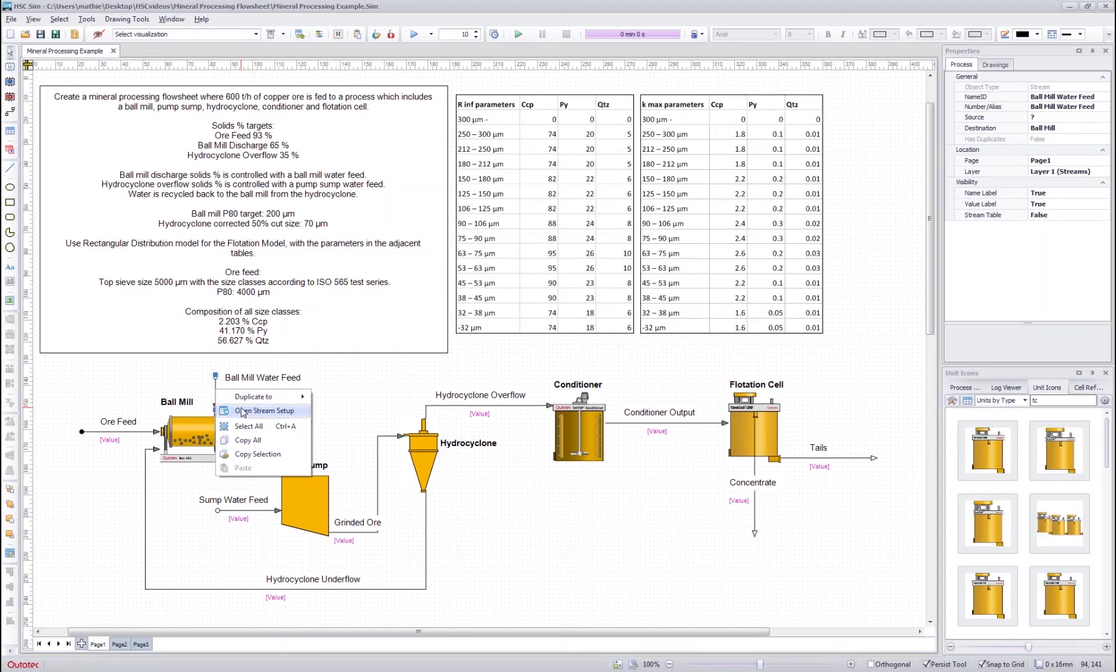
click(264, 410)
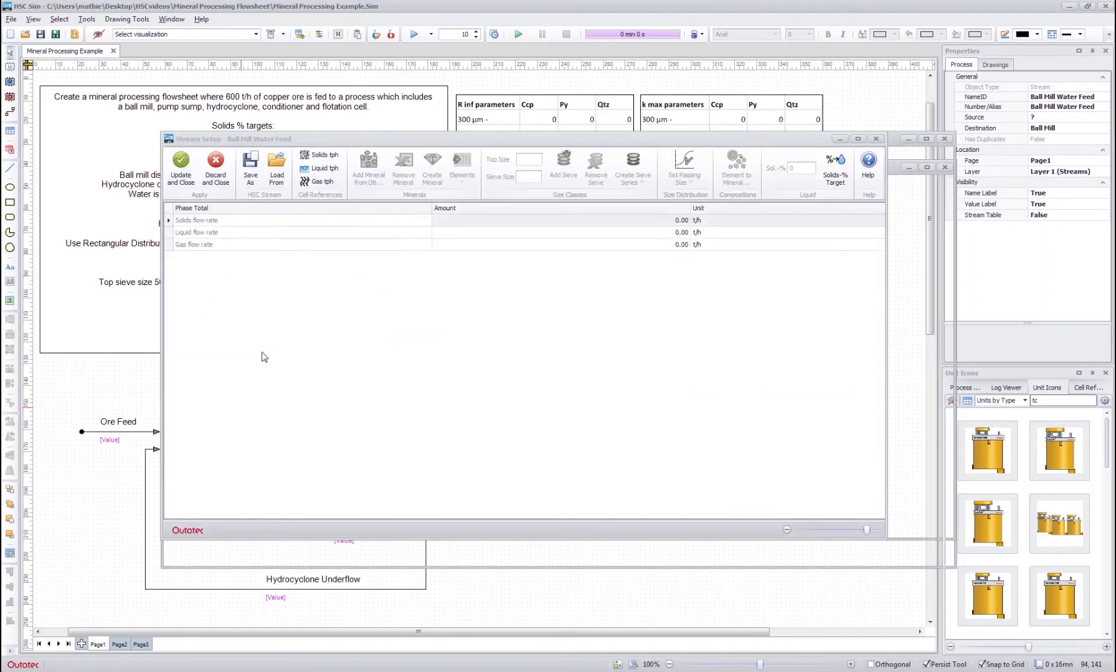
click(303, 232)
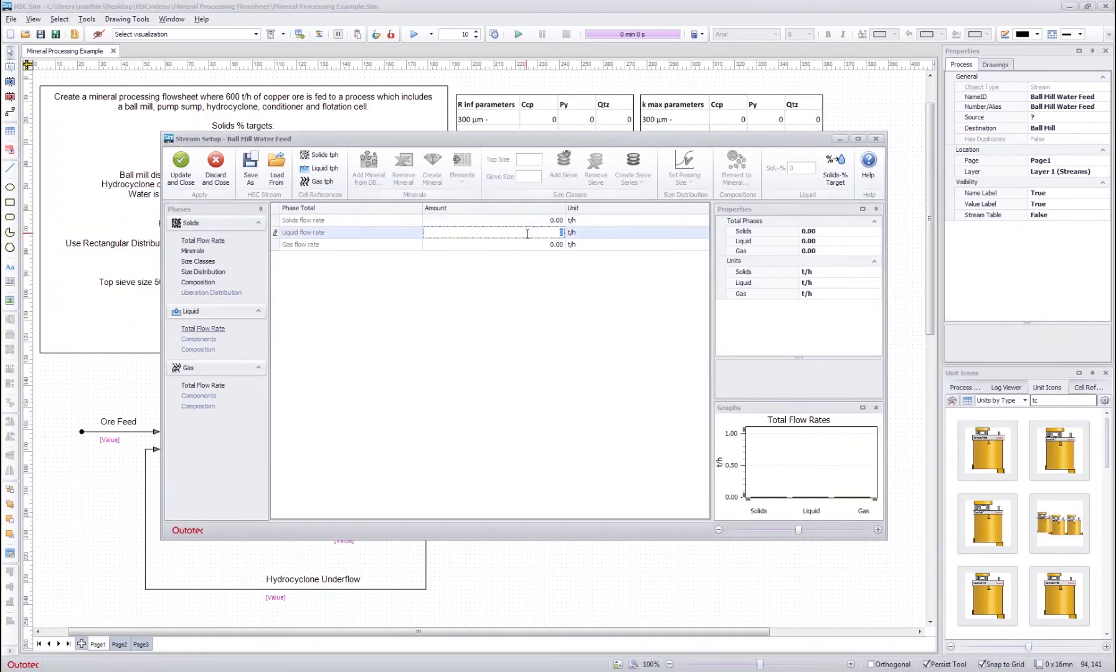
text(100)
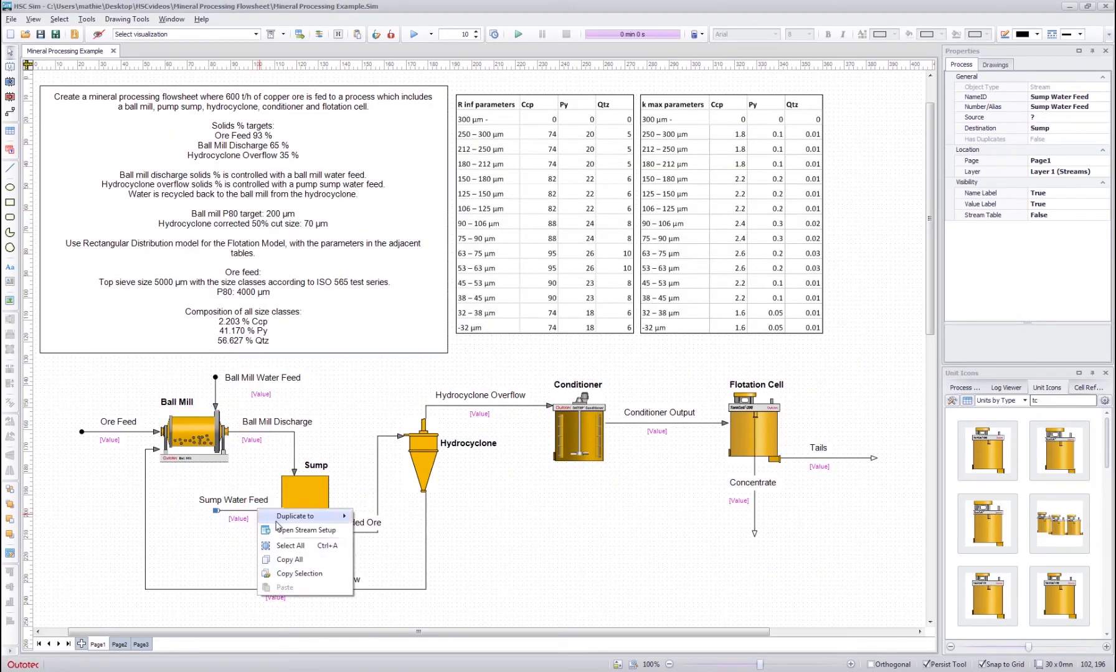
Step: Set the Sump Water Feed liquid flow rate to 10 t/h and apply it
click(303, 530)
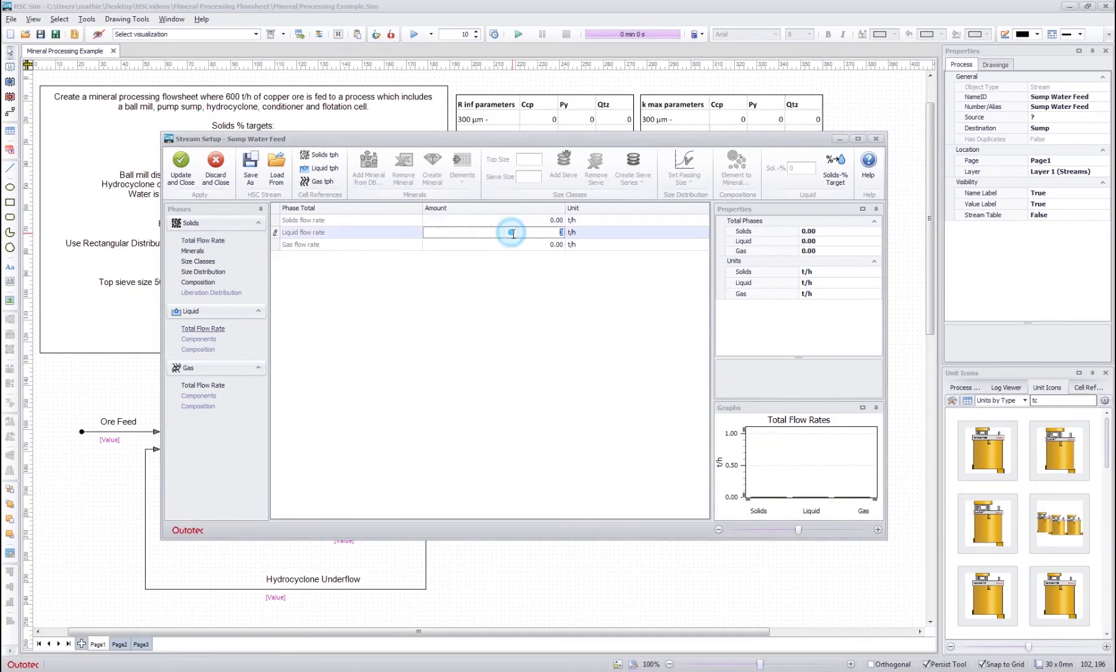
text(10.00)
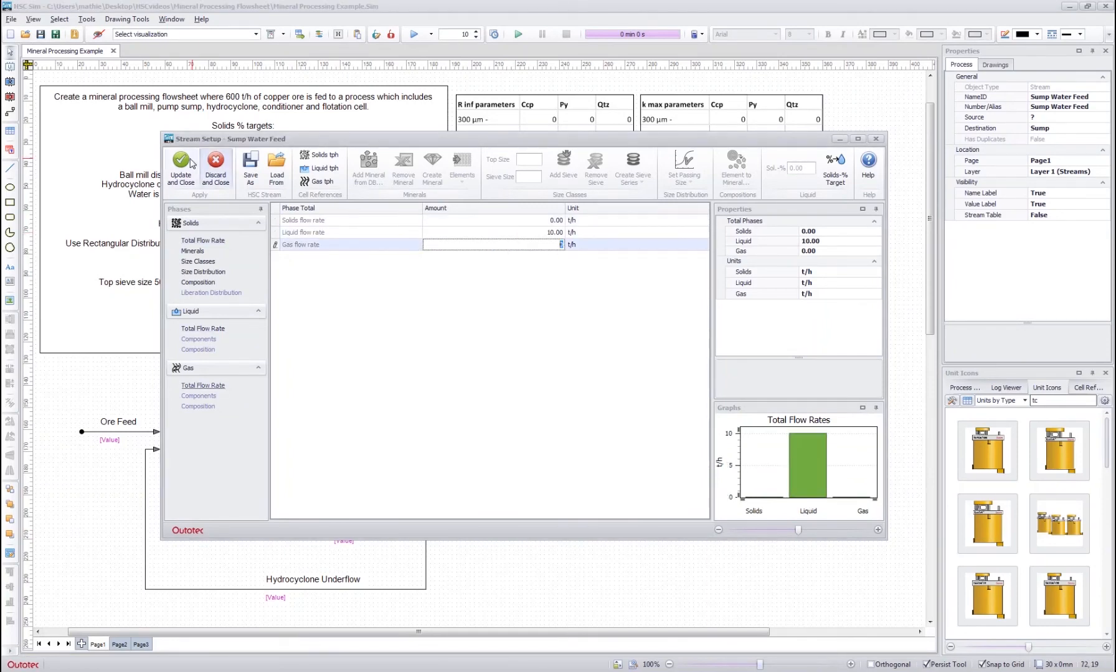
click(215, 166)
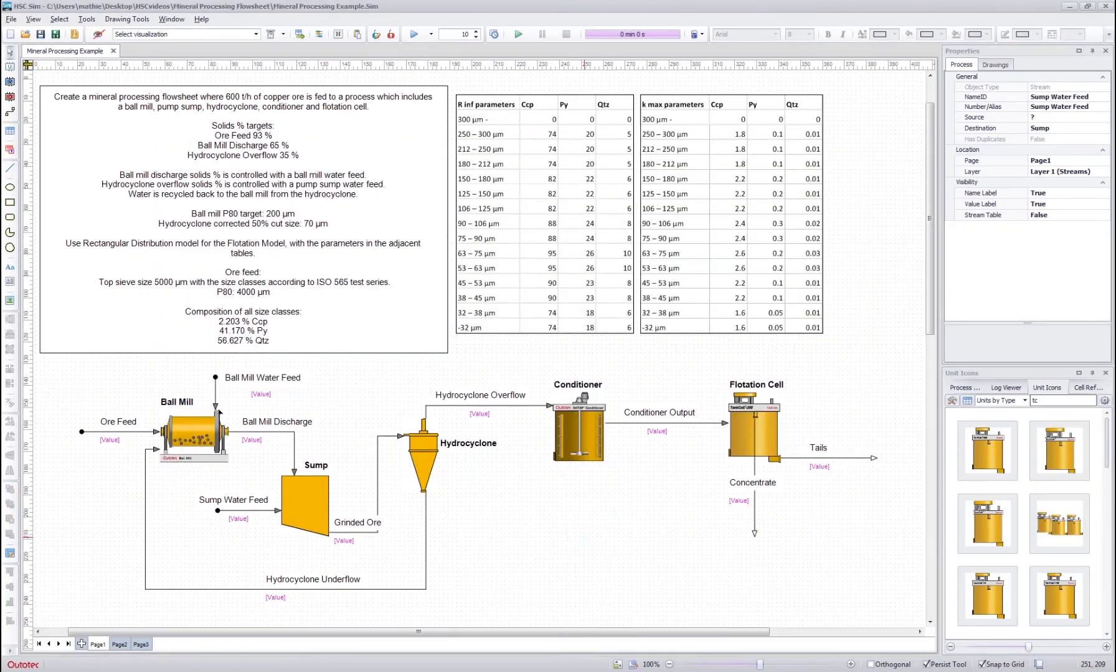